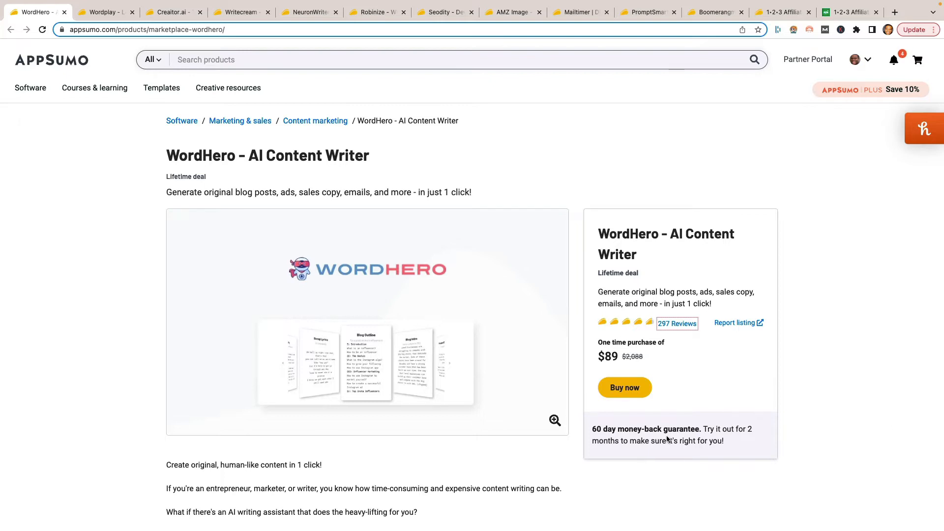
pyautogui.moveTo(583, 495)
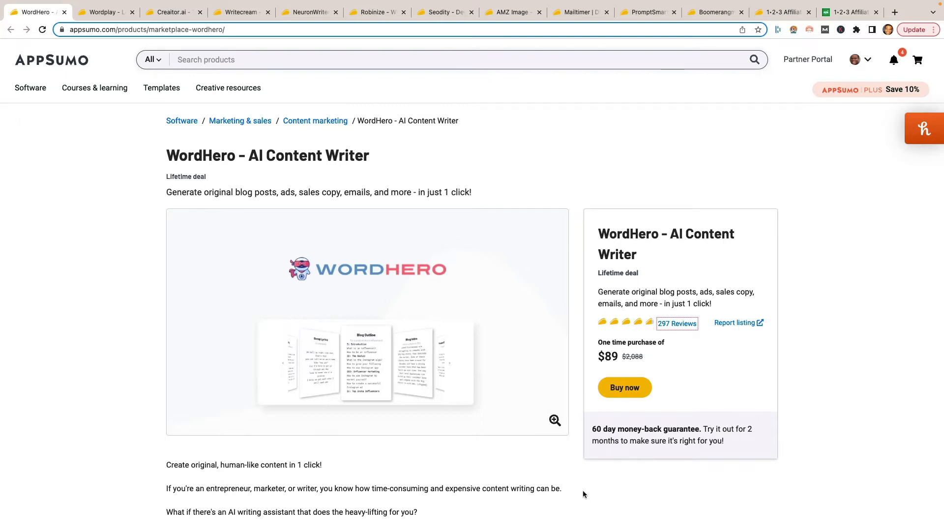
pyautogui.moveTo(578, 460)
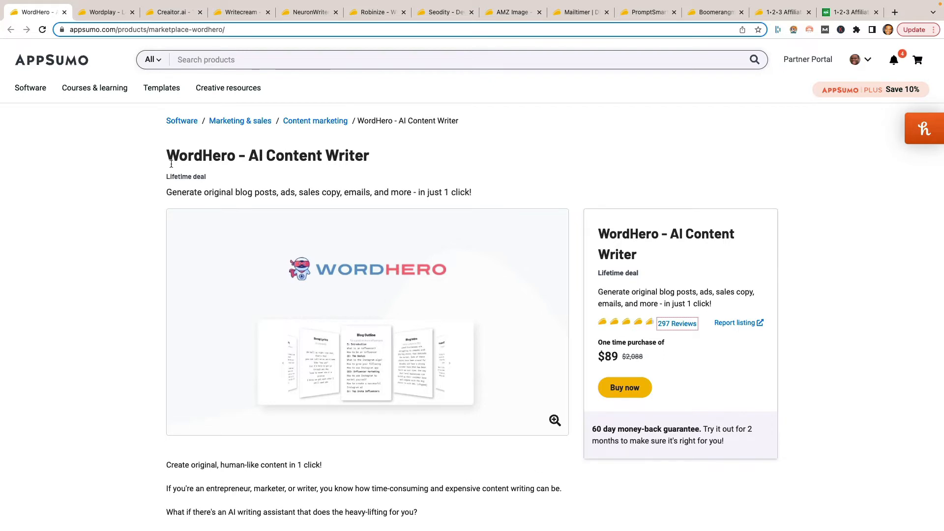
pyautogui.moveTo(154, 183)
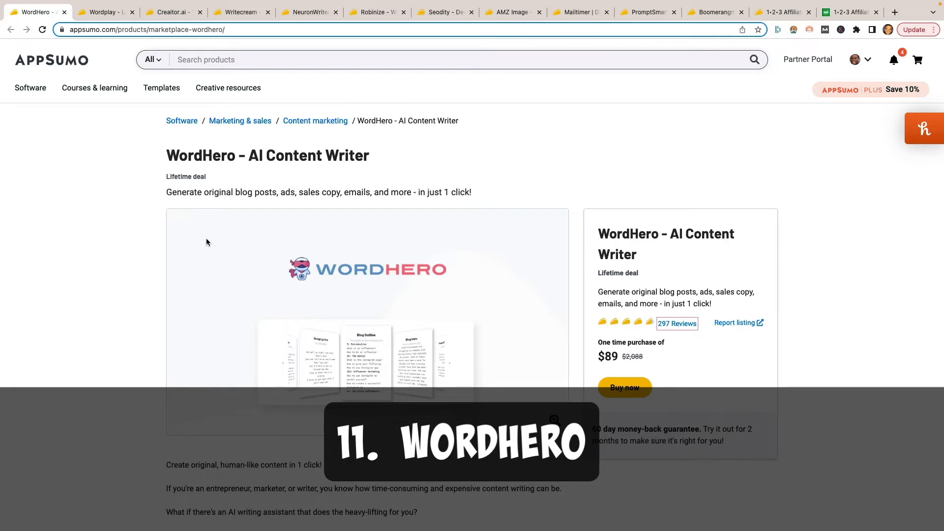
pyautogui.moveTo(509, 229)
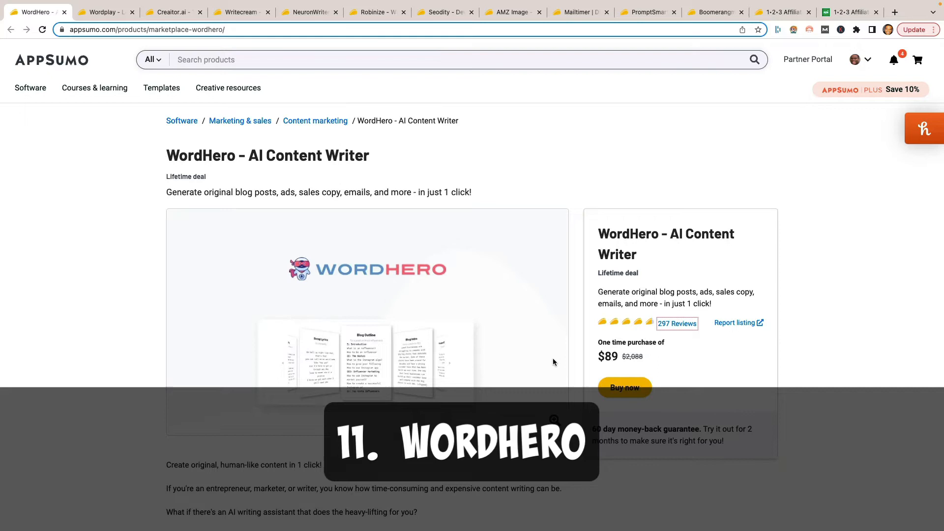
pyautogui.moveTo(554, 363)
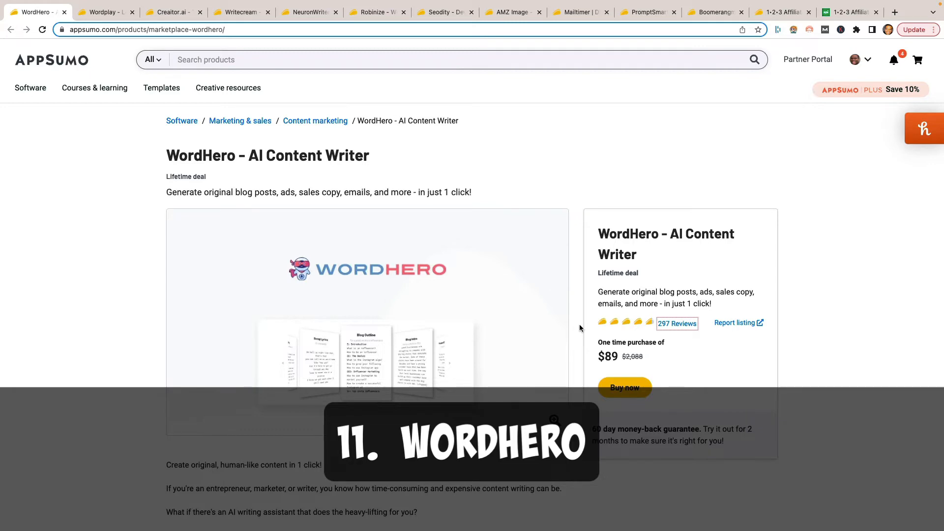
# - Bring up the Wordplay Long-Form AI Writer deal page after scrolling the previous listing
pyautogui.scroll(-3)
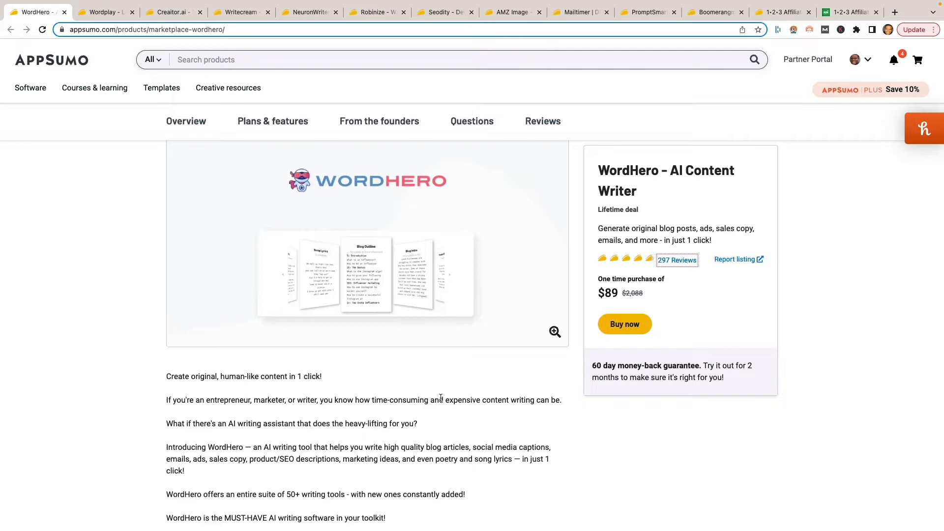
pyautogui.moveTo(422, 457)
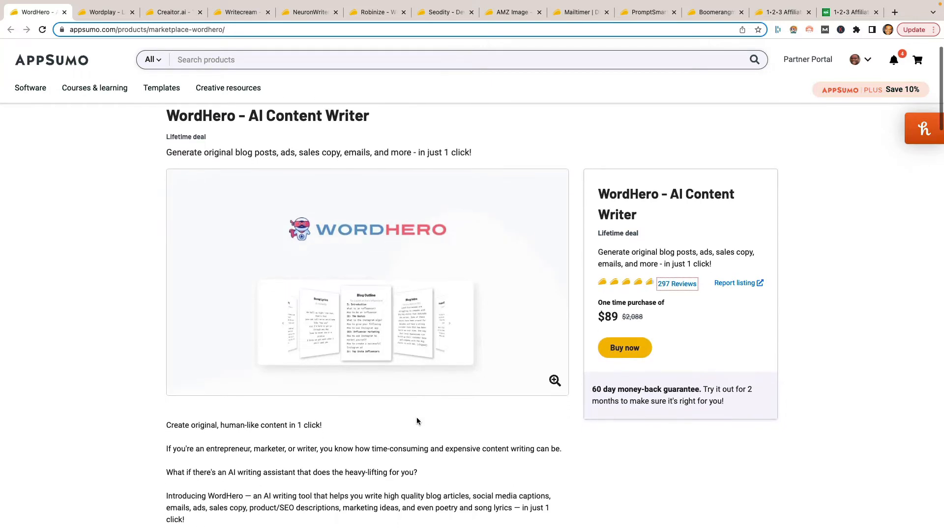
pyautogui.scroll(-3)
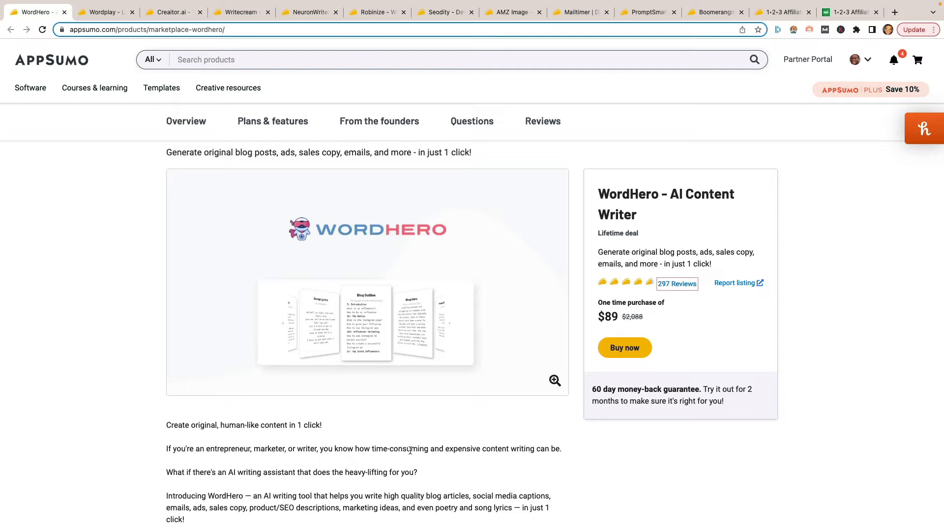
pyautogui.moveTo(219, 256)
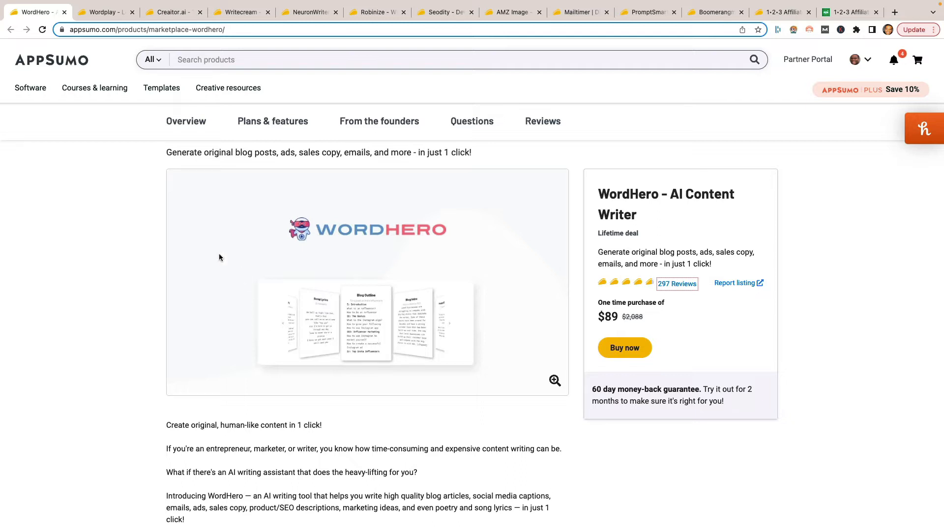
pyautogui.moveTo(126, 225)
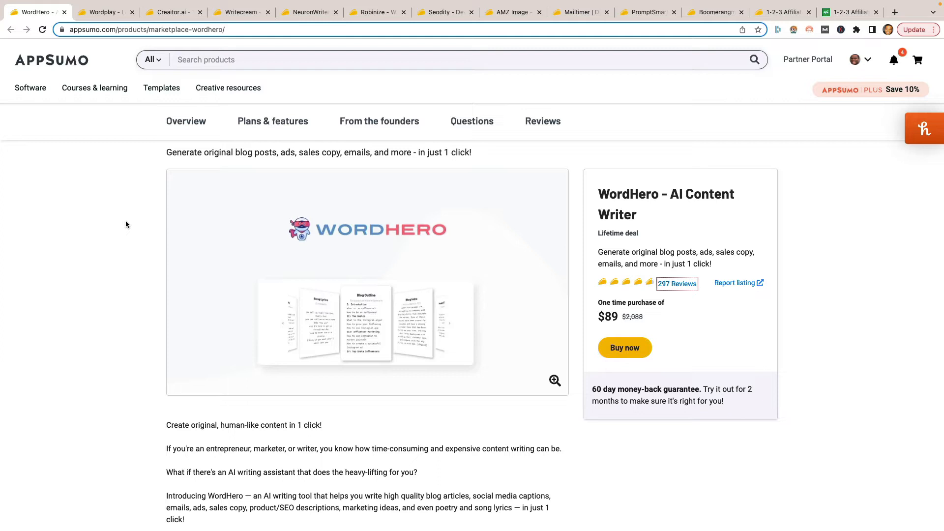
pyautogui.moveTo(129, 220)
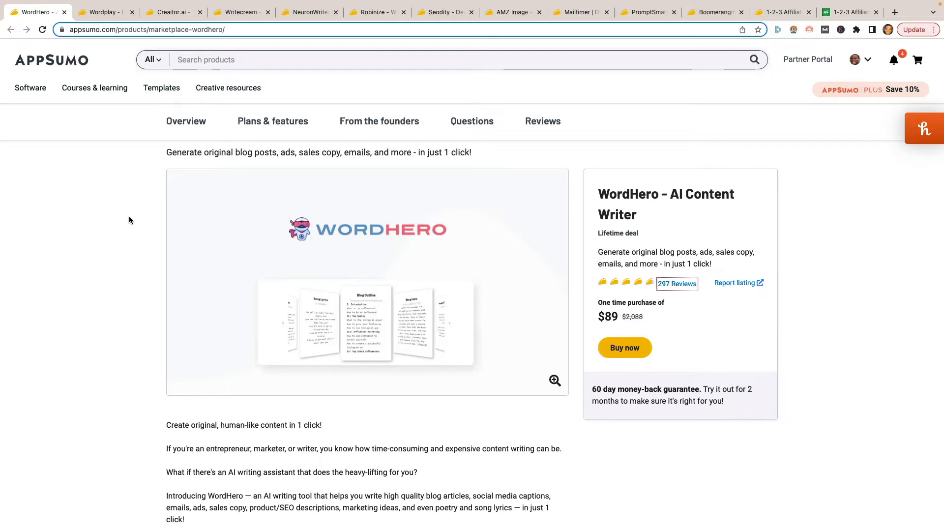
pyautogui.moveTo(144, 201)
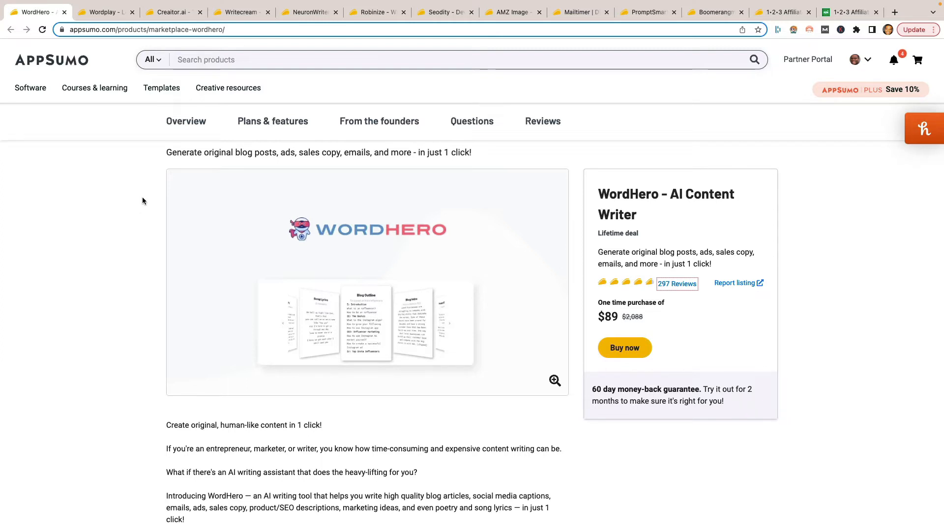
pyautogui.moveTo(94, 82)
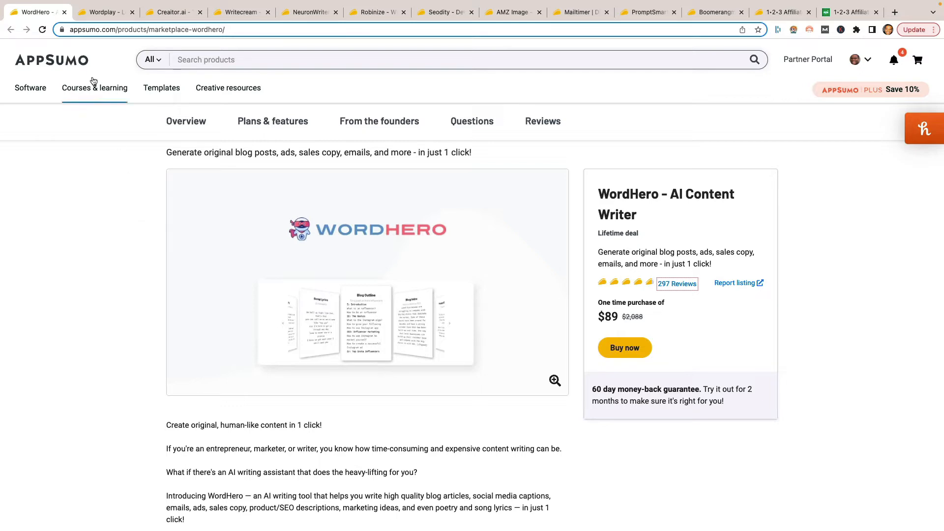
pyautogui.click(105, 12)
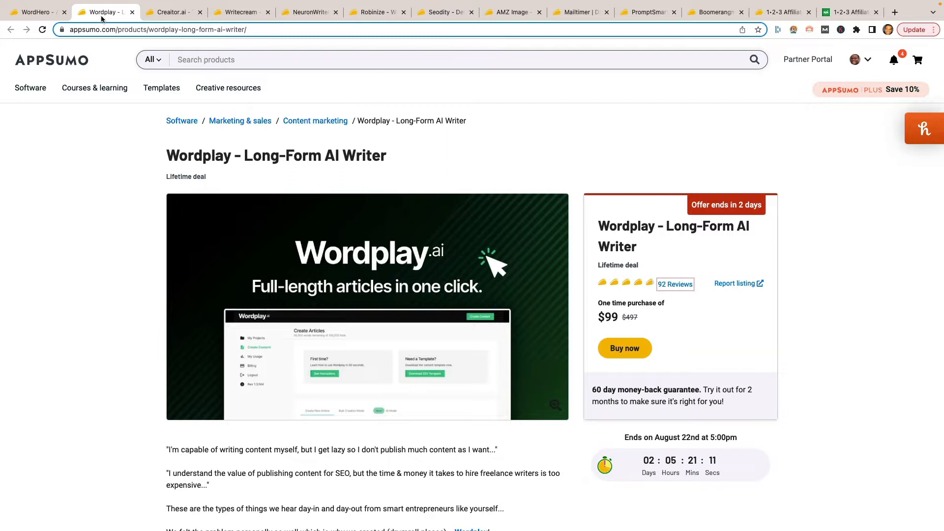
pyautogui.moveTo(170, 187)
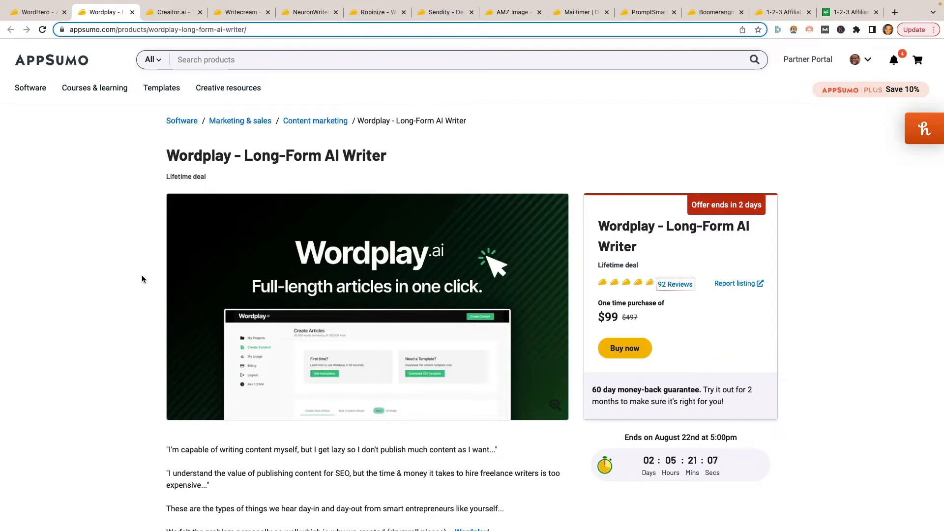
pyautogui.moveTo(401, 324)
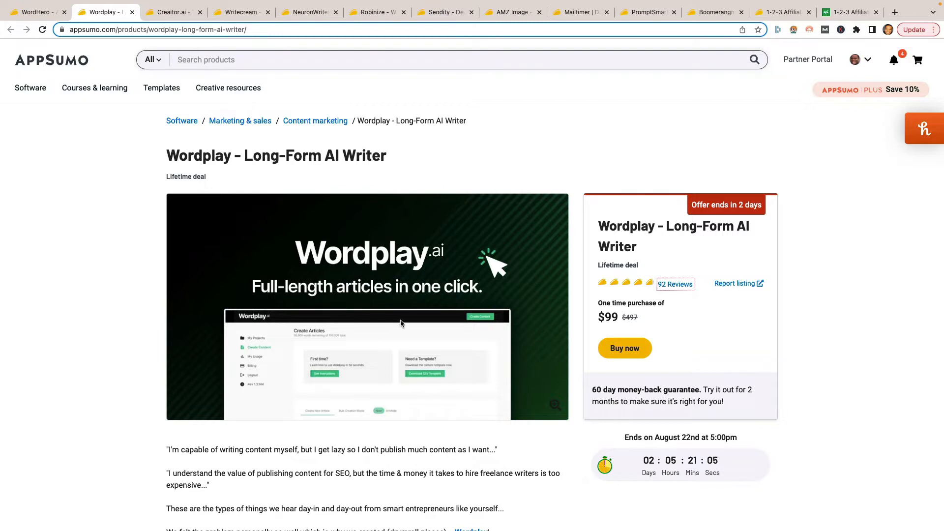
pyautogui.moveTo(524, 318)
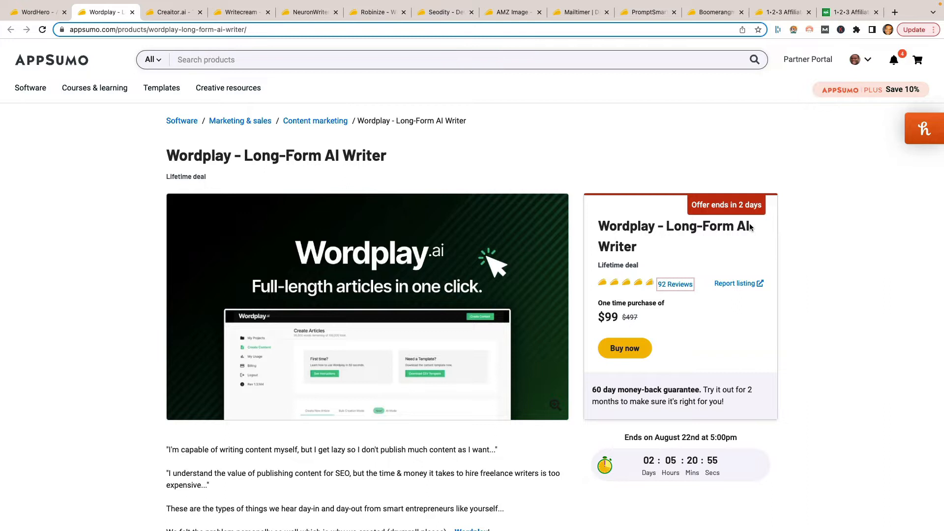
pyautogui.moveTo(718, 401)
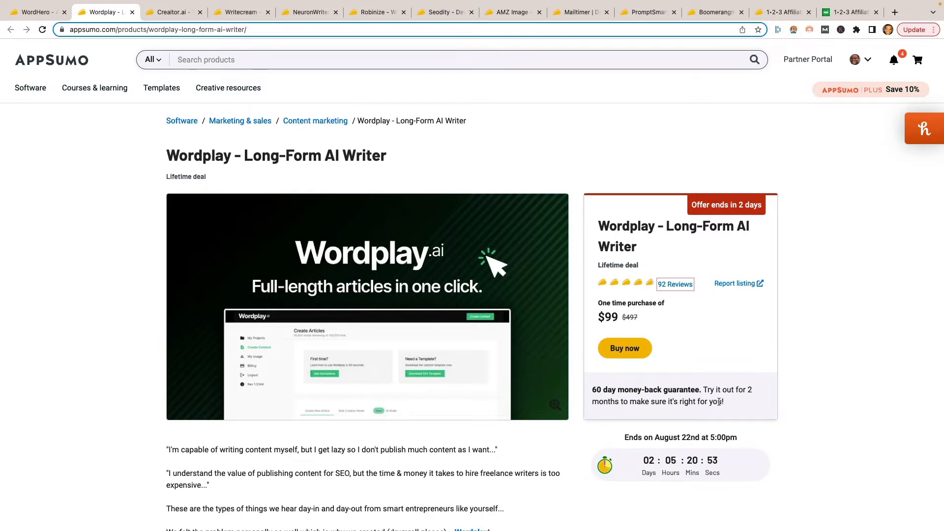
pyautogui.moveTo(824, 118)
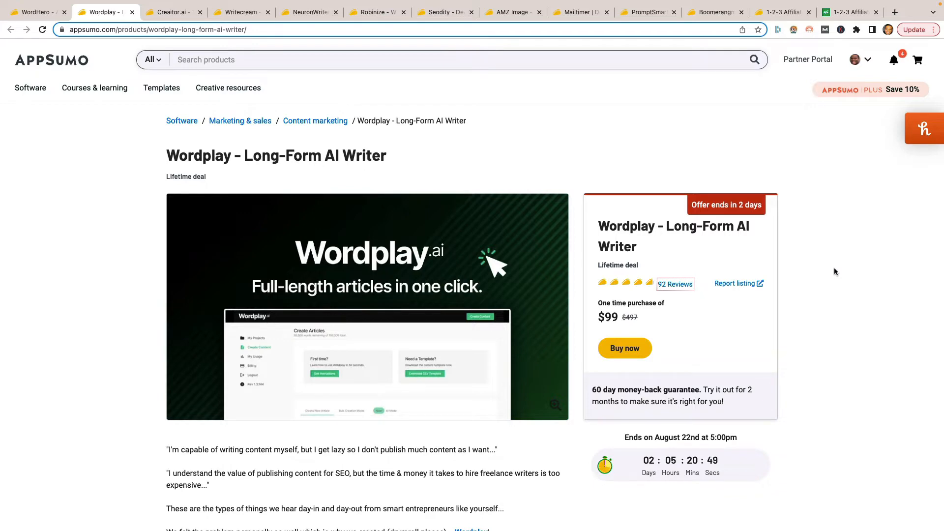
# - Review Wordplay's $99 lifetime deal down through its Plans & features section
pyautogui.scroll(-3)
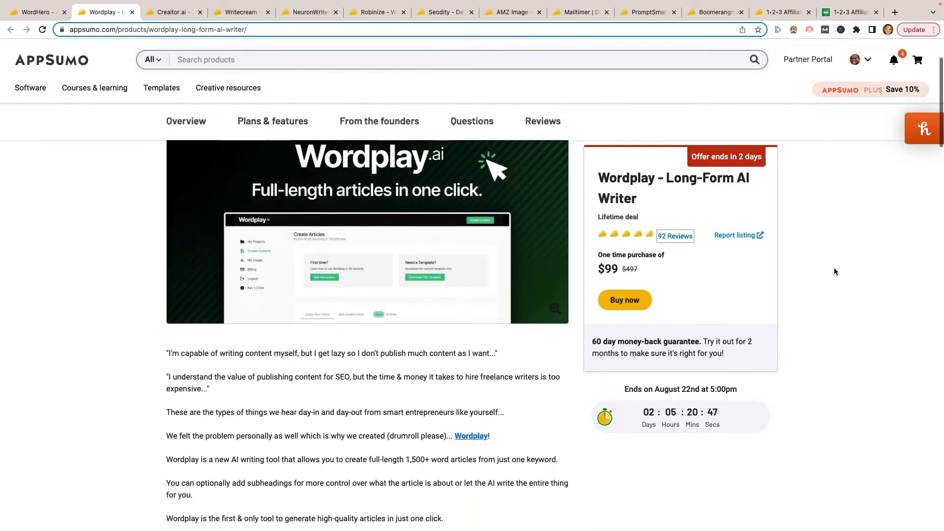
pyautogui.scroll(-3)
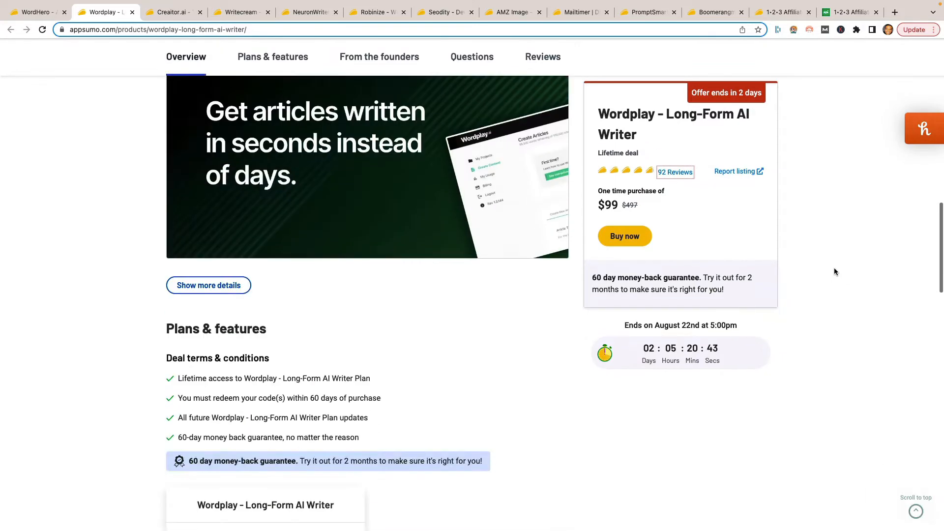
pyautogui.scroll(-3)
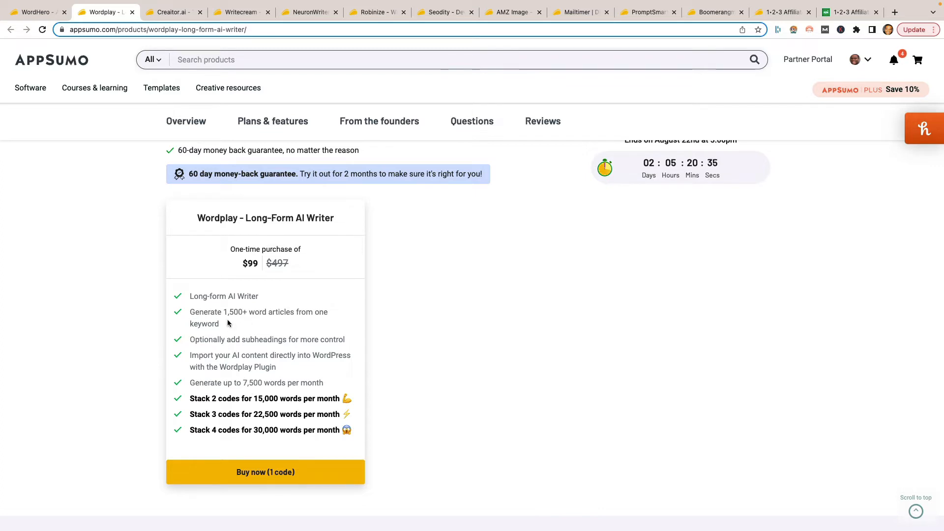
pyautogui.moveTo(221, 331)
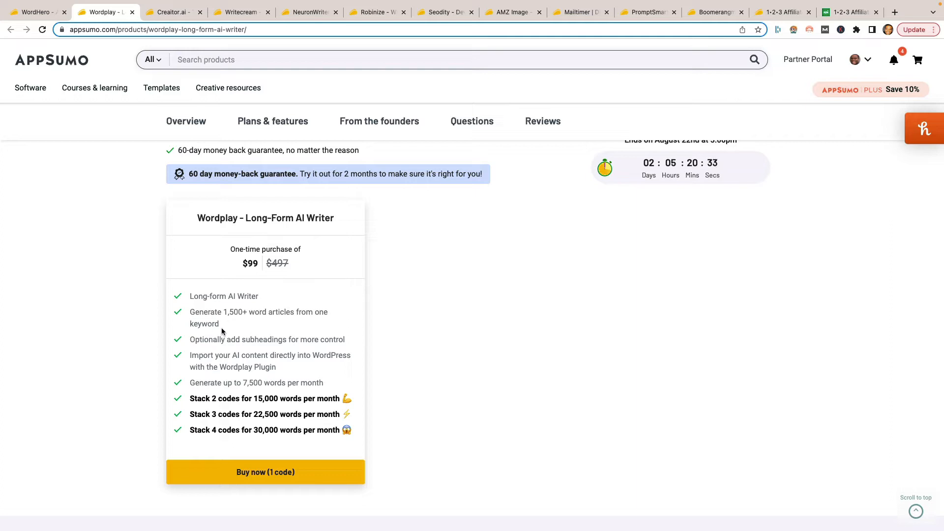
pyautogui.moveTo(219, 363)
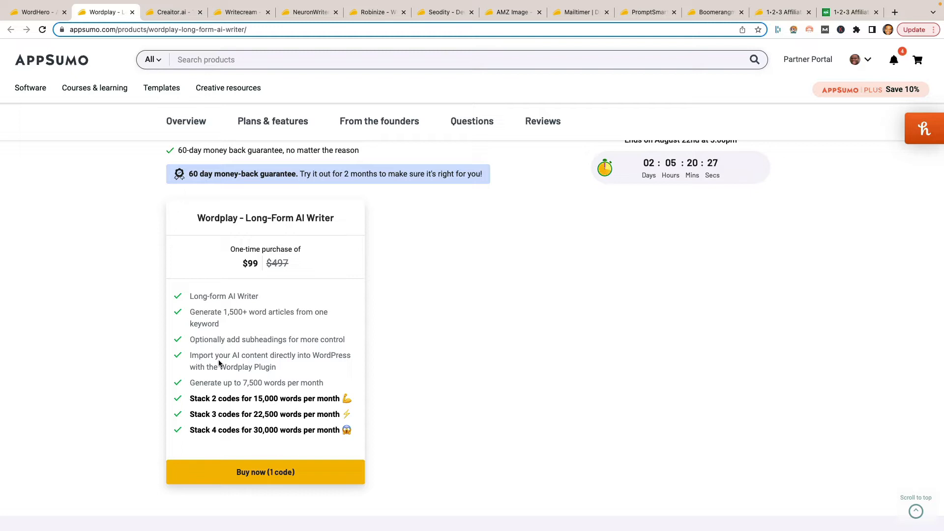
pyautogui.scroll(-3)
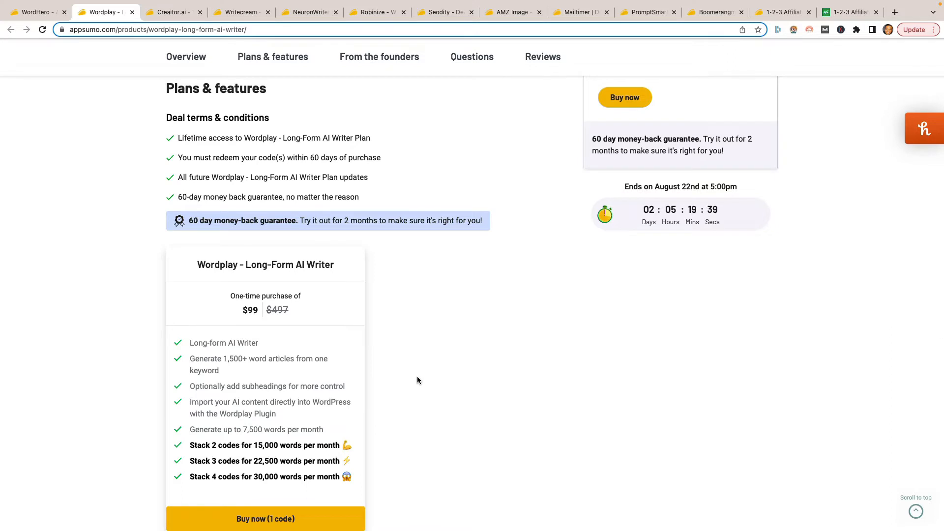
pyautogui.scroll(-3)
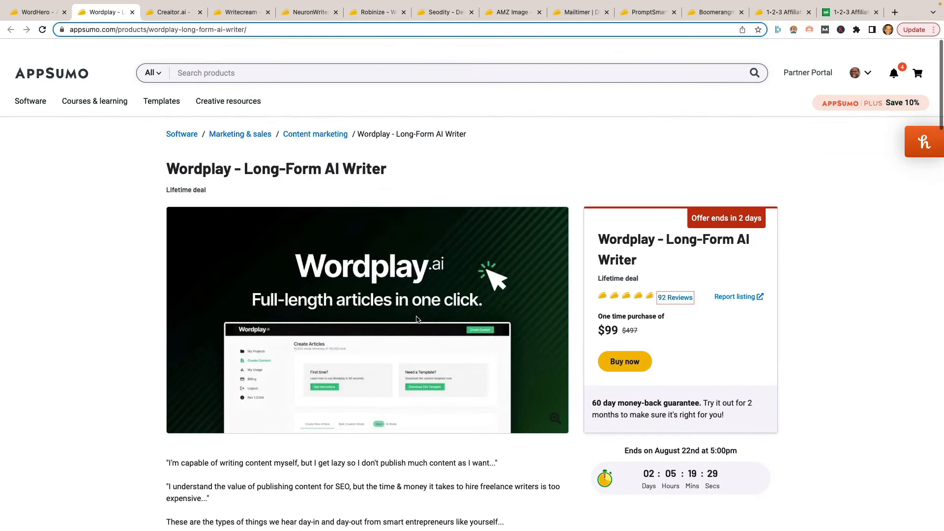
pyautogui.click(173, 11)
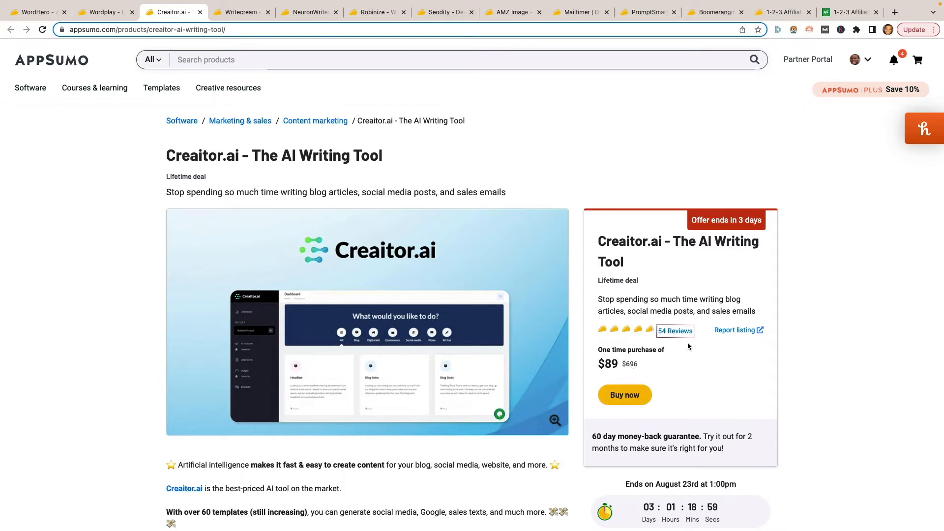
pyautogui.scroll(-3)
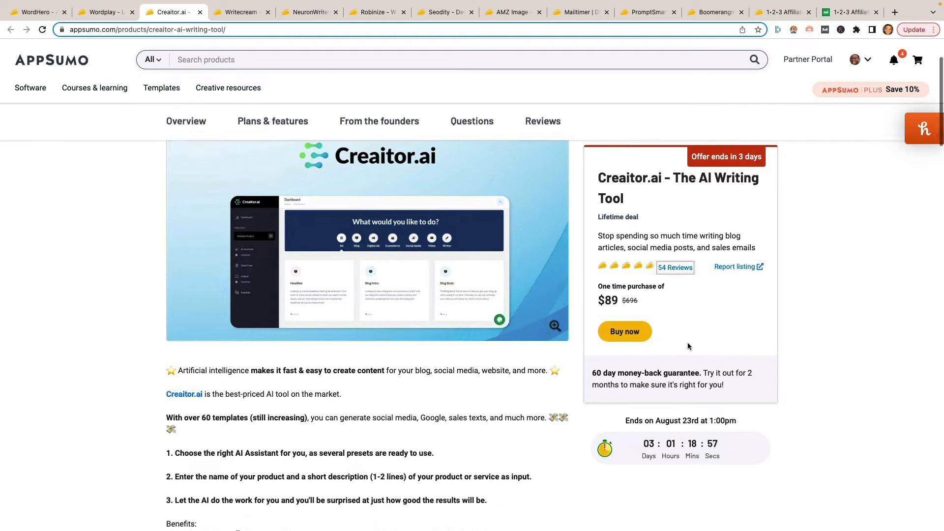
pyautogui.scroll(-3)
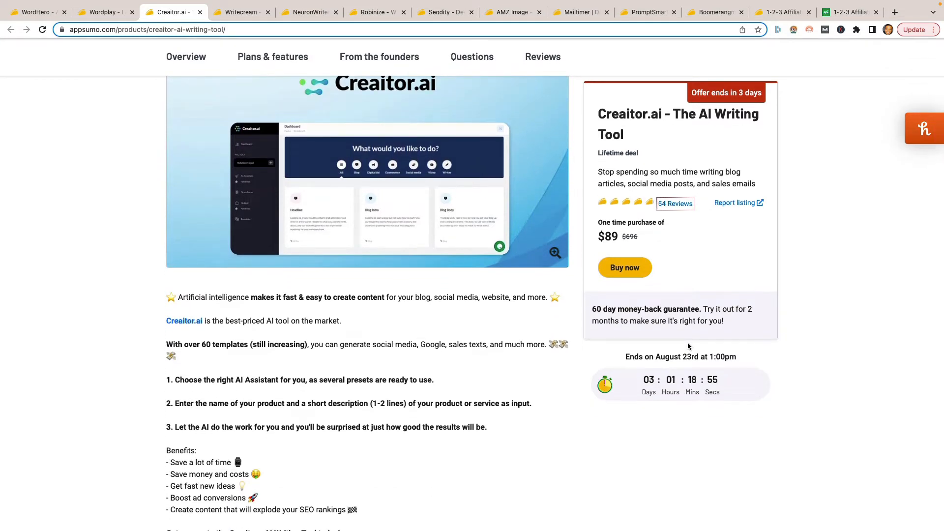
pyautogui.moveTo(691, 227)
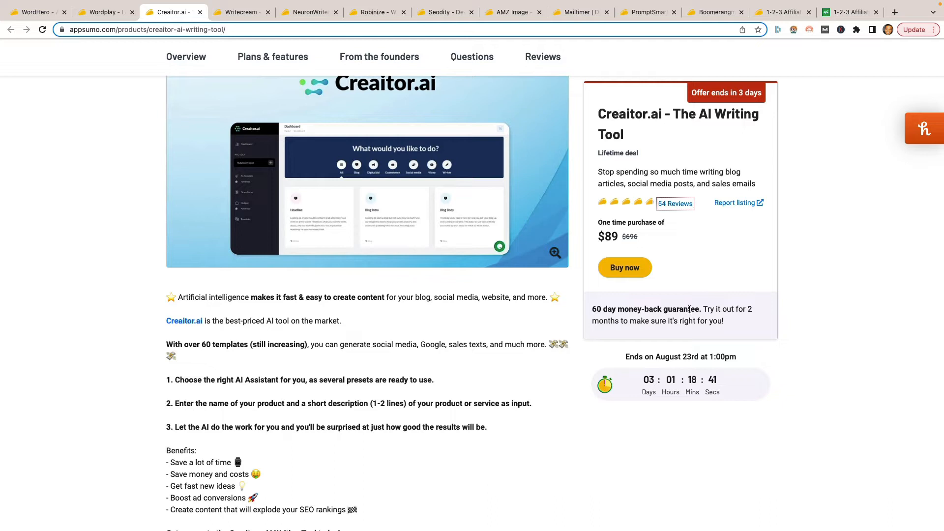
pyautogui.moveTo(642, 317)
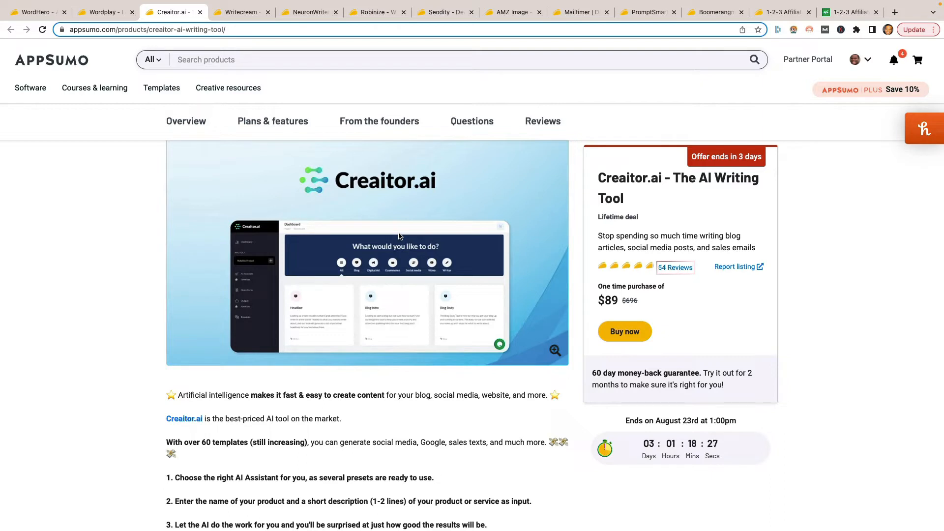
pyautogui.moveTo(373, 252)
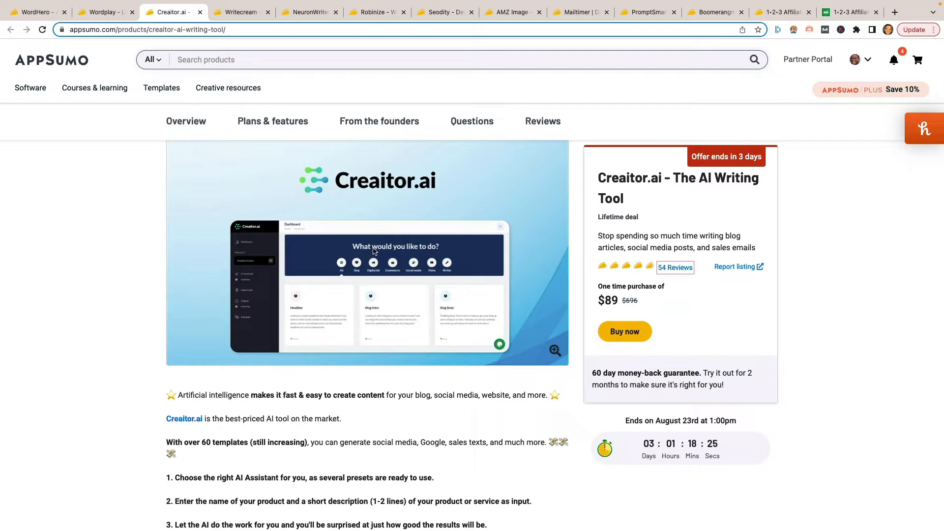
# - Bring up the Writecream deal page and read down through its Overview
pyautogui.click(240, 12)
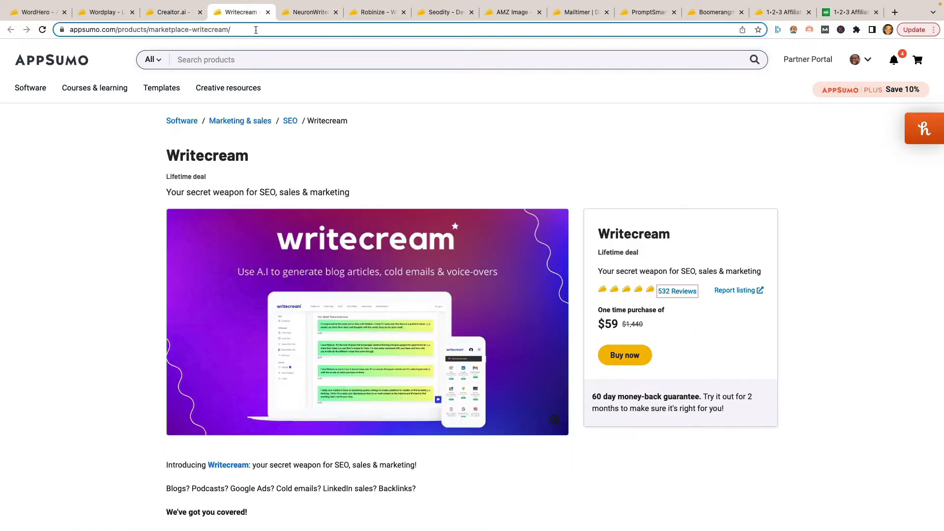
pyautogui.scroll(-3)
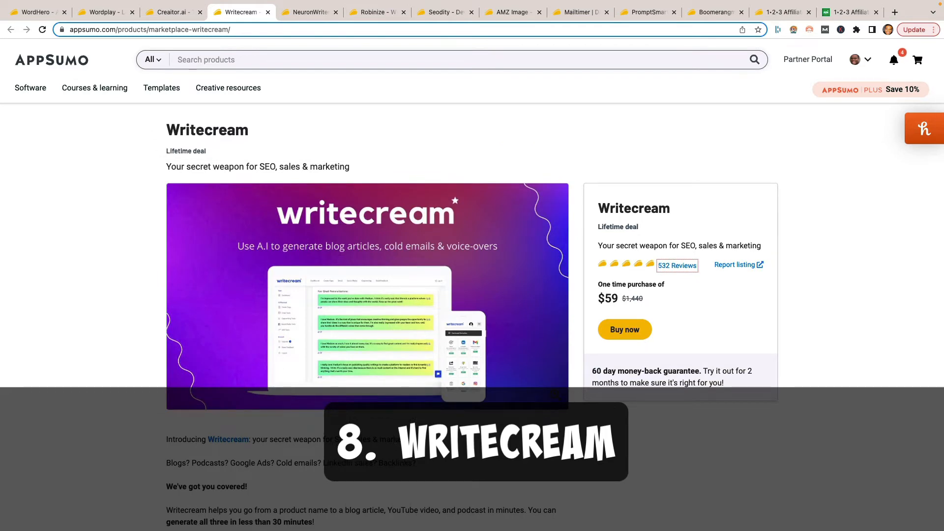
pyautogui.scroll(-3)
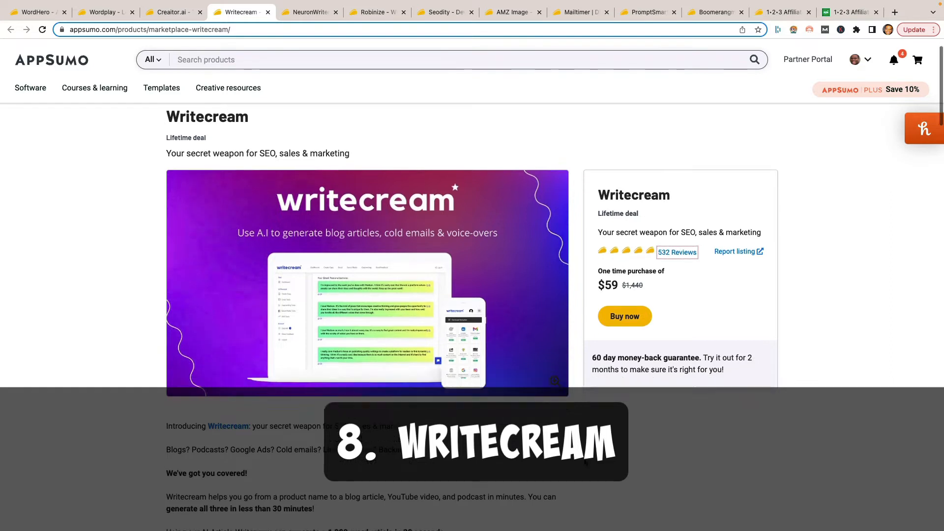
pyautogui.scroll(-3)
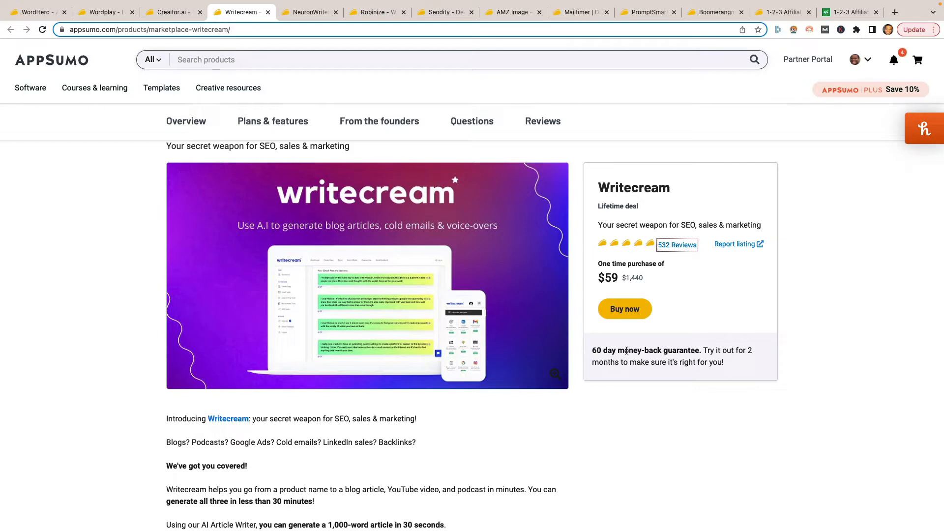
pyautogui.scroll(-3)
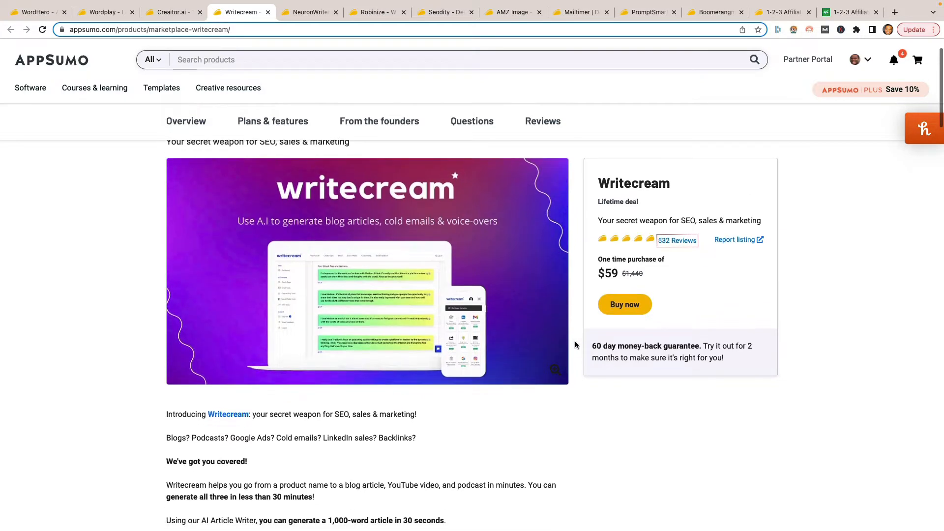
pyautogui.scroll(-3)
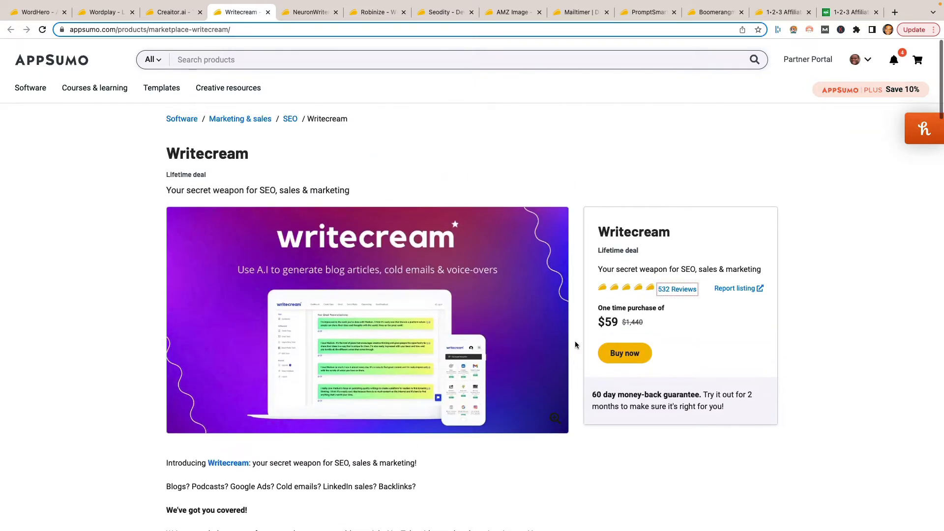
pyautogui.scroll(-3)
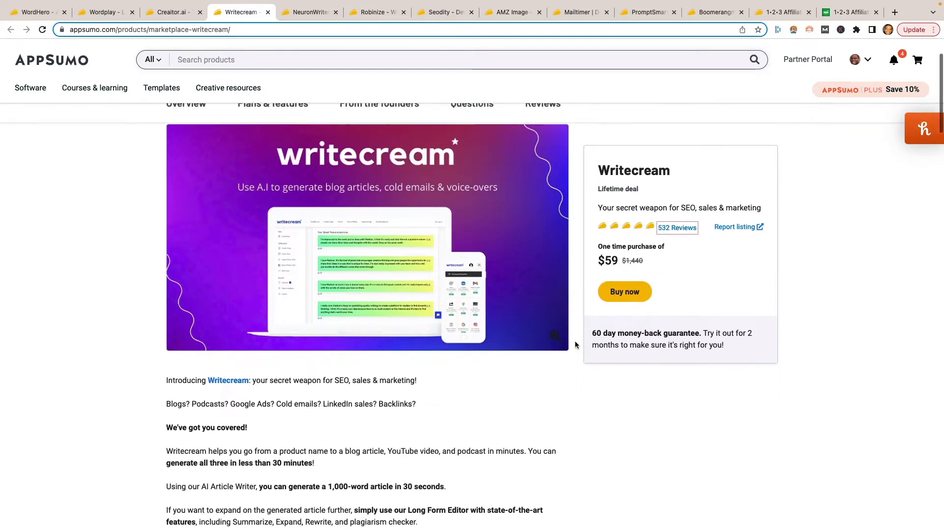
pyautogui.scroll(-3)
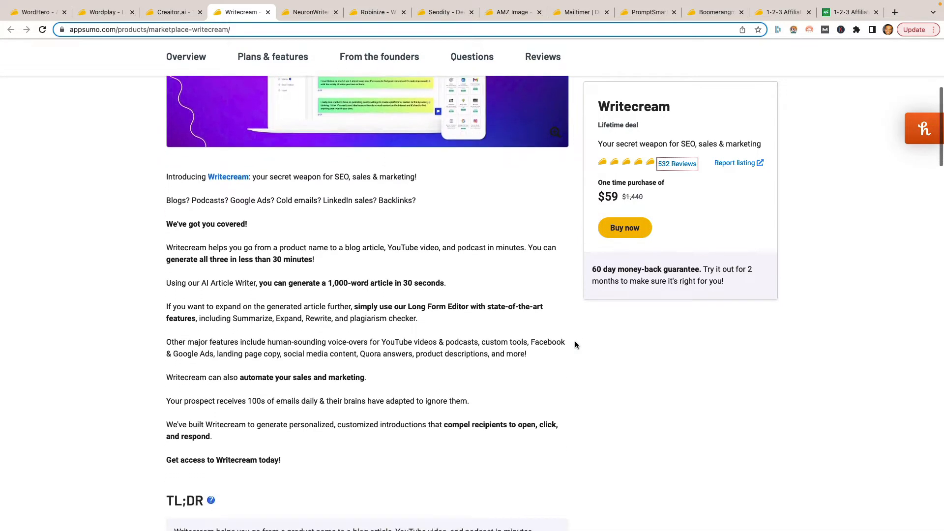
# - Review Writecream's $59 lifetime deal plan features and deal terms
pyautogui.scroll(-3)
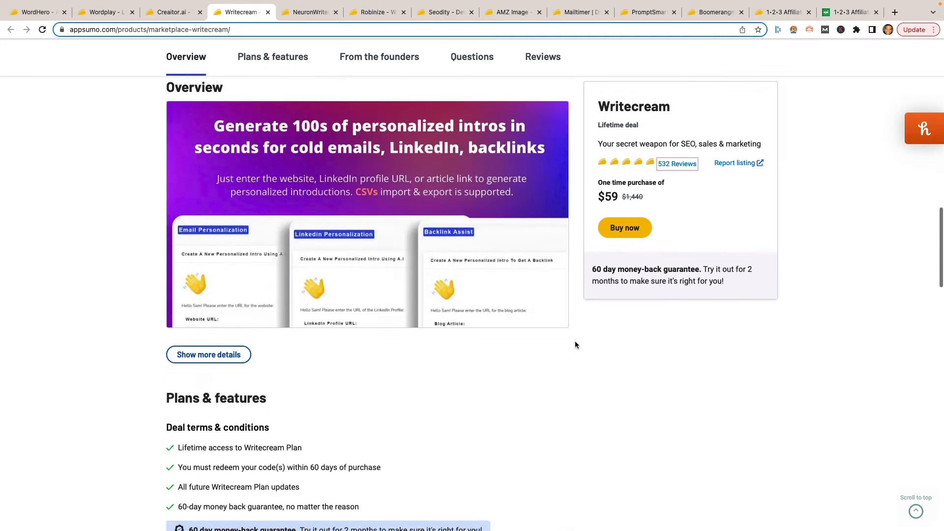
pyautogui.scroll(-3)
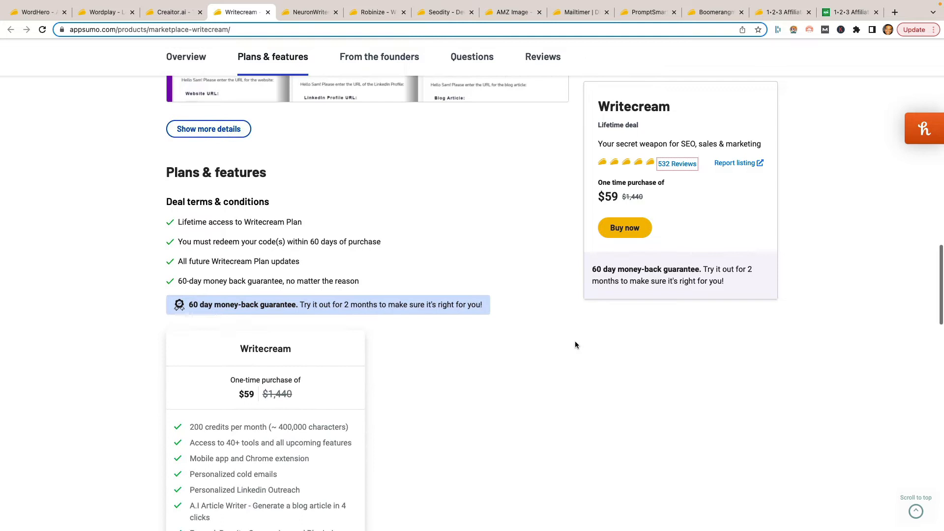
pyautogui.scroll(-3)
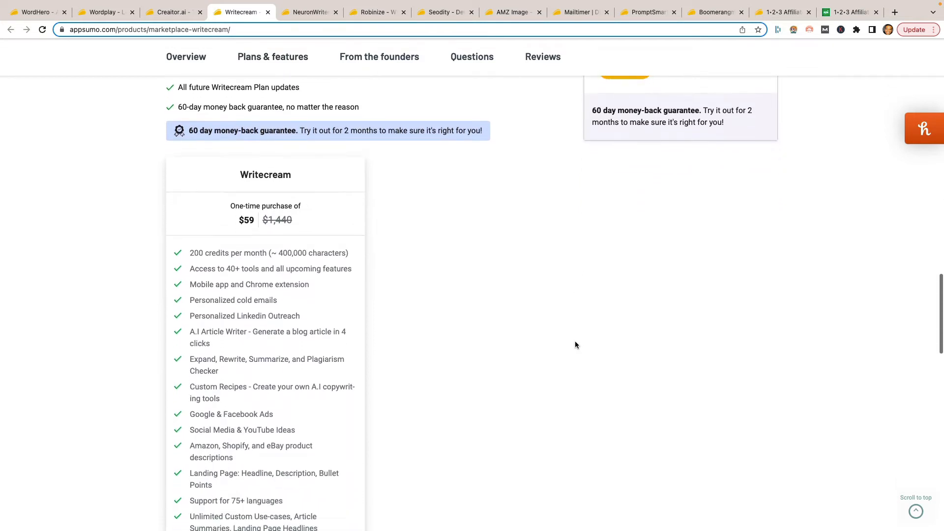
pyautogui.scroll(-3)
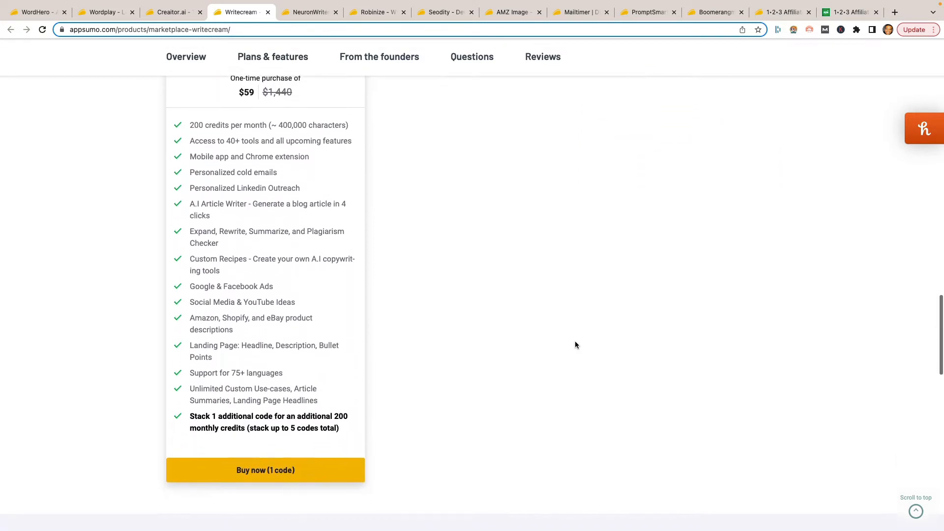
pyautogui.scroll(-3)
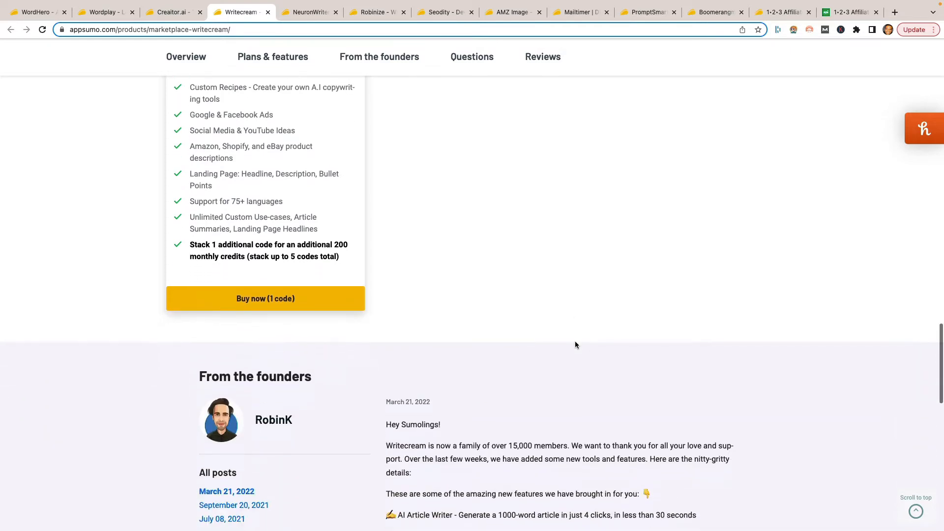
pyautogui.scroll(-3)
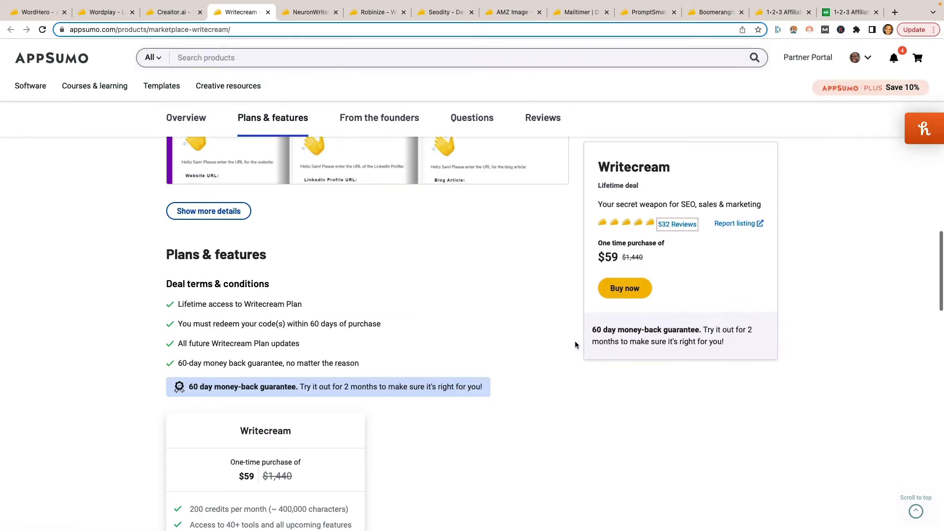
pyautogui.scroll(-3)
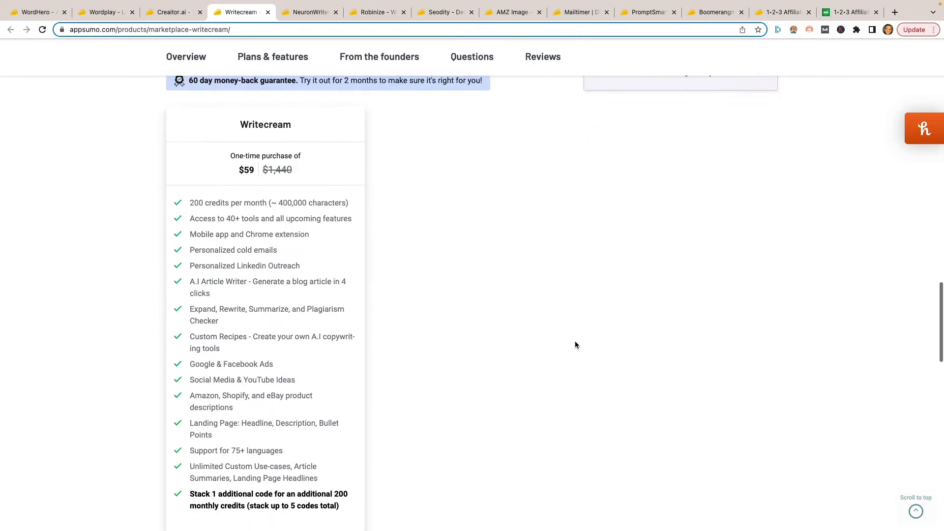
pyautogui.scroll(-3)
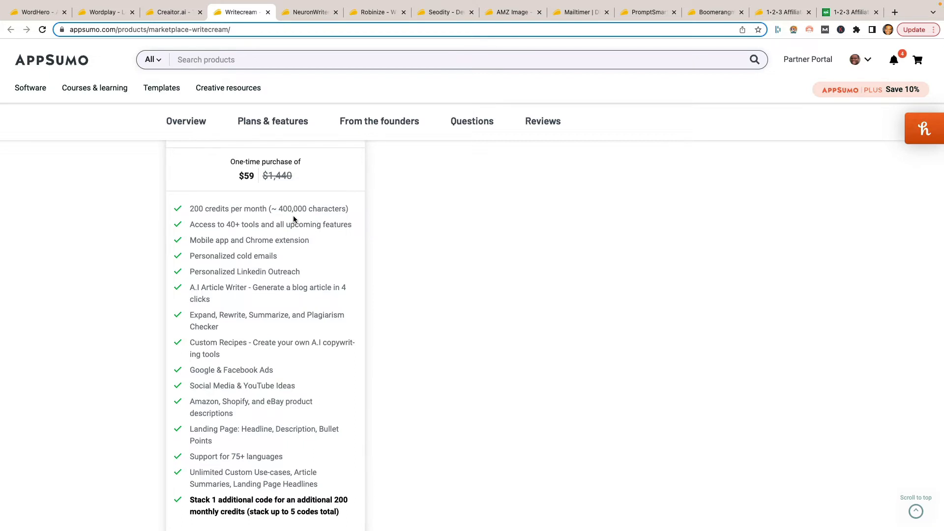
pyautogui.moveTo(301, 220)
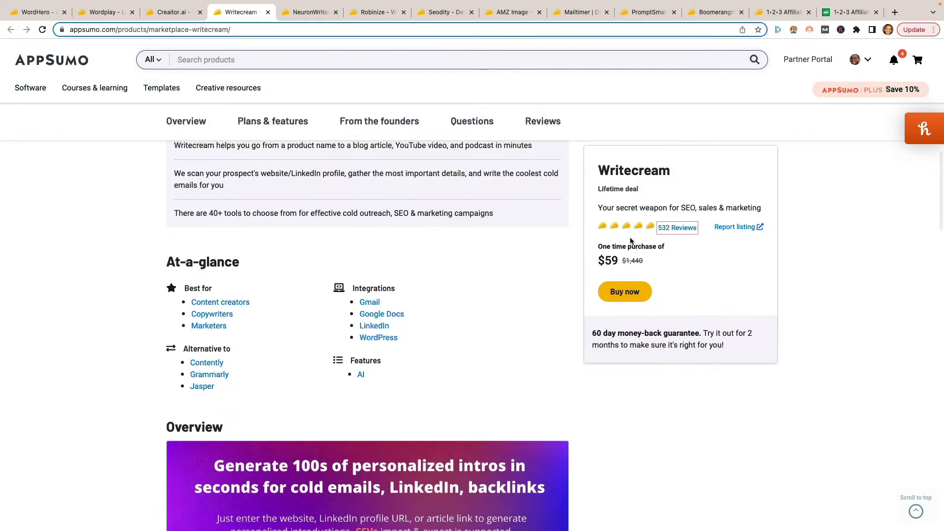
pyautogui.scroll(3)
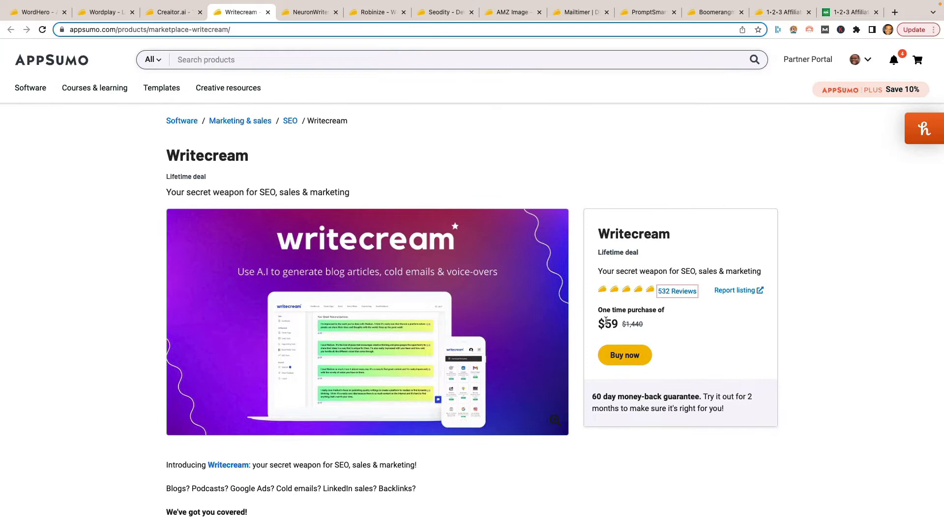
pyautogui.moveTo(654, 327)
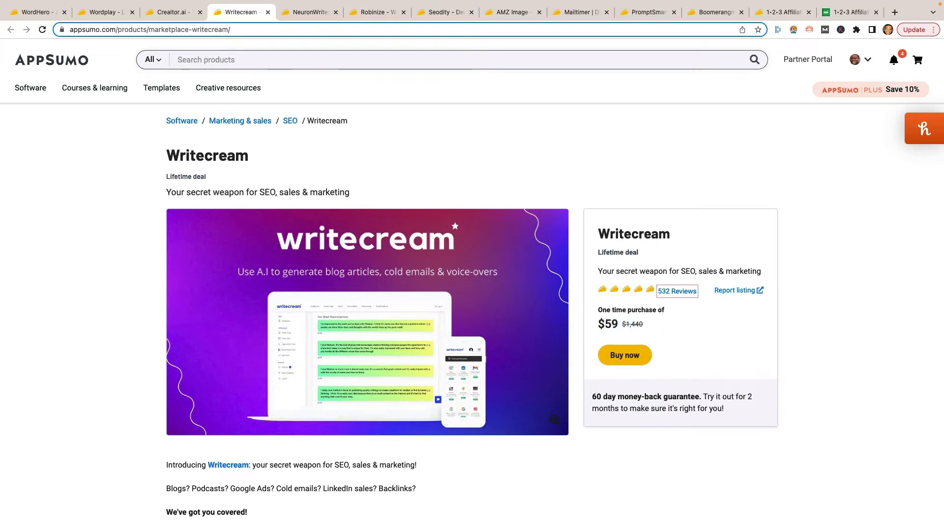
pyautogui.moveTo(410, 194)
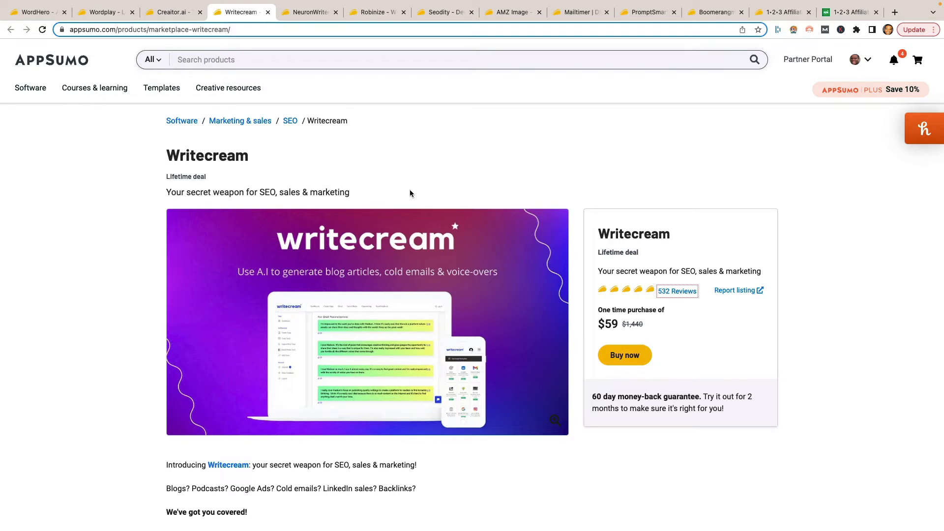
pyautogui.moveTo(310, 12)
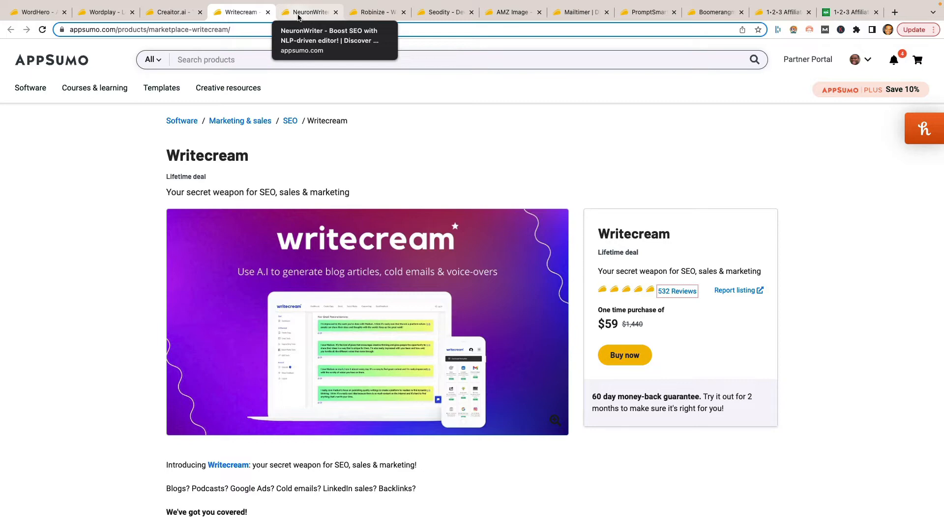
pyautogui.click(309, 12)
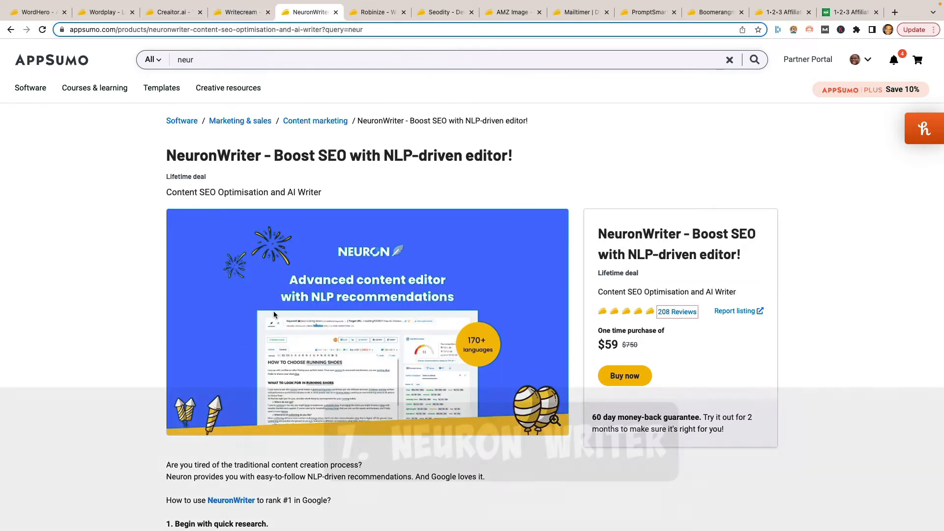
pyautogui.scroll(-3)
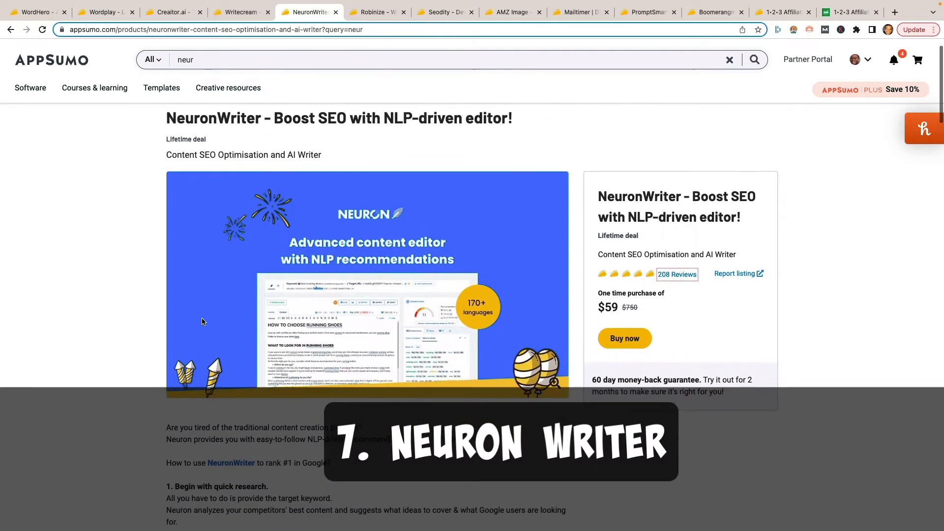
pyautogui.doubleClick(608, 307)
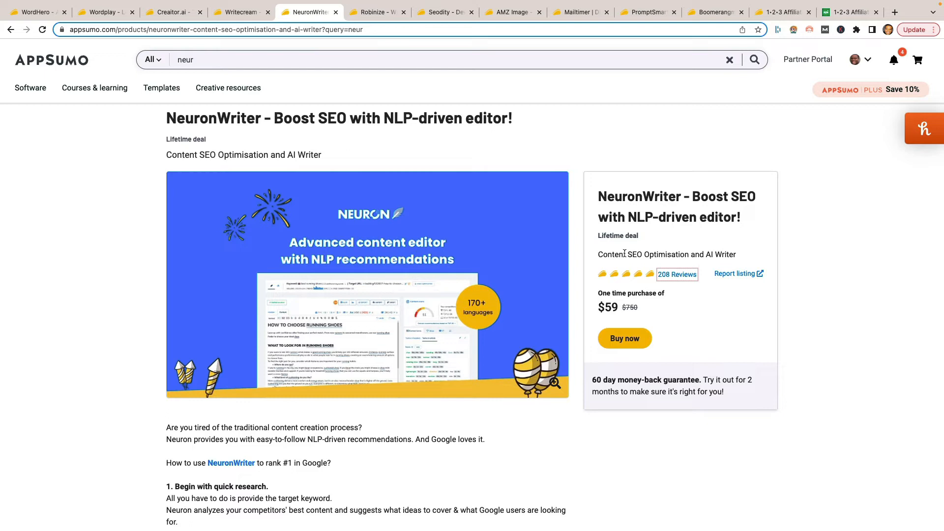
pyautogui.moveTo(679, 355)
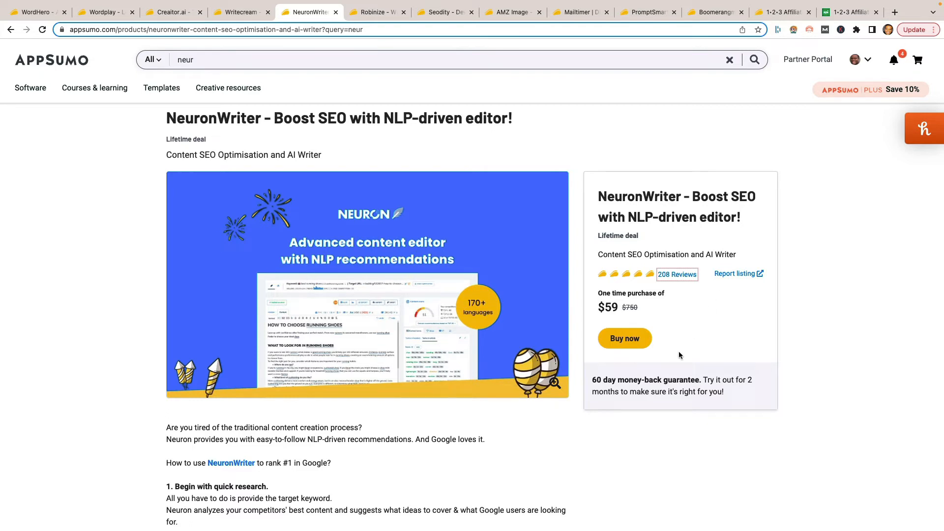
pyautogui.moveTo(471, 371)
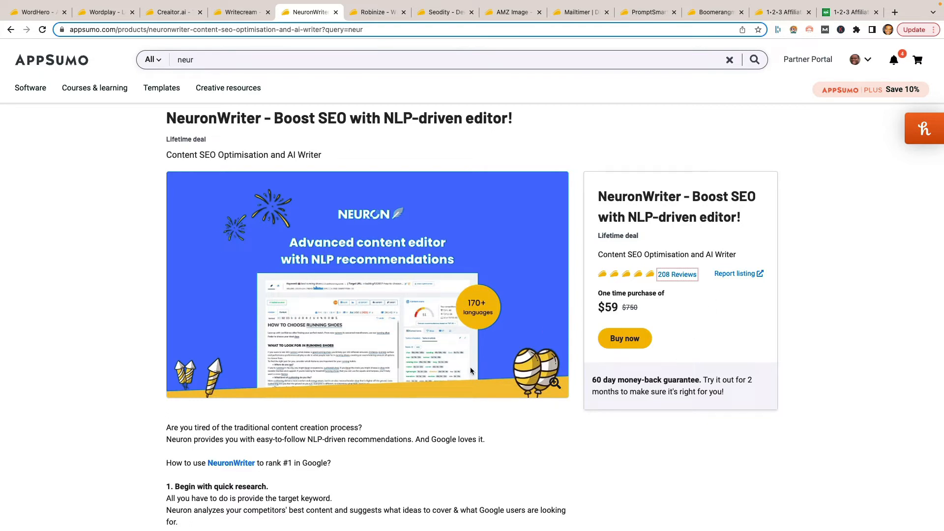
pyautogui.scroll(-3)
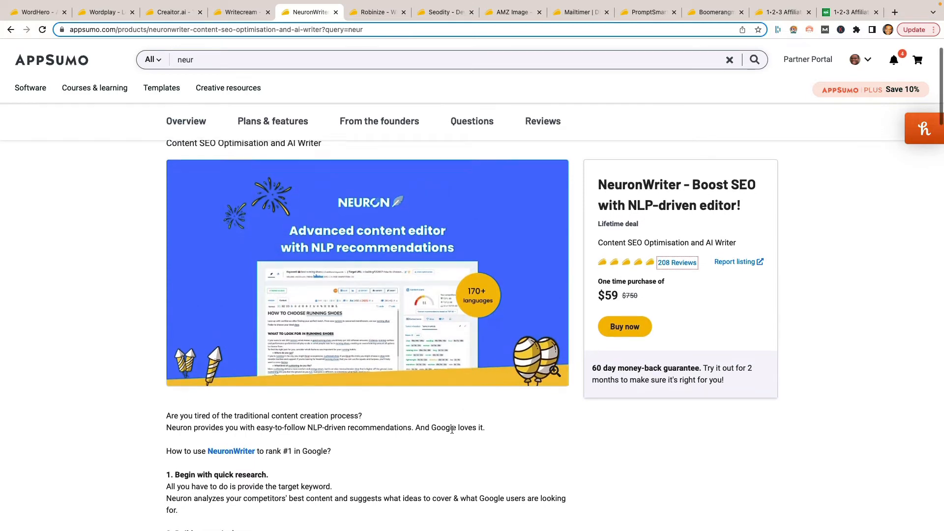
pyautogui.scroll(-3)
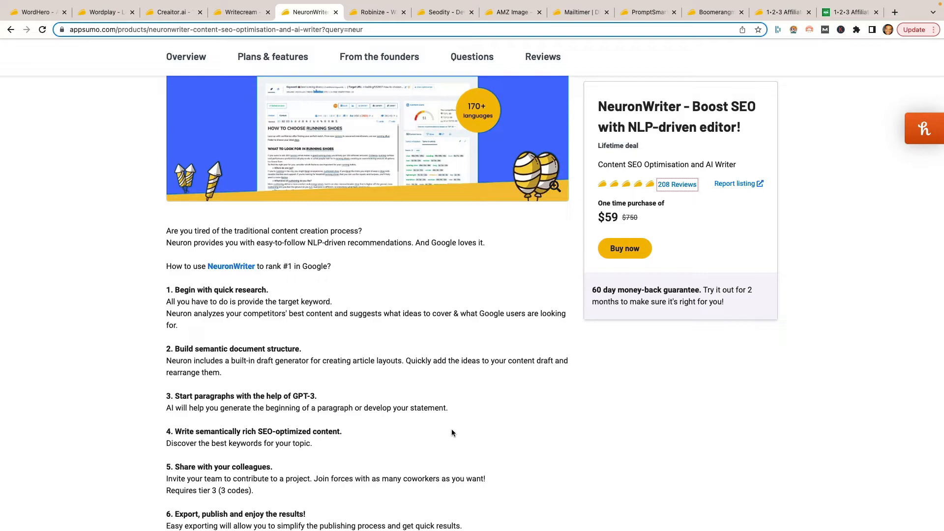
pyautogui.moveTo(377, 405)
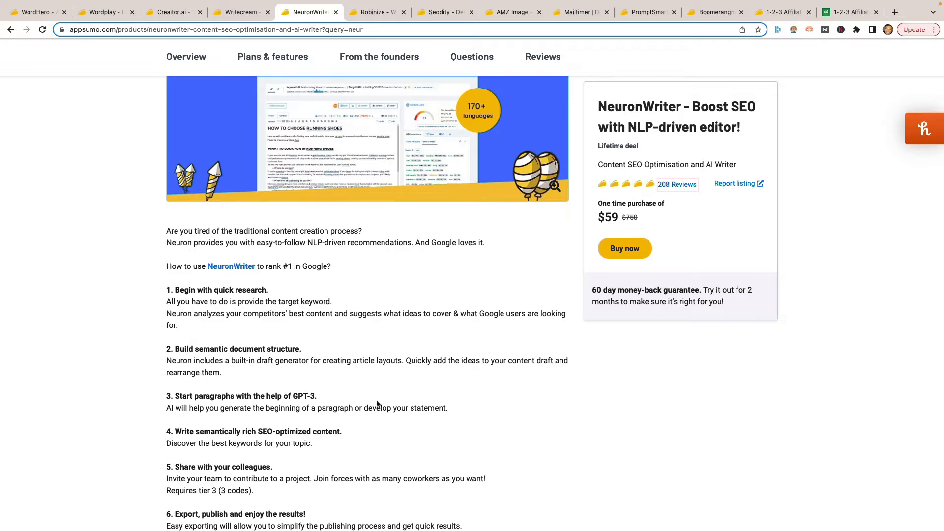
pyautogui.scroll(-3)
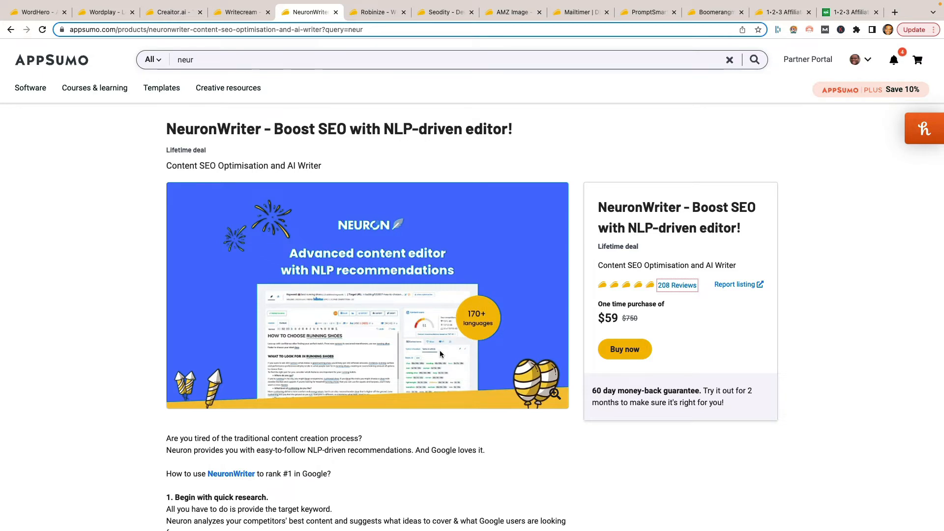
pyautogui.moveTo(450, 392)
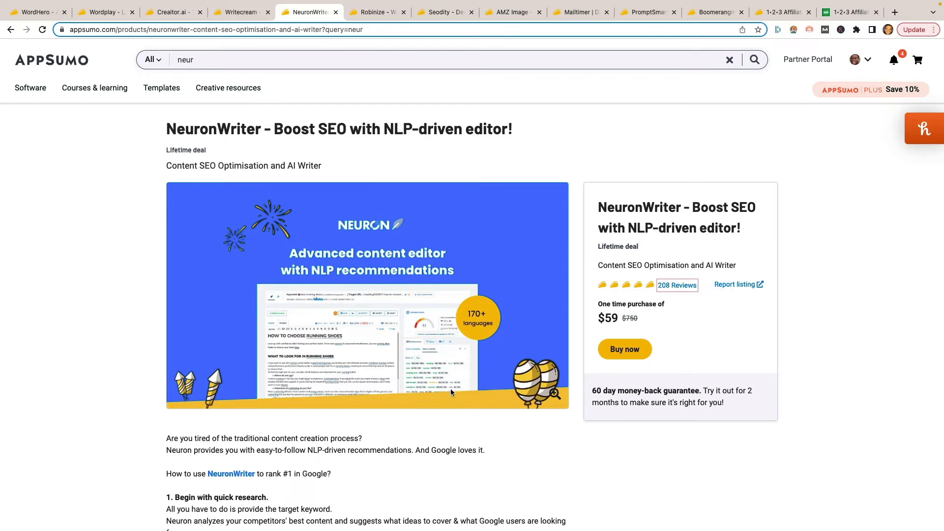
pyautogui.scroll(-3)
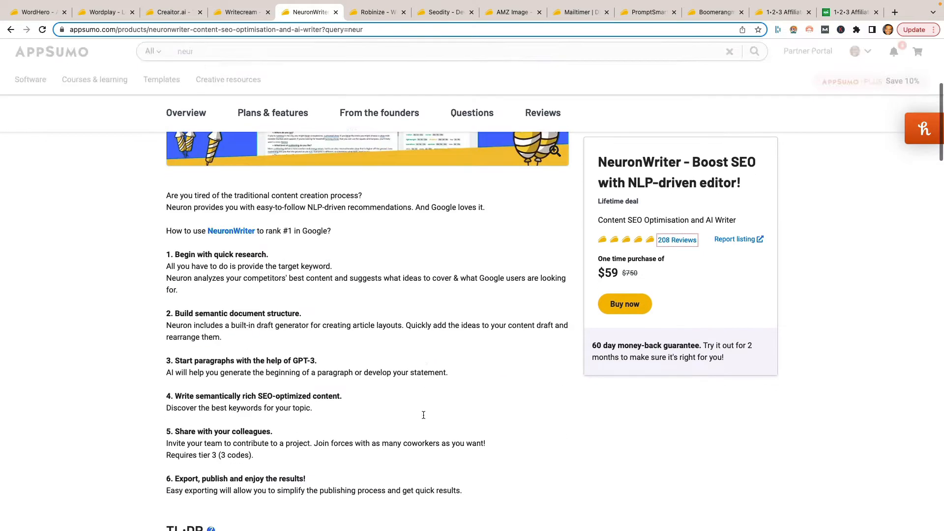
pyautogui.scroll(-3)
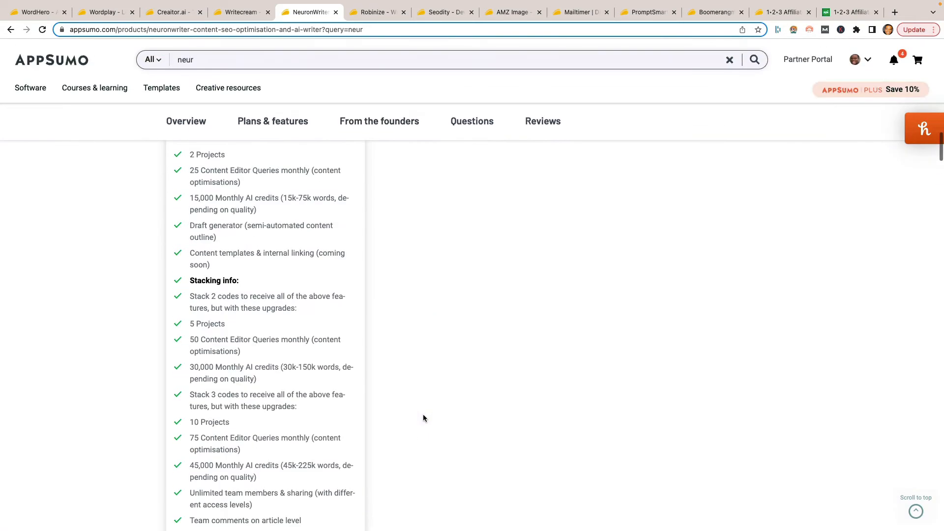
pyautogui.scroll(-3)
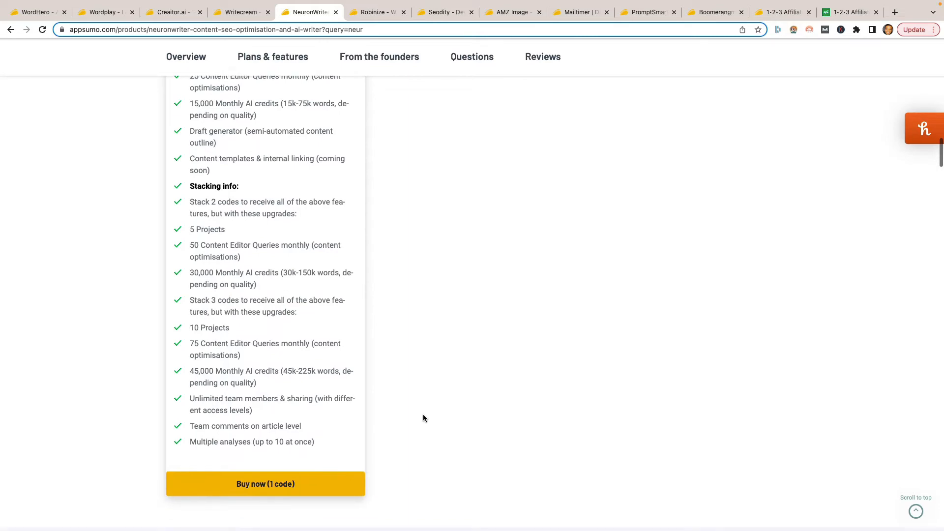
pyautogui.scroll(-3)
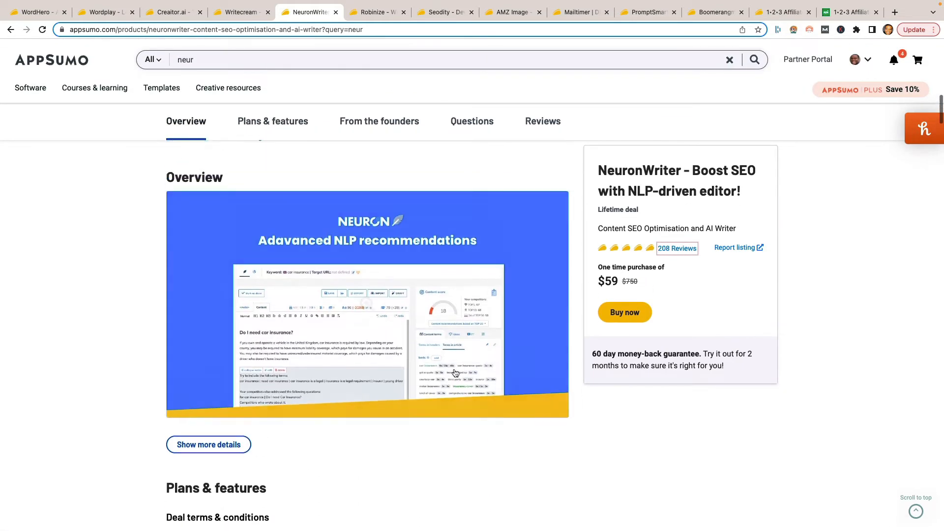
pyautogui.moveTo(641, 214)
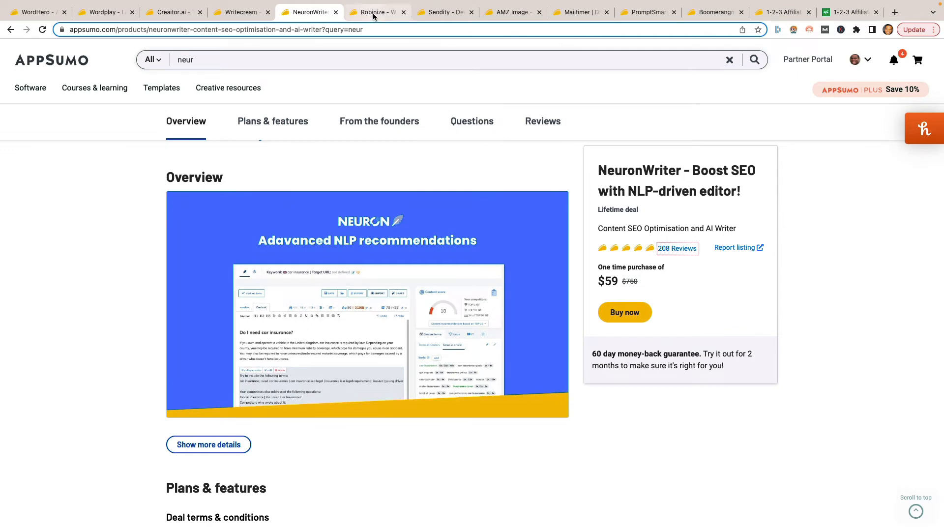
# - Bring up the Robinize deal page and read its intro down to the TL;DR and At-a-glance sections
pyautogui.click(377, 12)
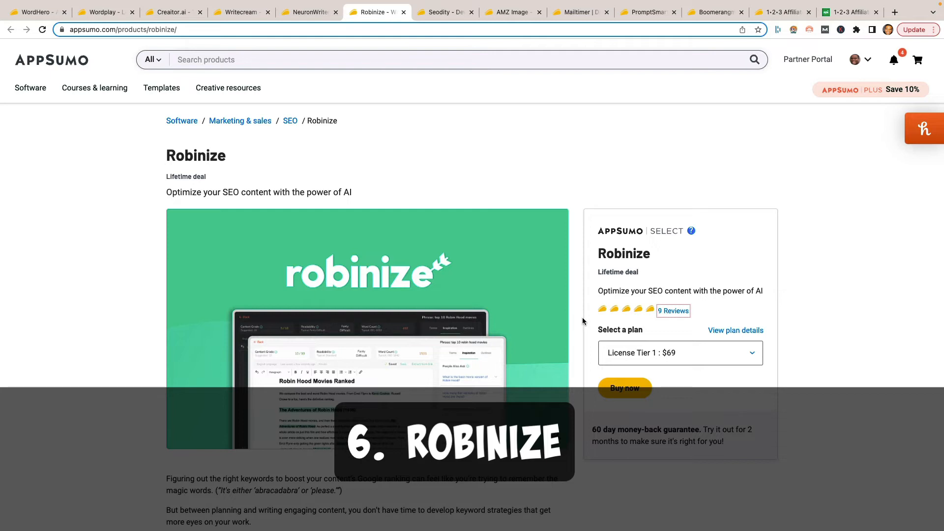
pyautogui.scroll(-3)
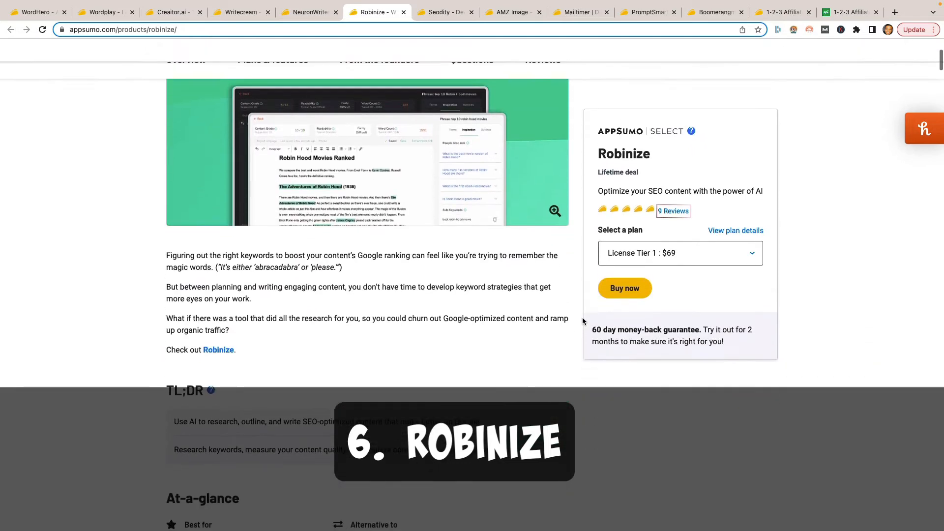
pyautogui.scroll(-3)
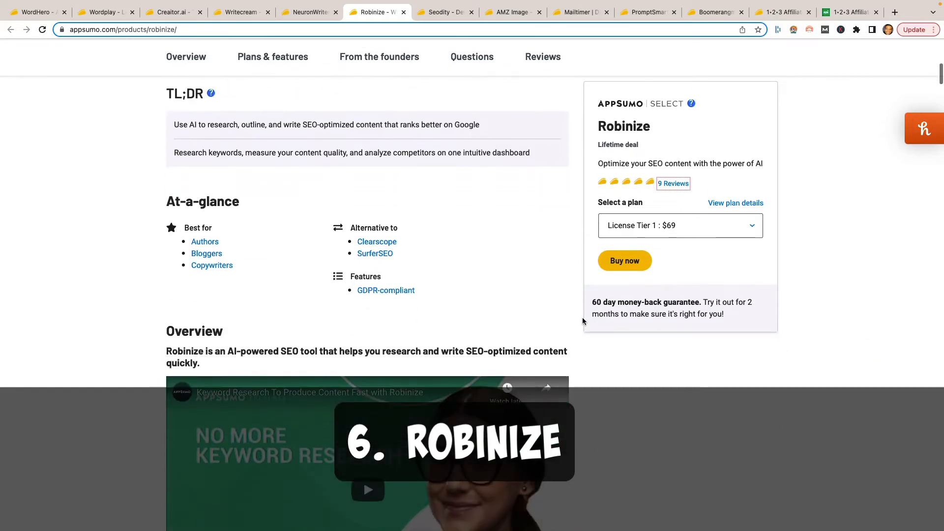
# - Check Robinize's license tiers in Select a plan, read its SEO features, and show Plans & features
pyautogui.click(679, 225)
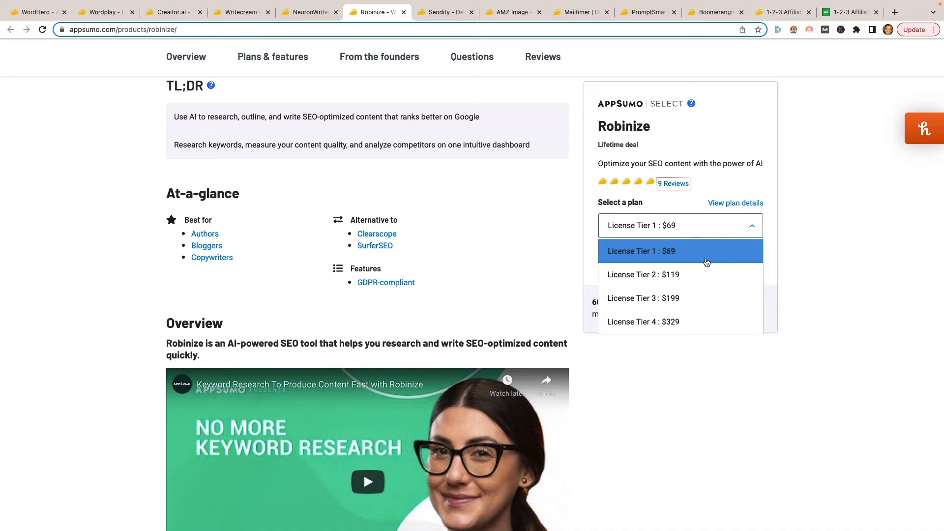
pyautogui.moveTo(694, 322)
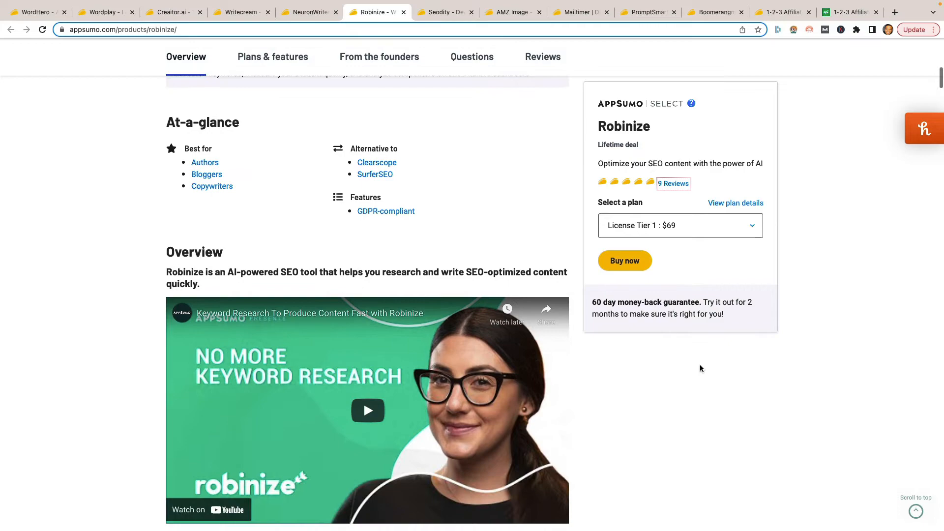
pyautogui.scroll(-3)
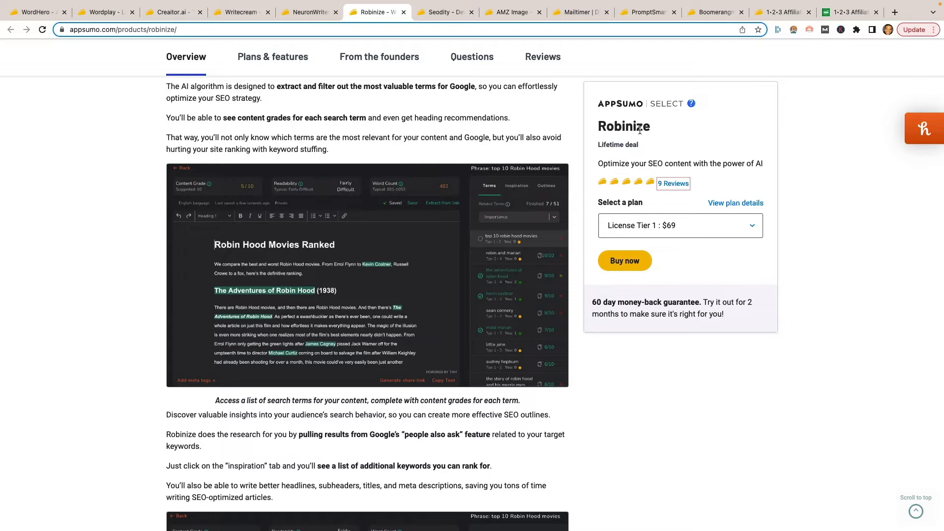
pyautogui.moveTo(662, 103)
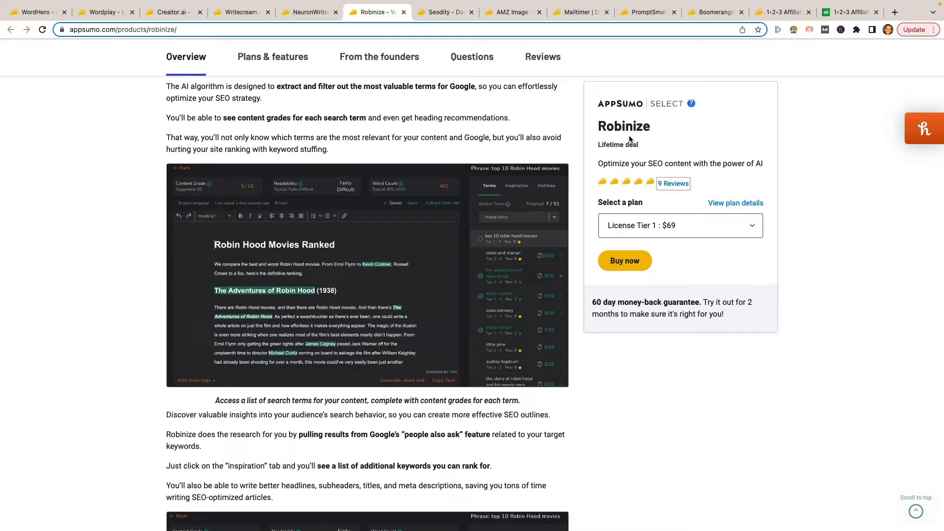
pyautogui.moveTo(629, 138)
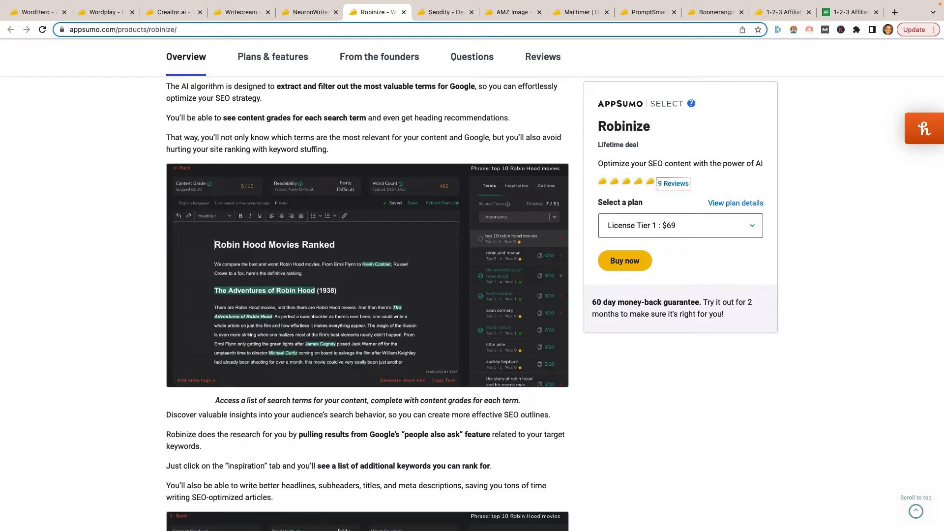
pyautogui.scroll(-3)
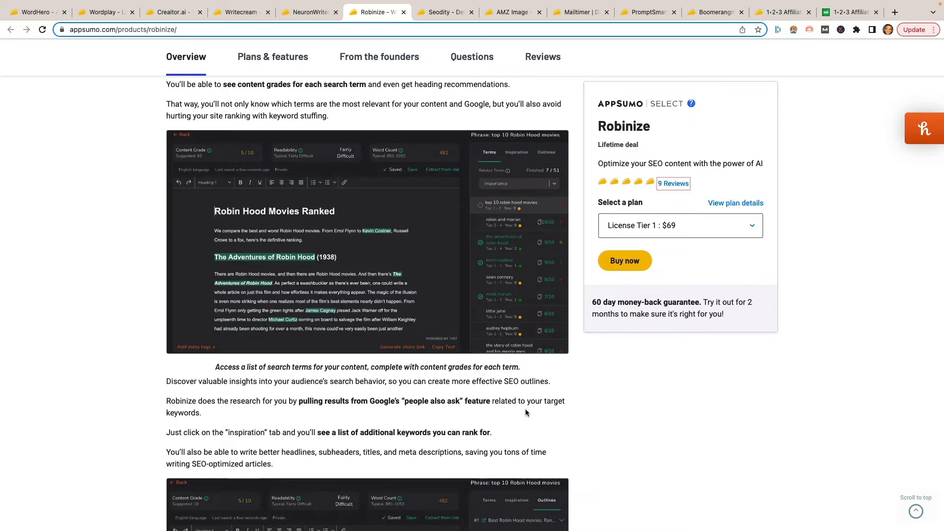
pyautogui.scroll(-3)
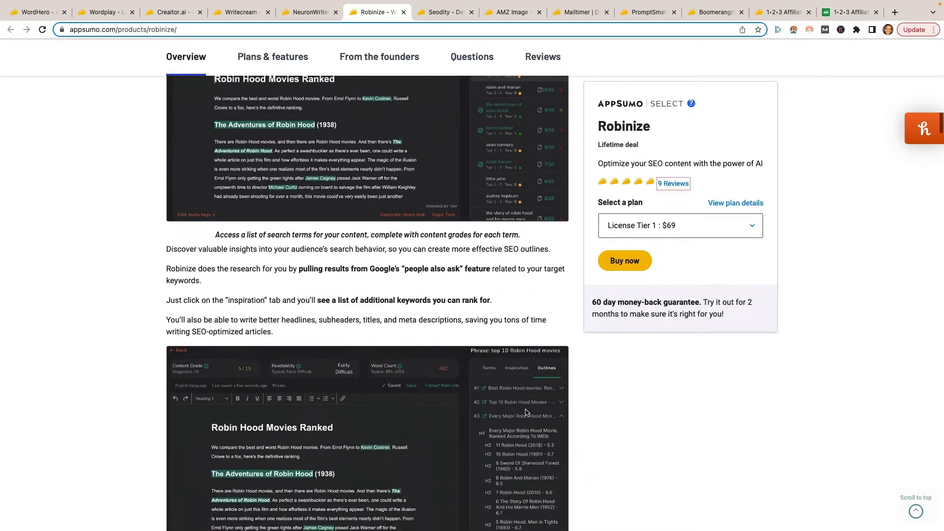
pyautogui.scroll(-3)
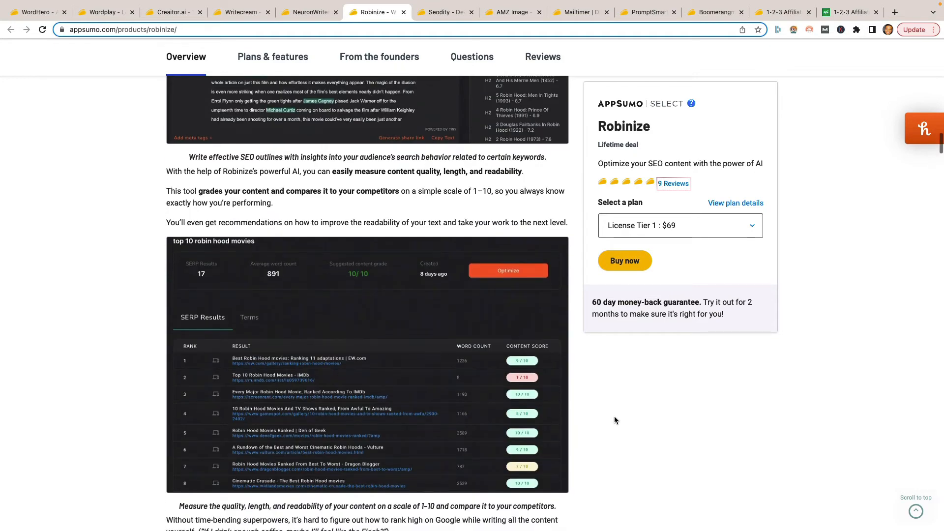
pyautogui.click(273, 57)
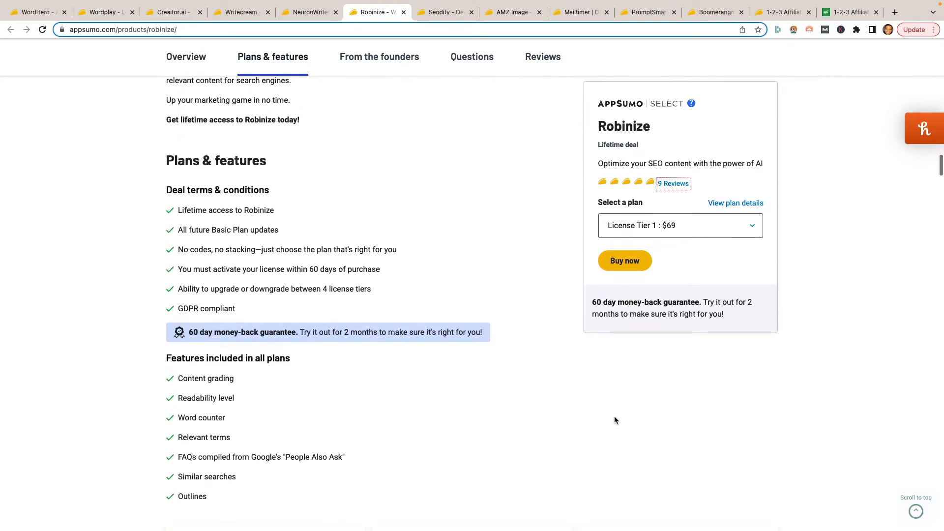
# - Review Robinize's License Tier 4 at $329, then move over to the Seodity deal page
pyautogui.scroll(-3)
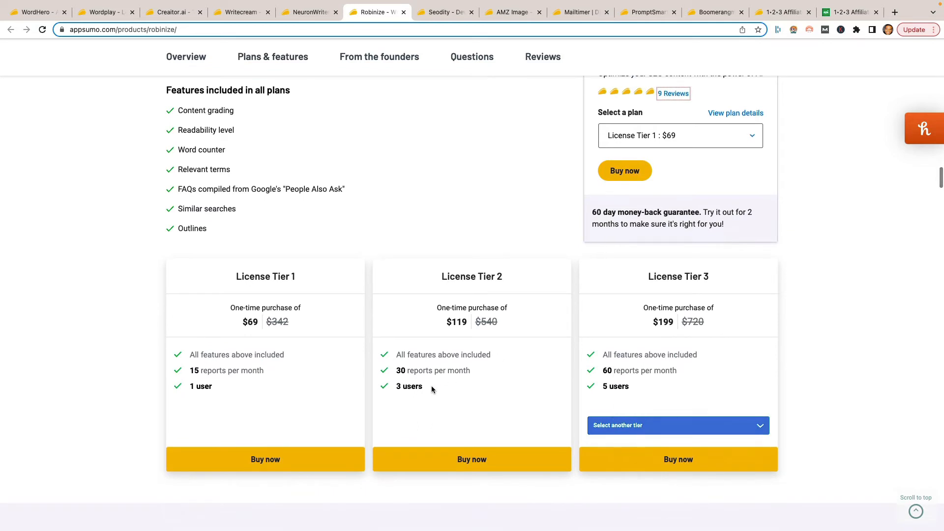
pyautogui.moveTo(221, 373)
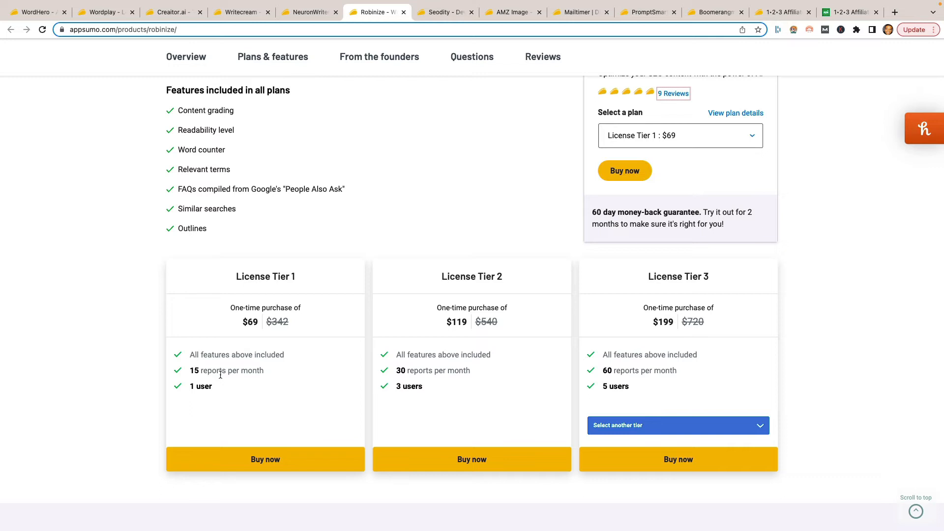
pyautogui.moveTo(493, 379)
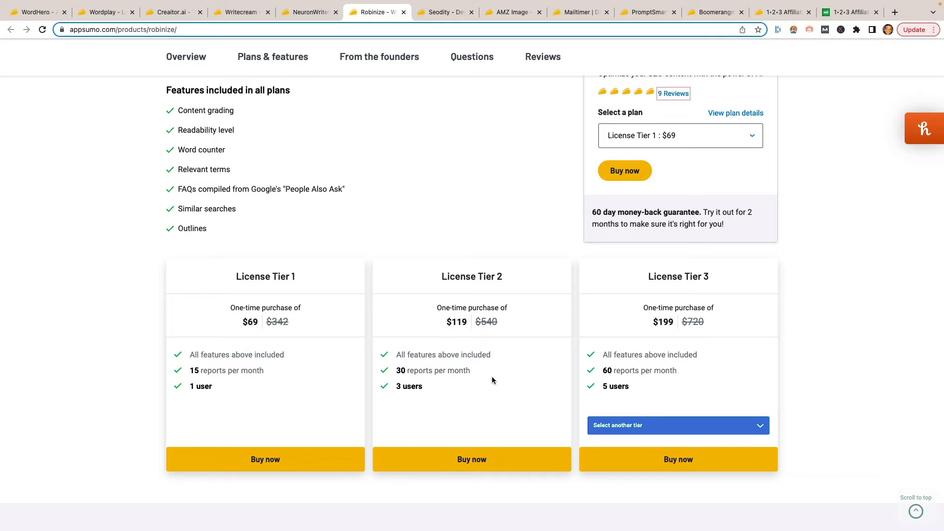
pyautogui.moveTo(649, 366)
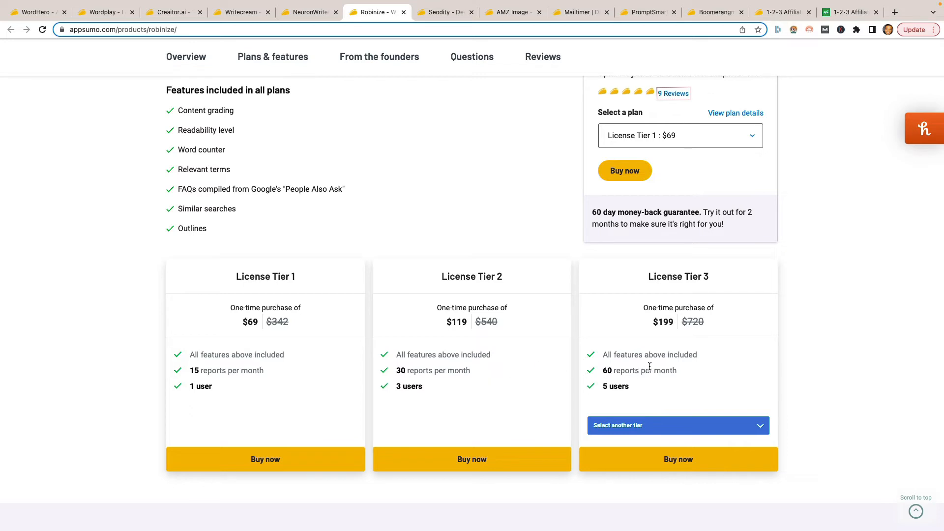
pyautogui.moveTo(643, 379)
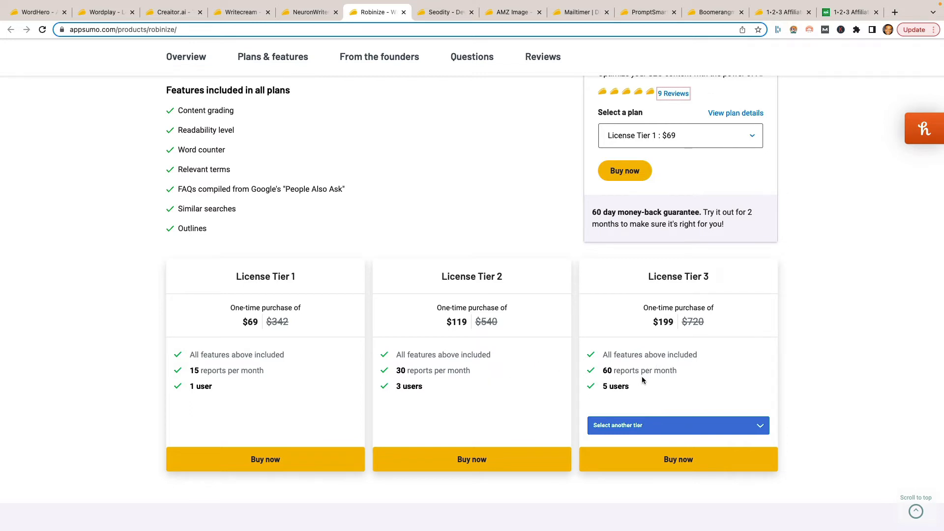
pyautogui.click(677, 425)
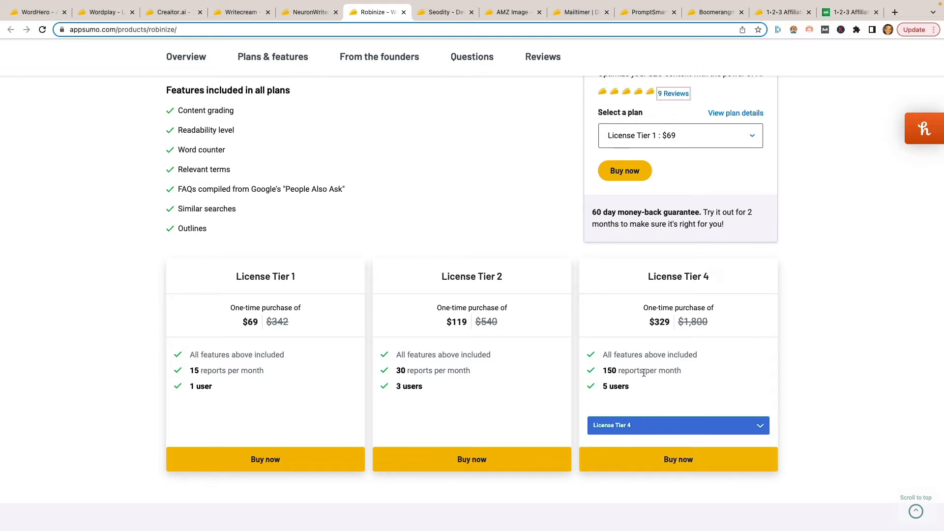
pyautogui.moveTo(538, 376)
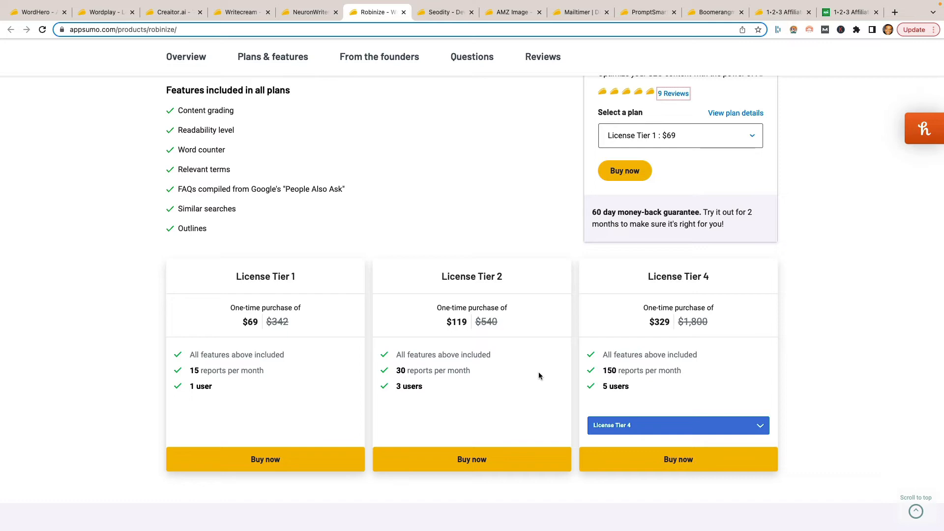
pyautogui.moveTo(572, 316)
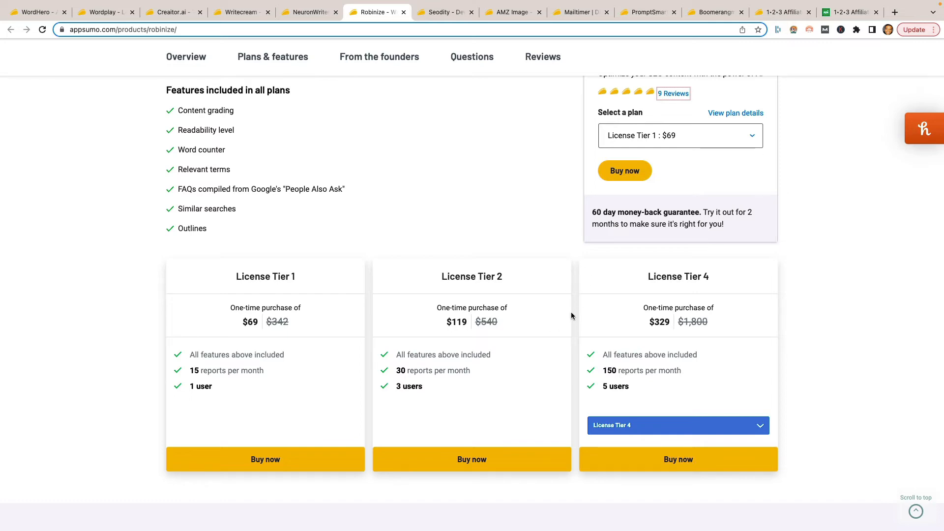
pyautogui.click(378, 57)
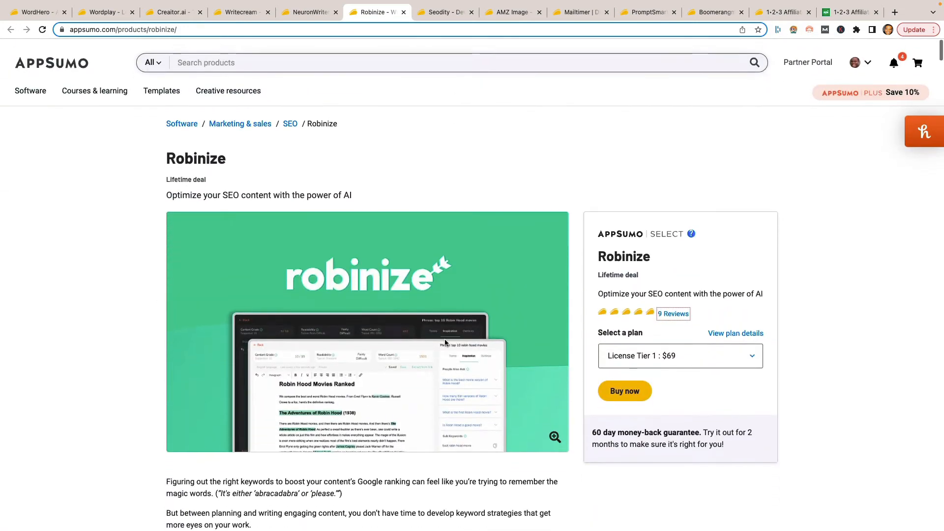
pyautogui.moveTo(445, 12)
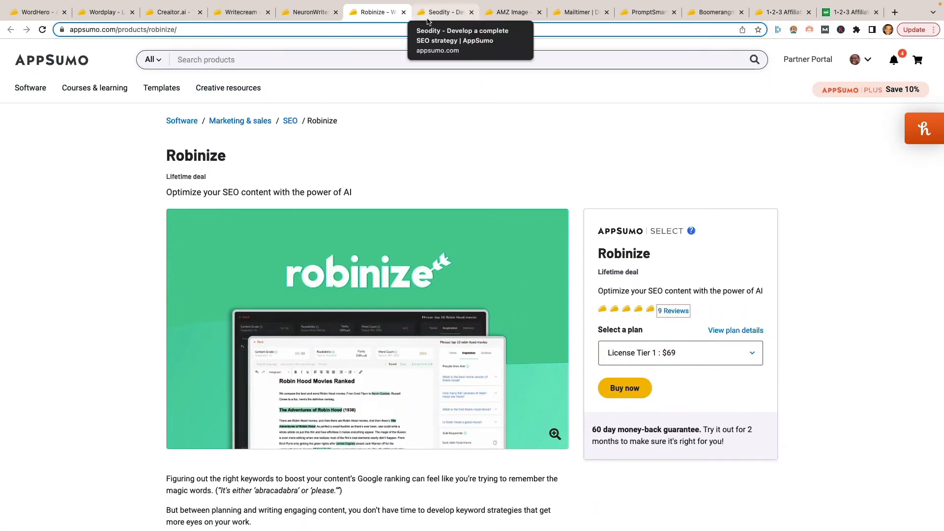
pyautogui.click(444, 12)
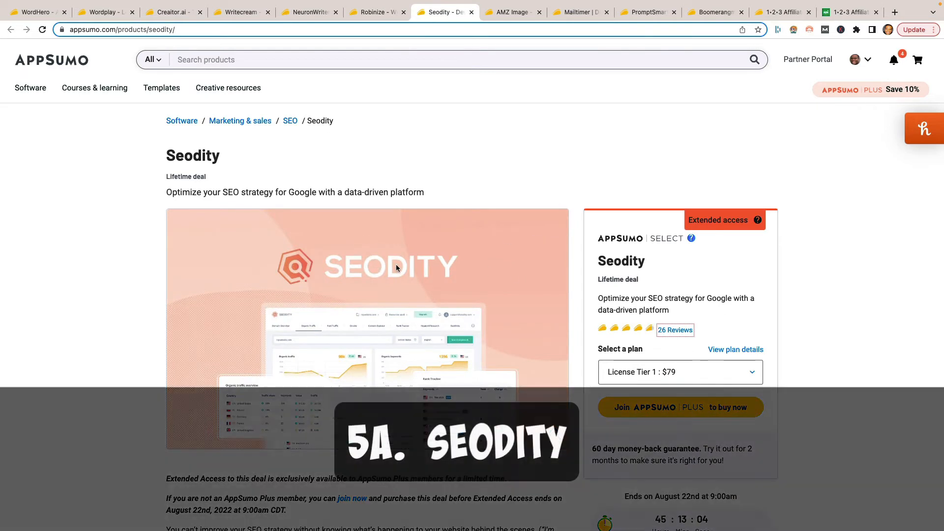
pyautogui.scroll(-3)
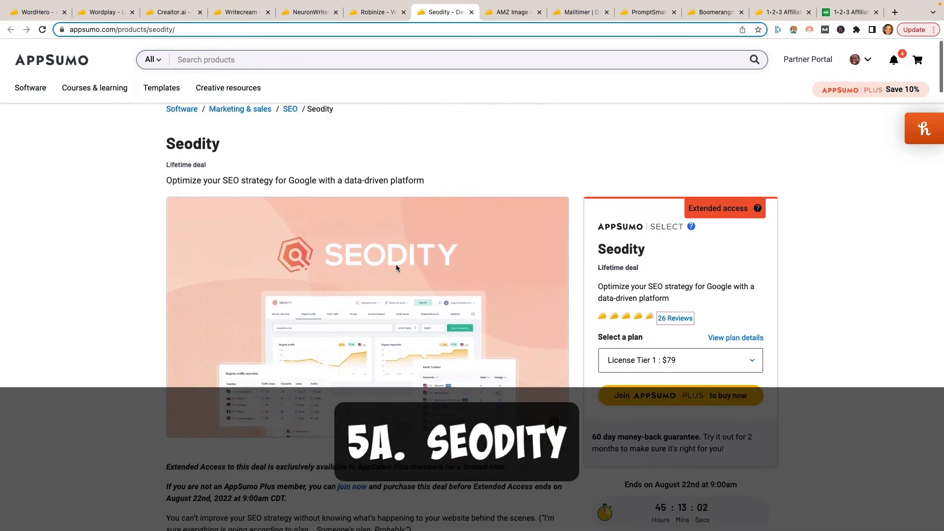
pyautogui.moveTo(504, 266)
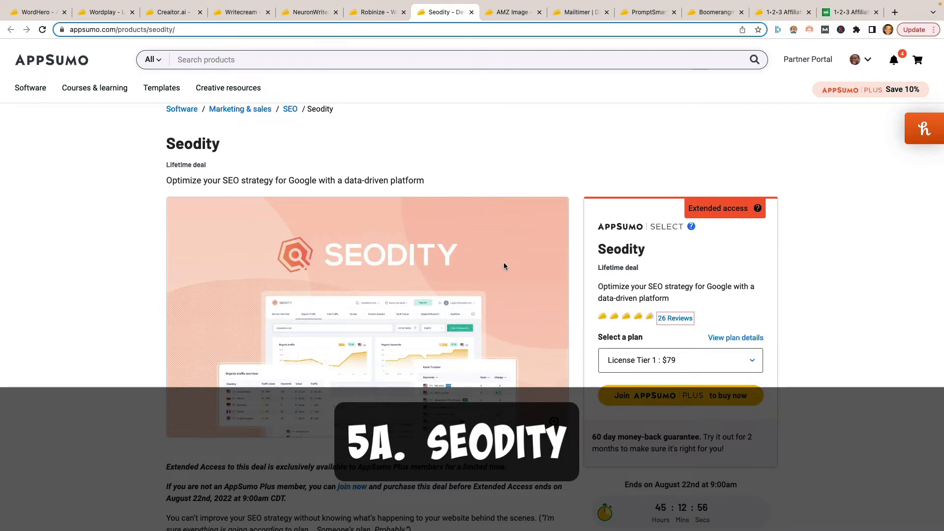
pyautogui.scroll(-3)
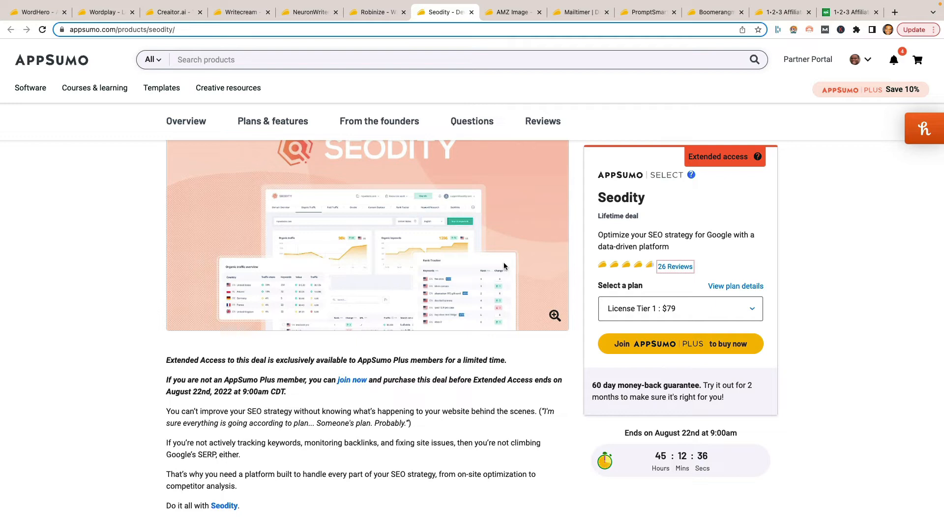
pyautogui.moveTo(509, 297)
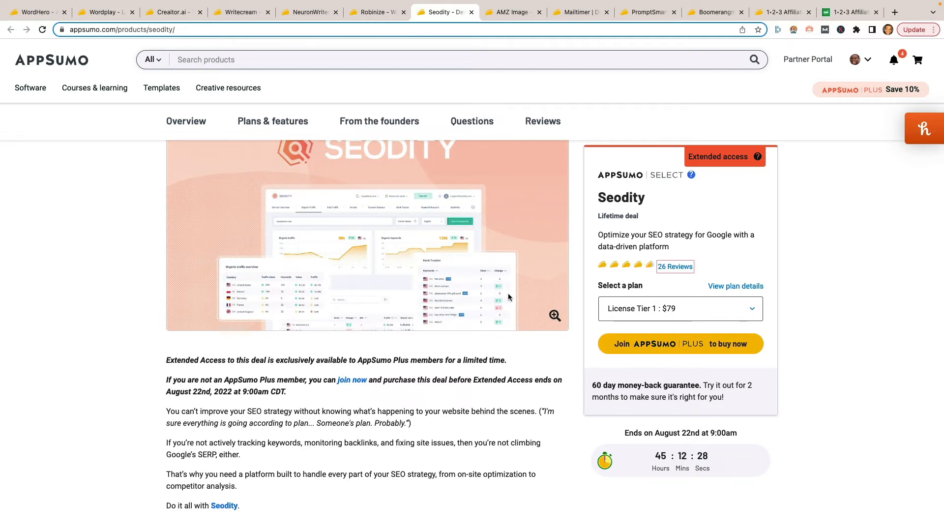
pyautogui.moveTo(524, 382)
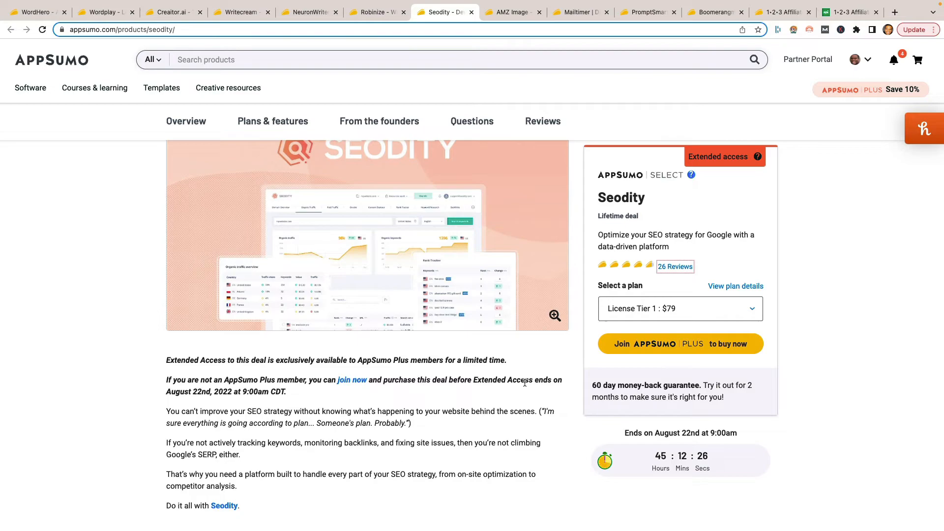
pyautogui.scroll(-3)
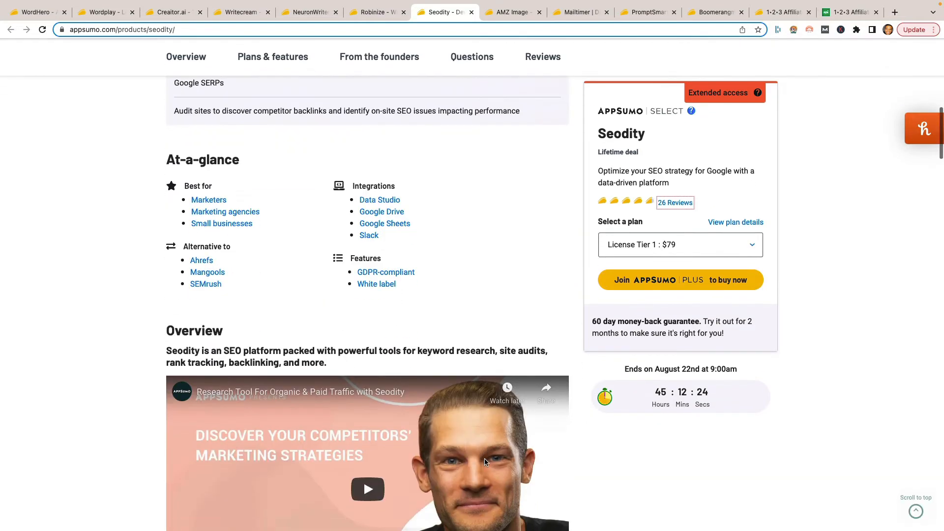
pyautogui.scroll(-3)
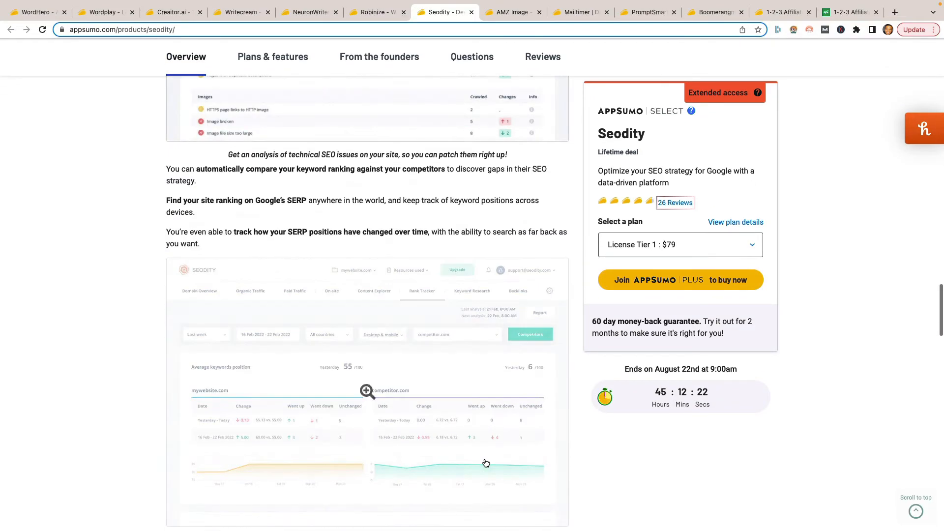
pyautogui.click(272, 57)
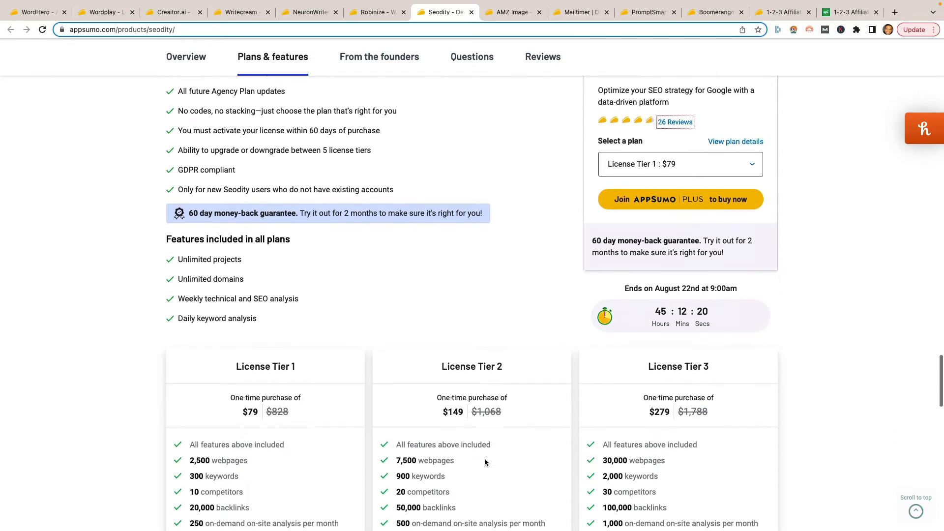
pyautogui.scroll(-3)
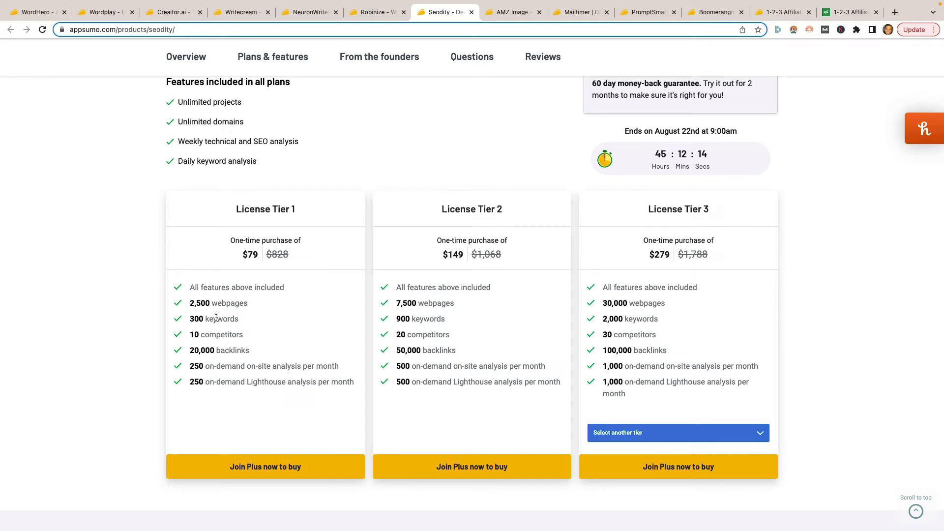
pyautogui.moveTo(481, 299)
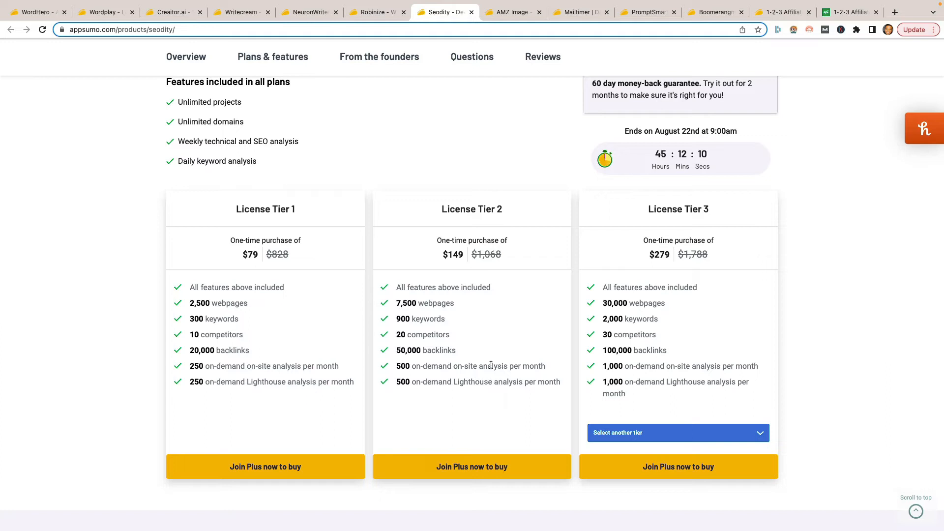
pyautogui.moveTo(478, 359)
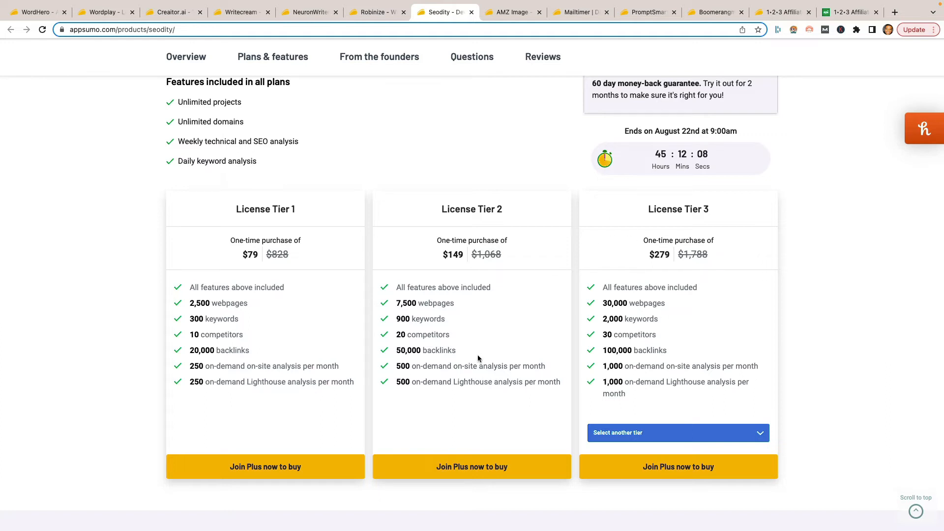
pyautogui.moveTo(309, 347)
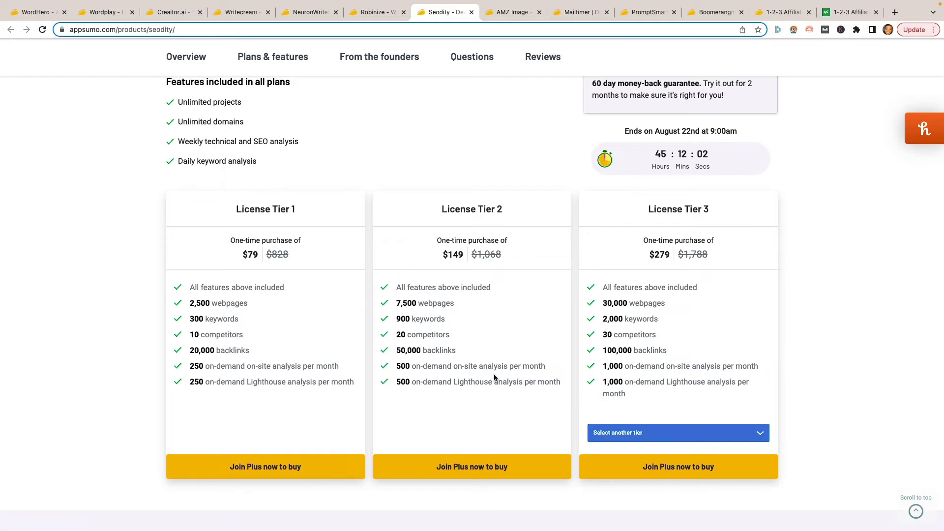
pyautogui.moveTo(709, 396)
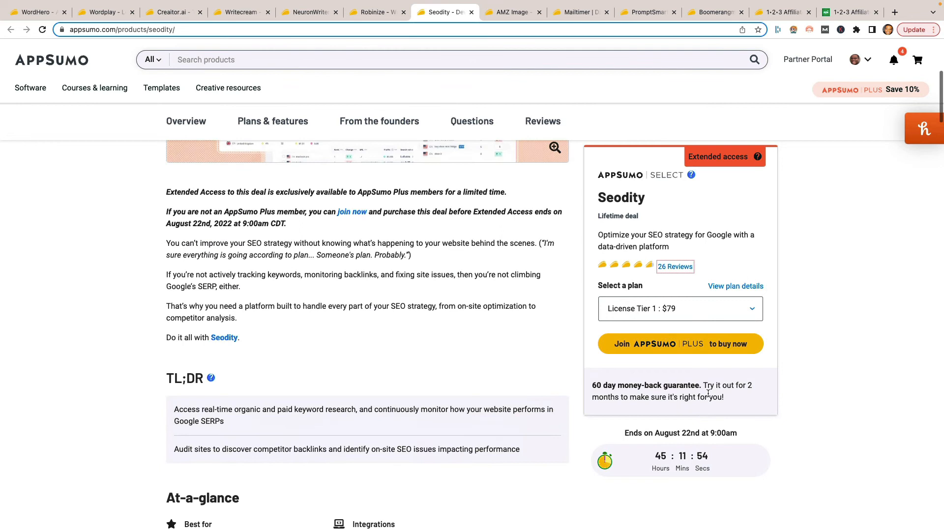
pyautogui.scroll(-3)
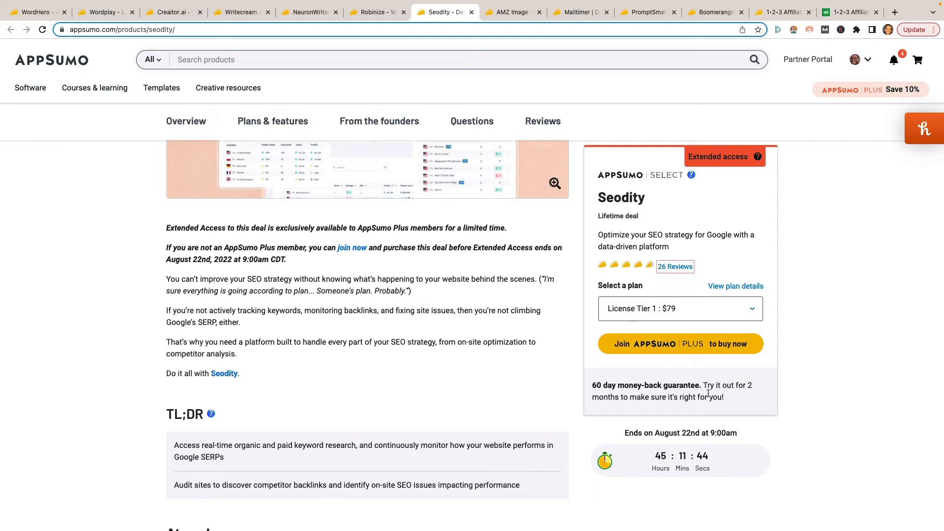
pyautogui.moveTo(788, 326)
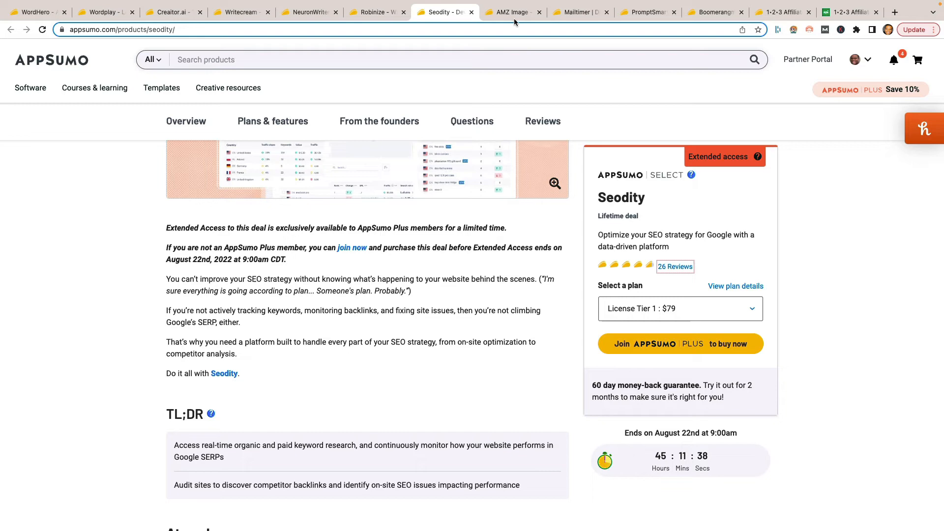
pyautogui.click(512, 12)
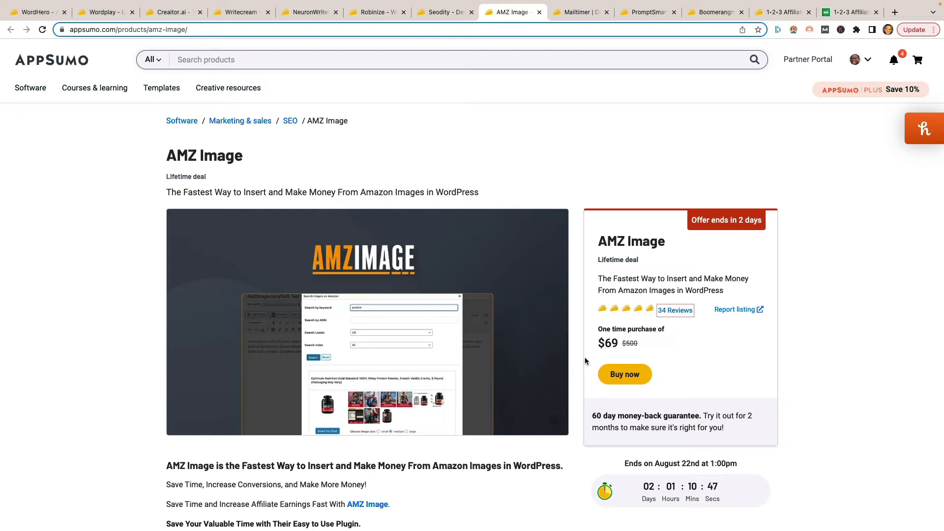
pyautogui.moveTo(584, 363)
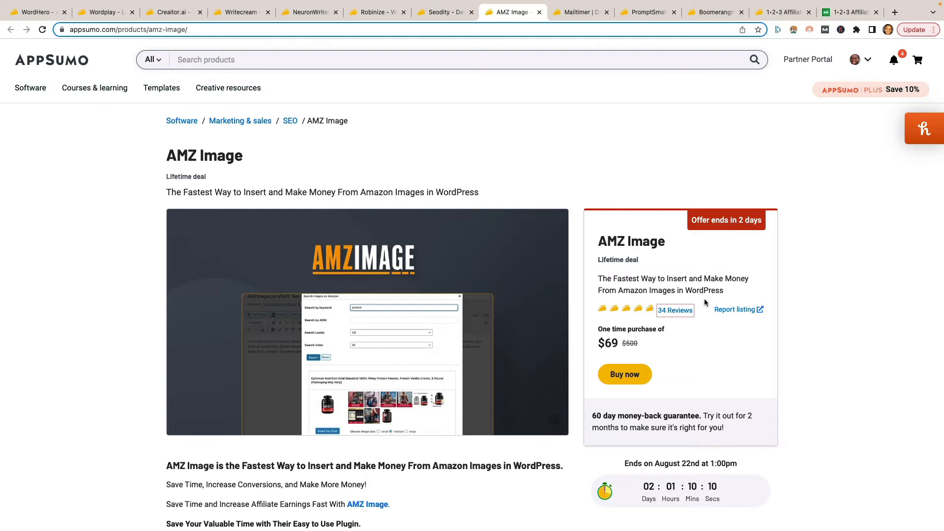
pyautogui.moveTo(591, 371)
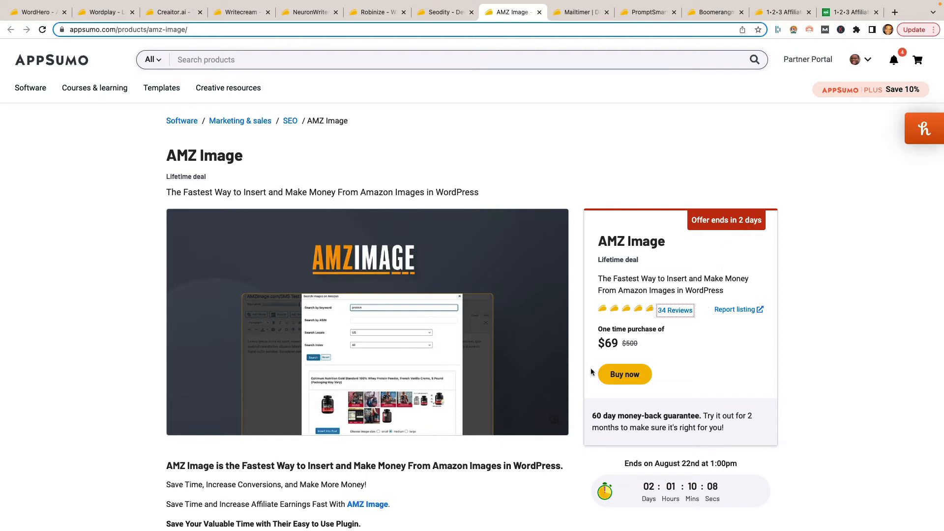
pyautogui.moveTo(635, 318)
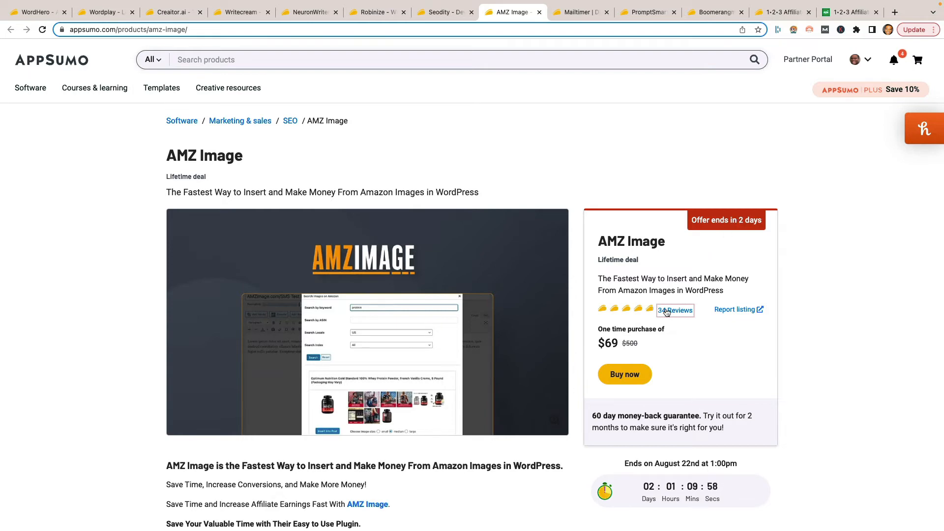
pyautogui.scroll(-3)
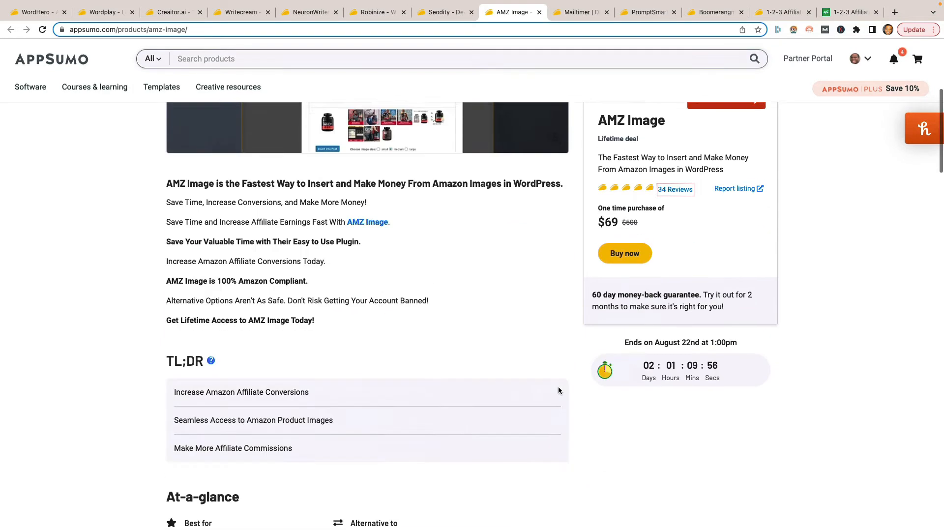
pyautogui.scroll(-3)
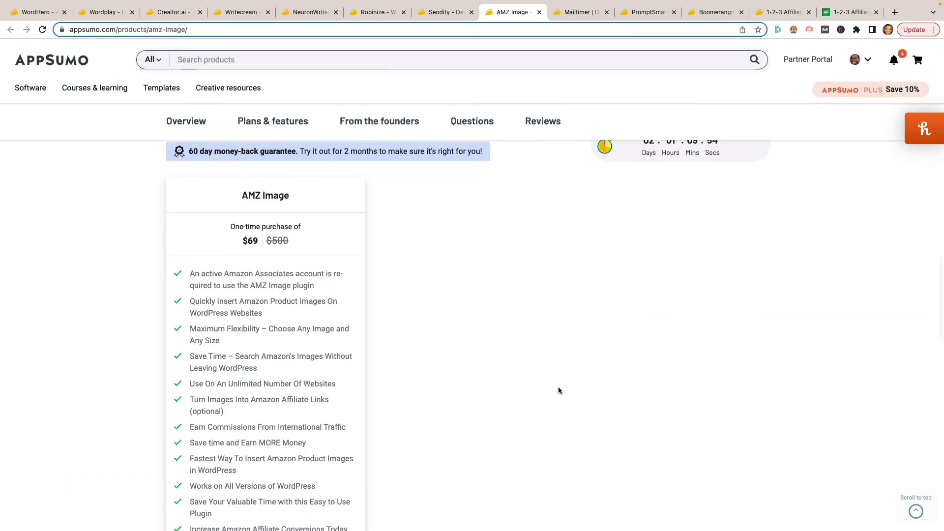
pyautogui.scroll(-3)
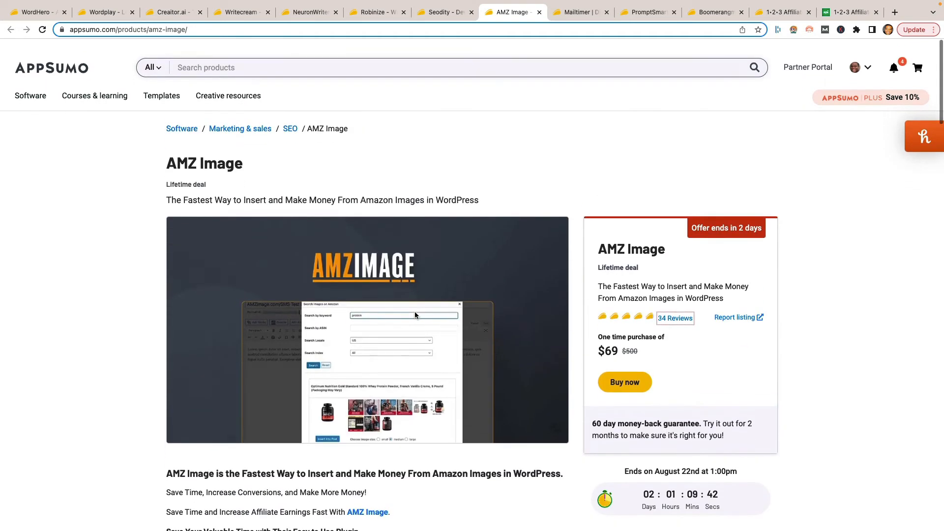
pyautogui.click(579, 12)
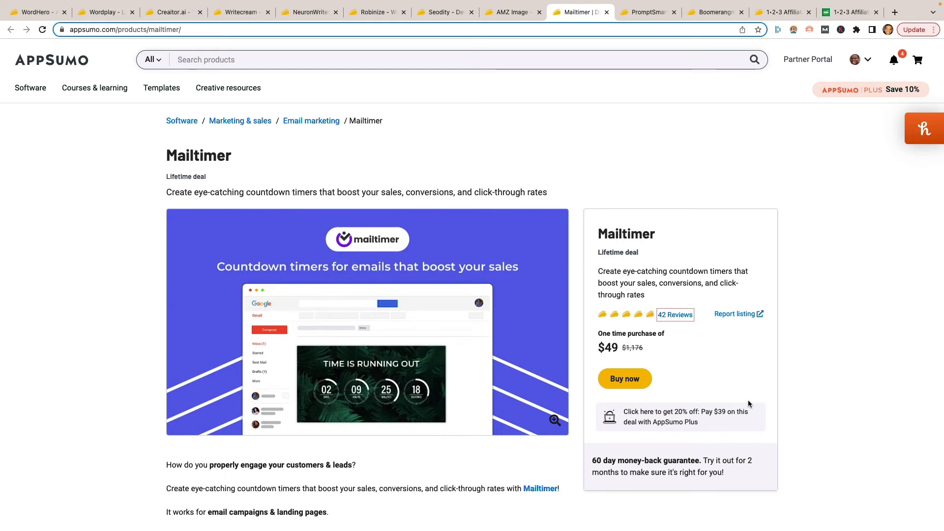
pyautogui.moveTo(730, 376)
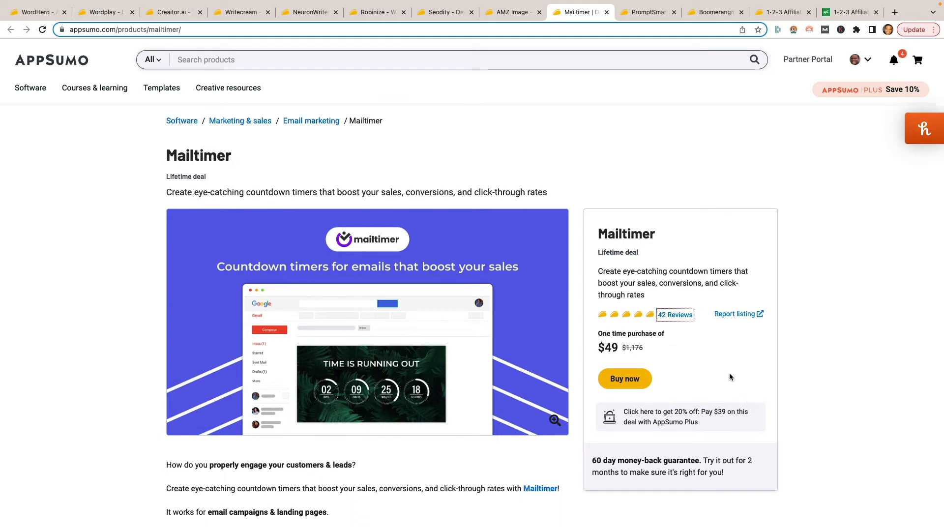
pyautogui.moveTo(699, 394)
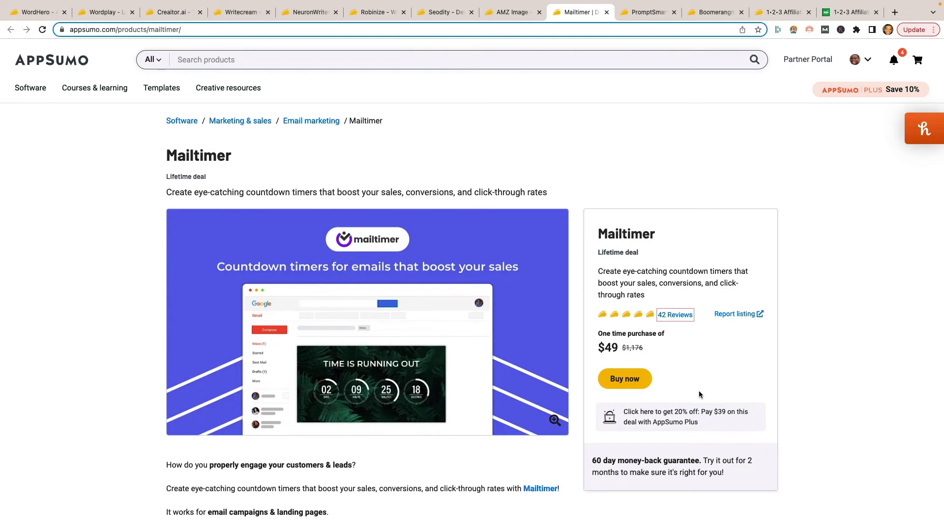
# - Read Mailtimer's description down through its four timer types, TL;DR and at-a-glance details
pyautogui.scroll(-3)
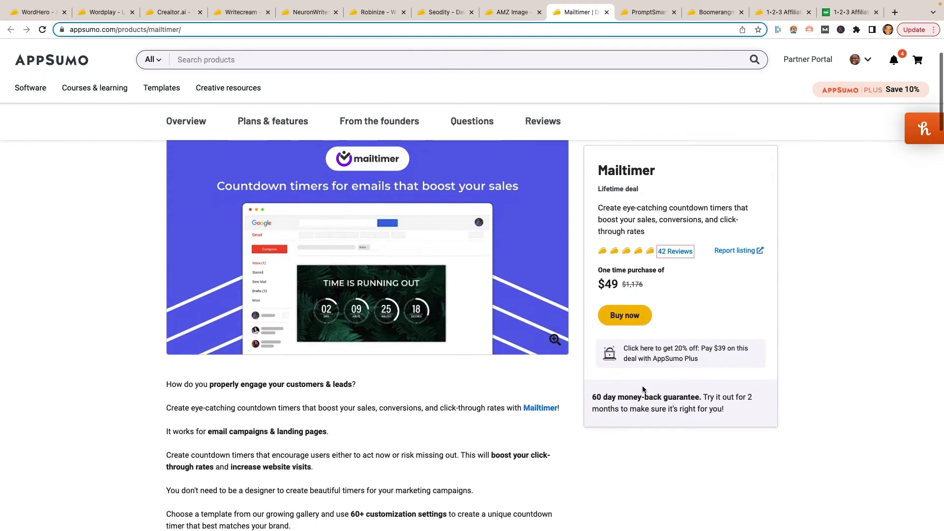
pyautogui.scroll(-3)
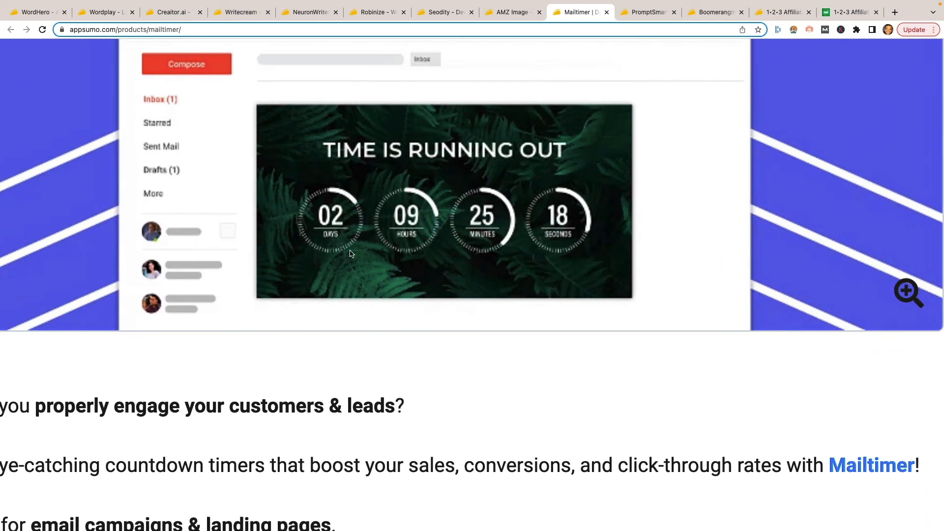
pyautogui.moveTo(356, 242)
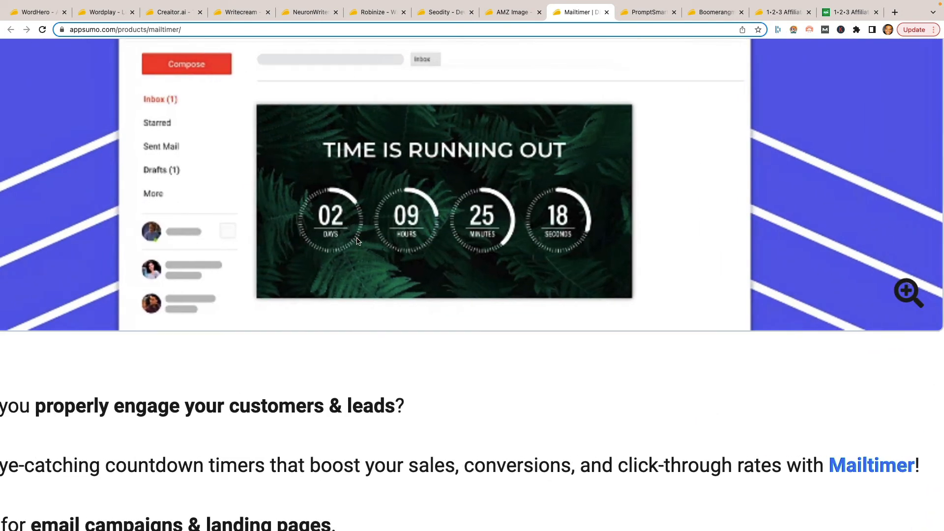
pyautogui.moveTo(527, 278)
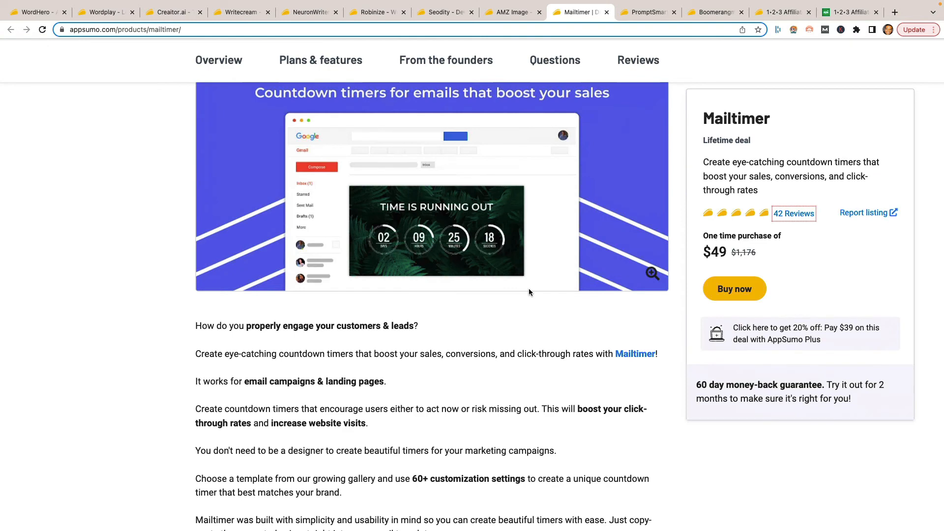
pyautogui.scroll(-3)
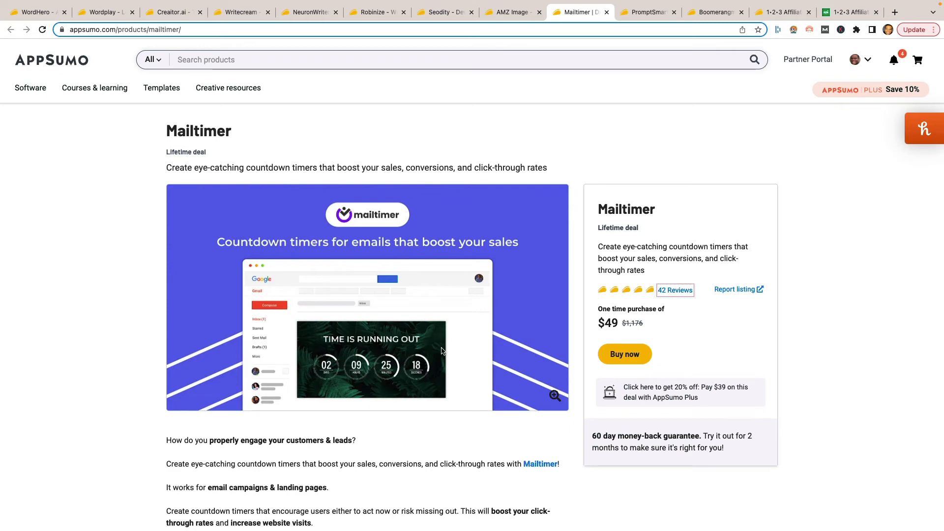
pyautogui.scroll(-3)
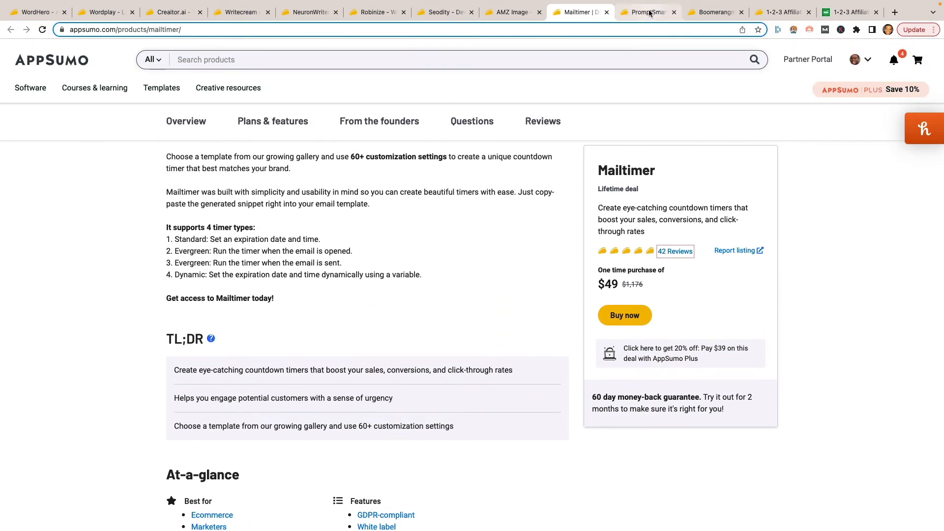
# - Bring up PromptSmart's deal and compare its $59 and $118 license tiers and deal terms
pyautogui.click(648, 12)
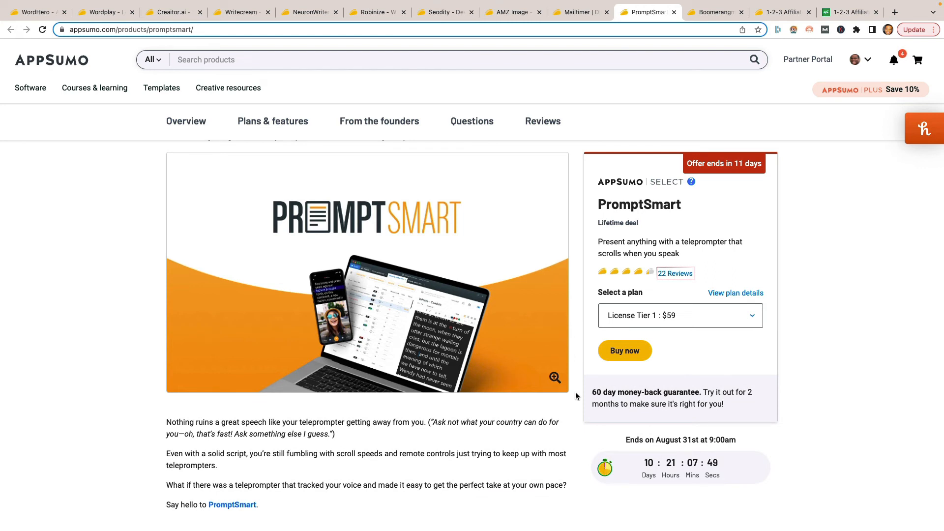
pyautogui.moveTo(606, 345)
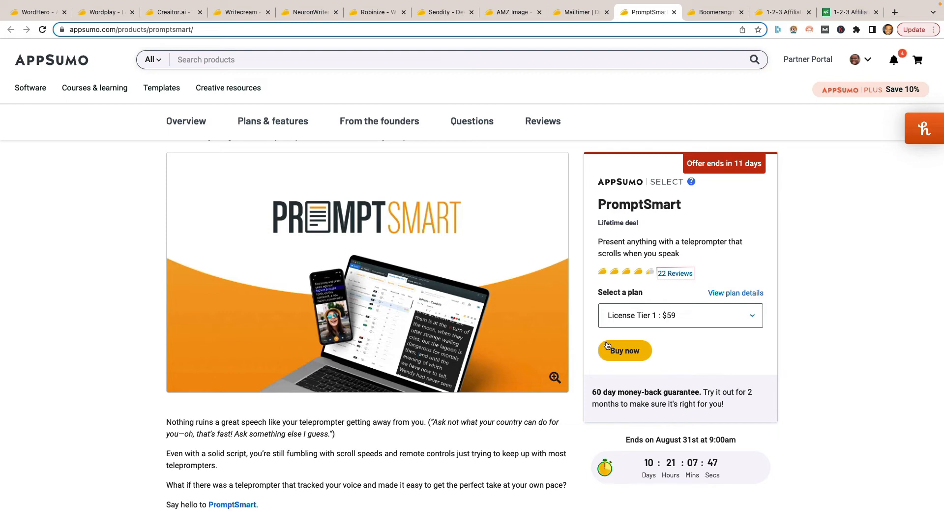
pyautogui.moveTo(578, 313)
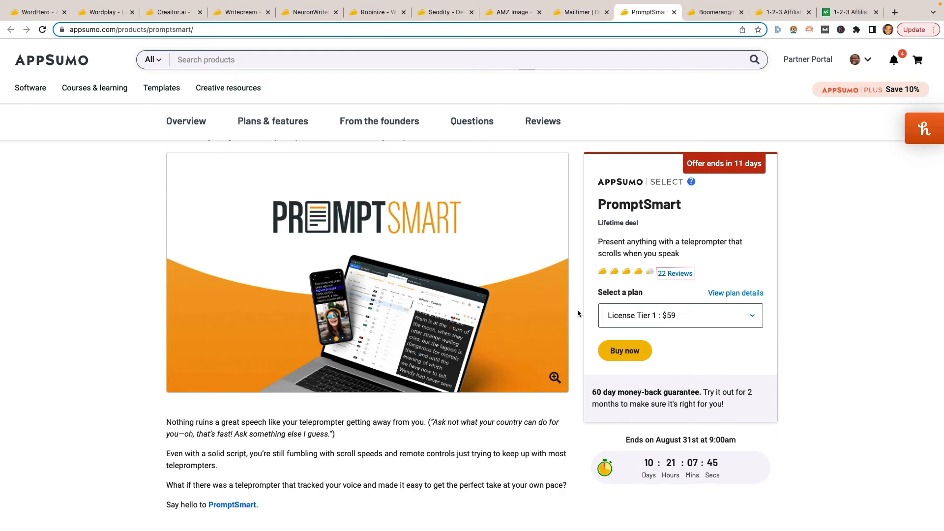
pyautogui.click(679, 316)
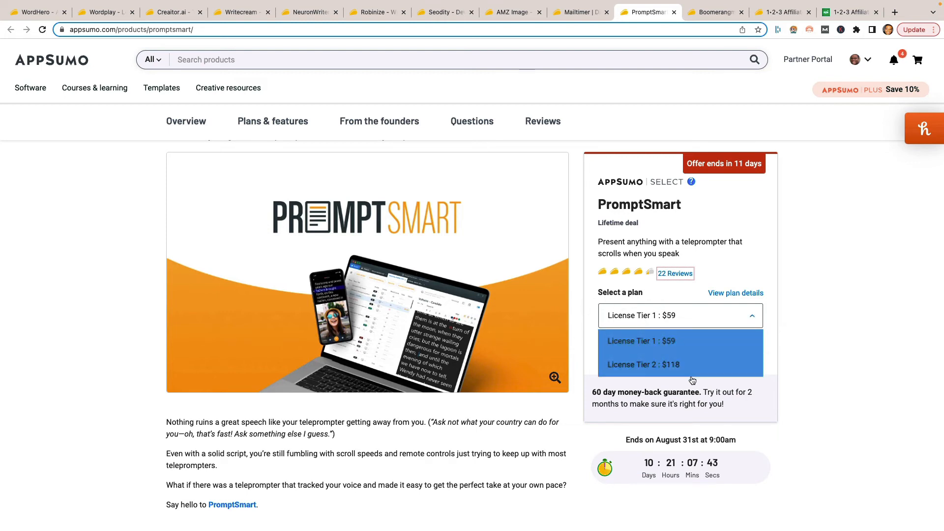
pyautogui.scroll(-3)
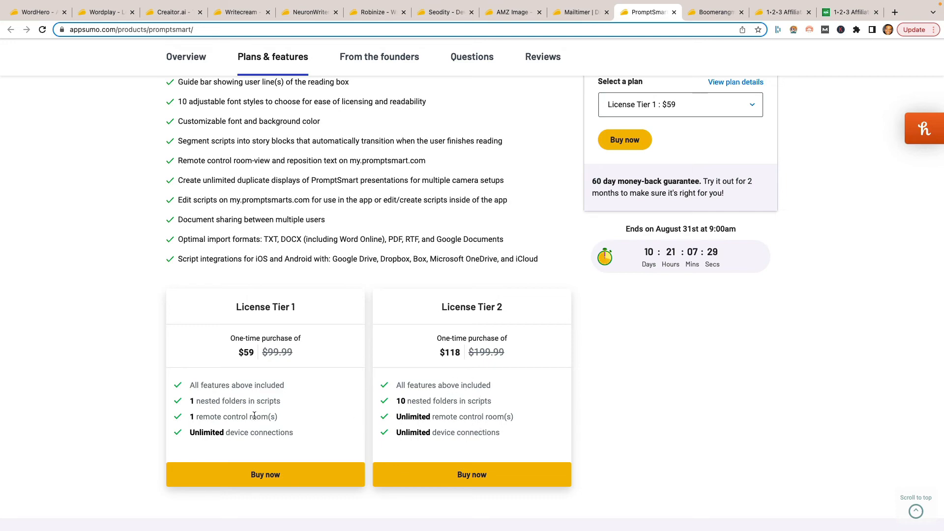
pyautogui.moveTo(280, 421)
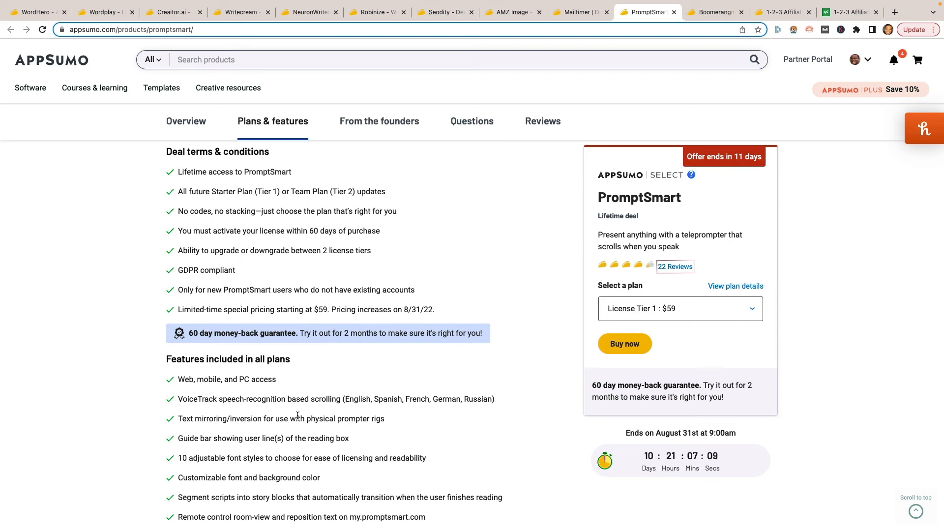
pyautogui.scroll(3)
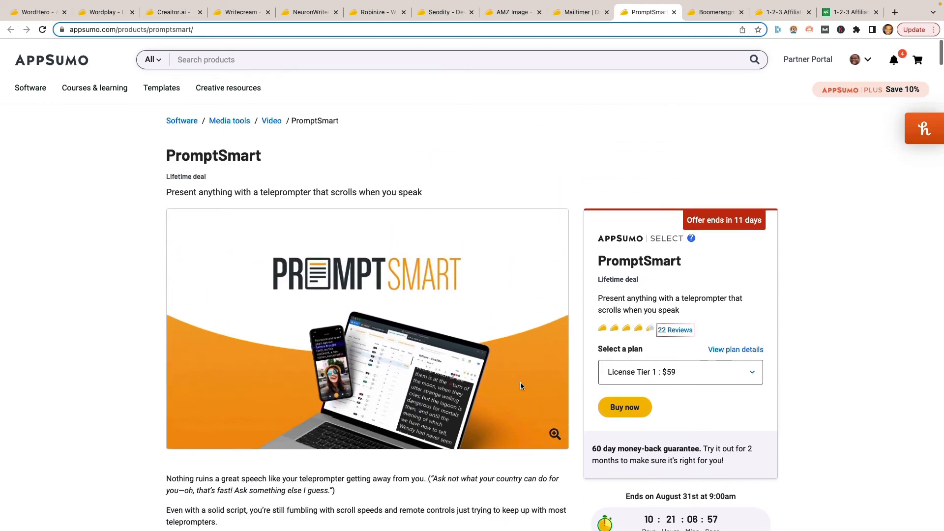
pyautogui.scroll(-3)
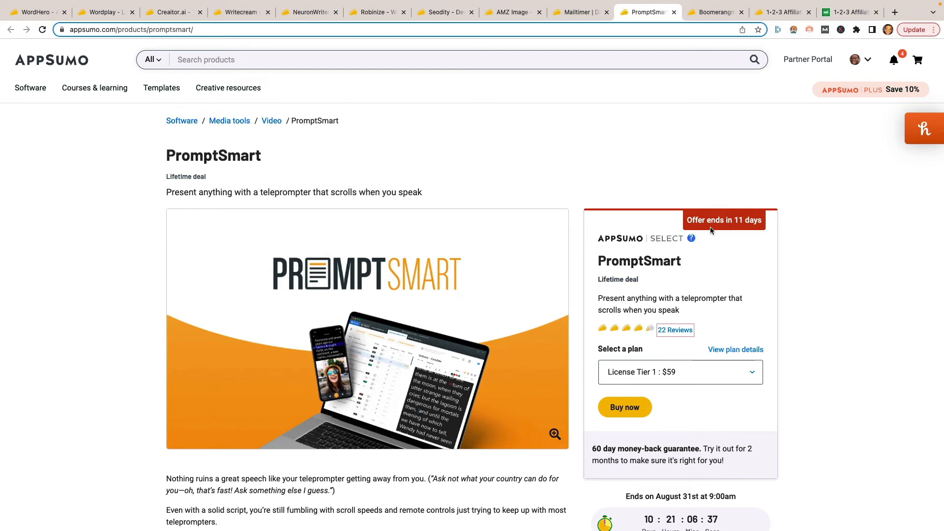
pyautogui.moveTo(702, 208)
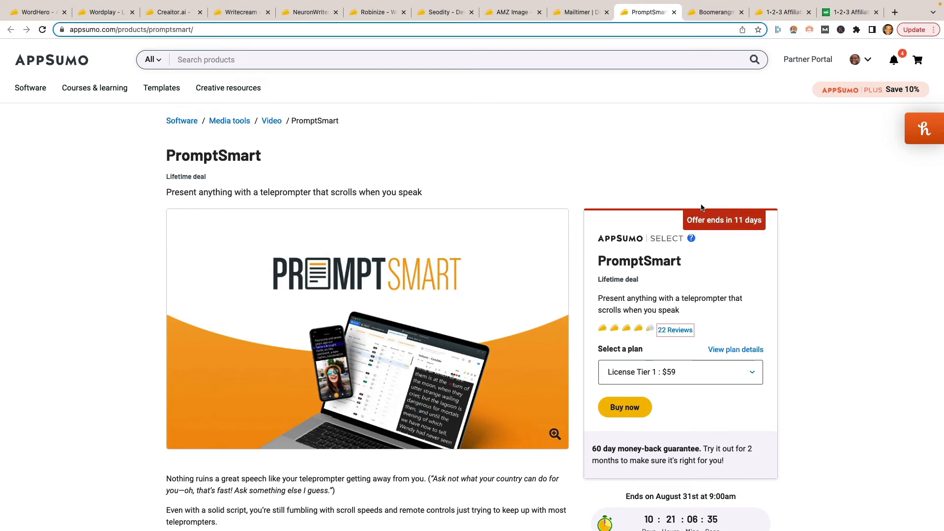
# - Bring up the Boomerangme loyalty-card deal showing its $109 Single plan
pyautogui.click(715, 11)
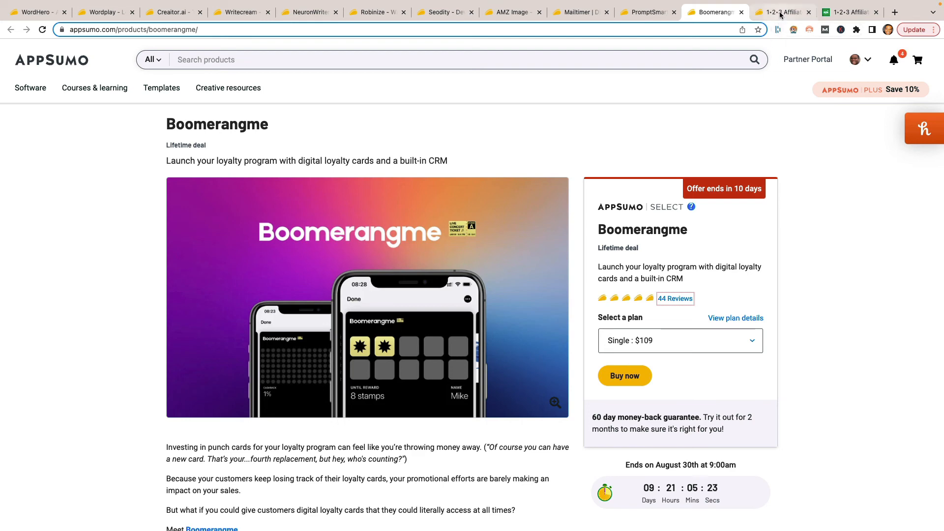
# - Bring up the Smart Passive Income 1-2-3 Affiliate Marketing course page with its $699 offer
pyautogui.click(850, 12)
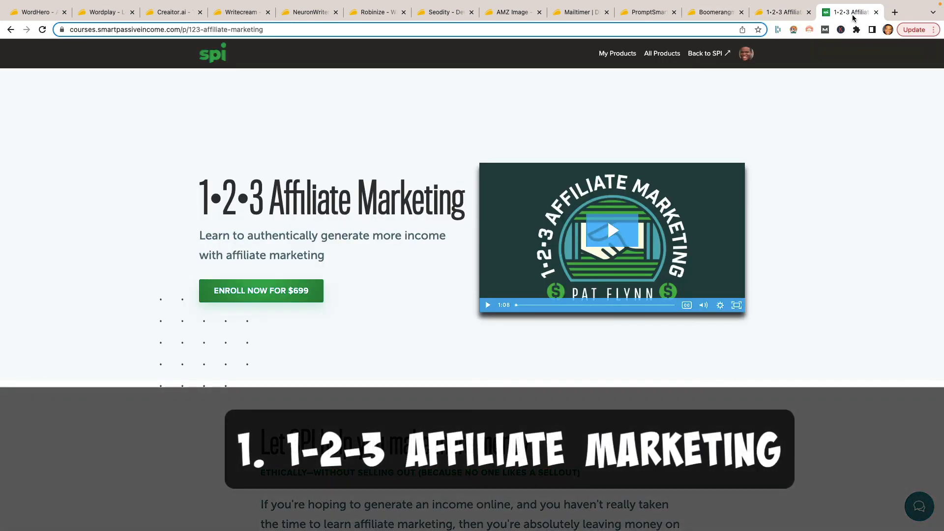
pyautogui.moveTo(551, 344)
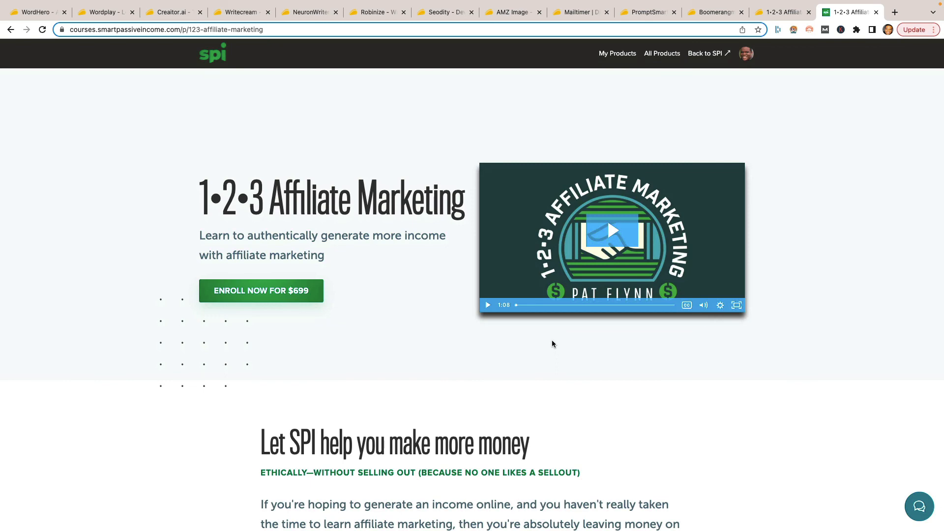
pyautogui.moveTo(309, 325)
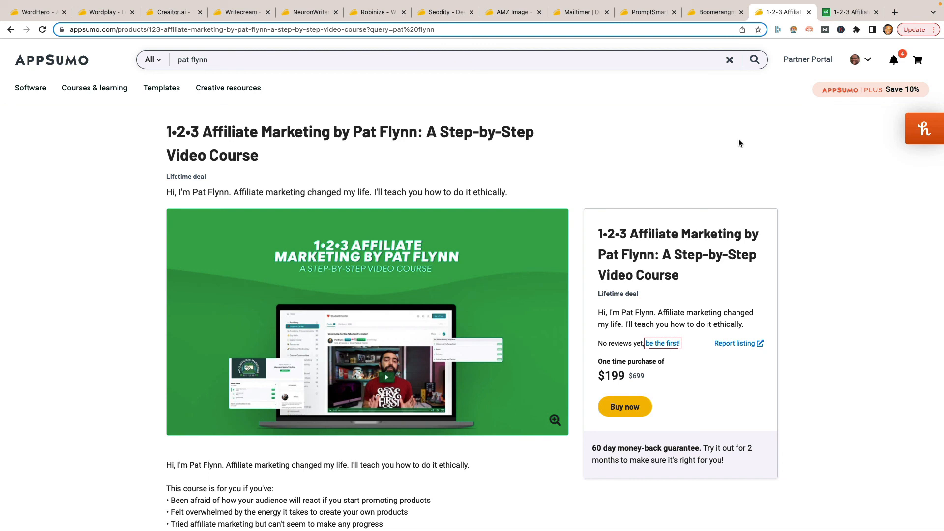
pyautogui.scroll(-3)
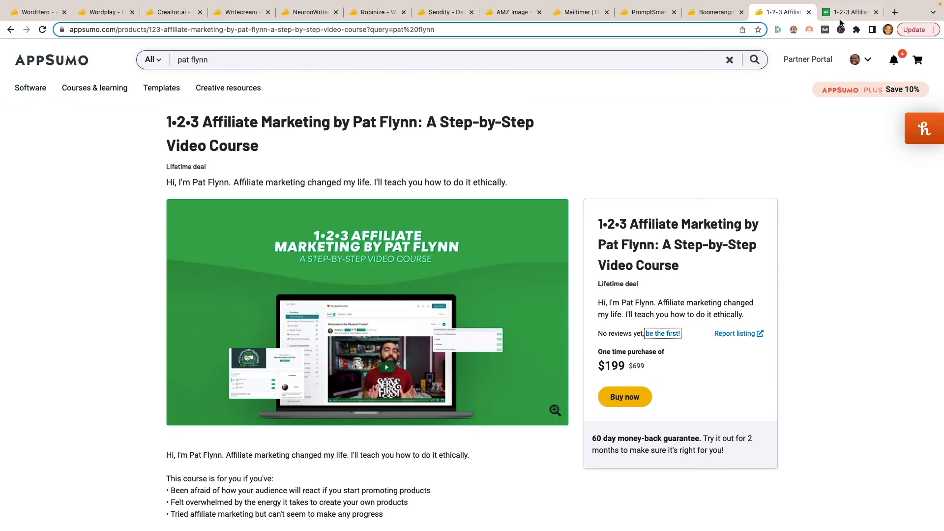
pyautogui.click(849, 12)
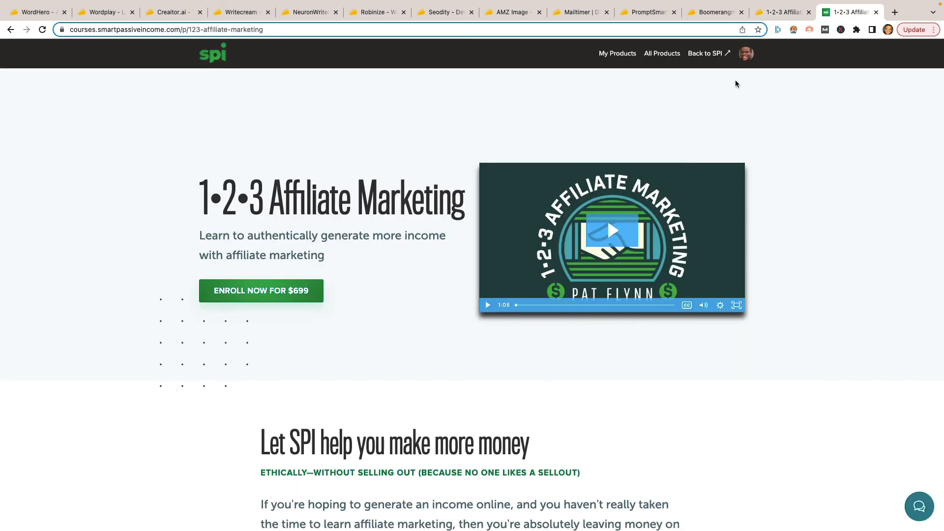
pyautogui.moveTo(757, 77)
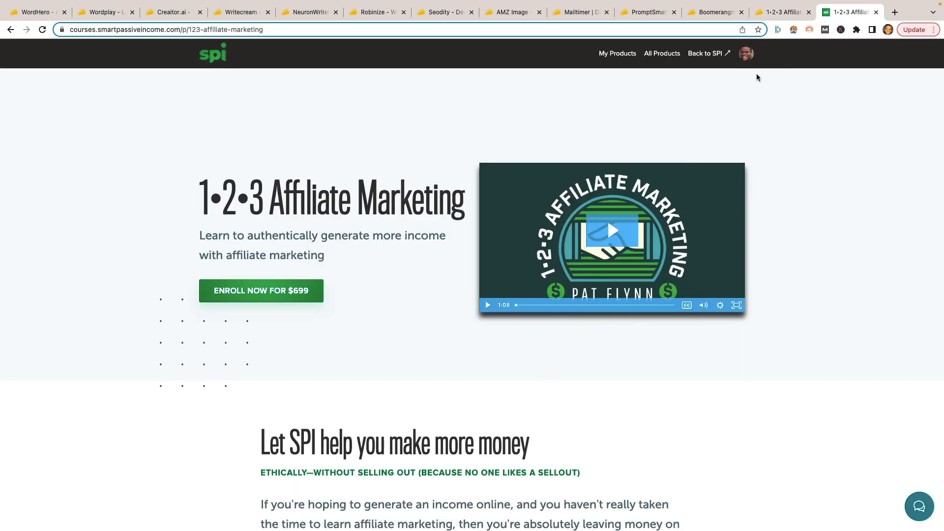
pyautogui.moveTo(782, 12)
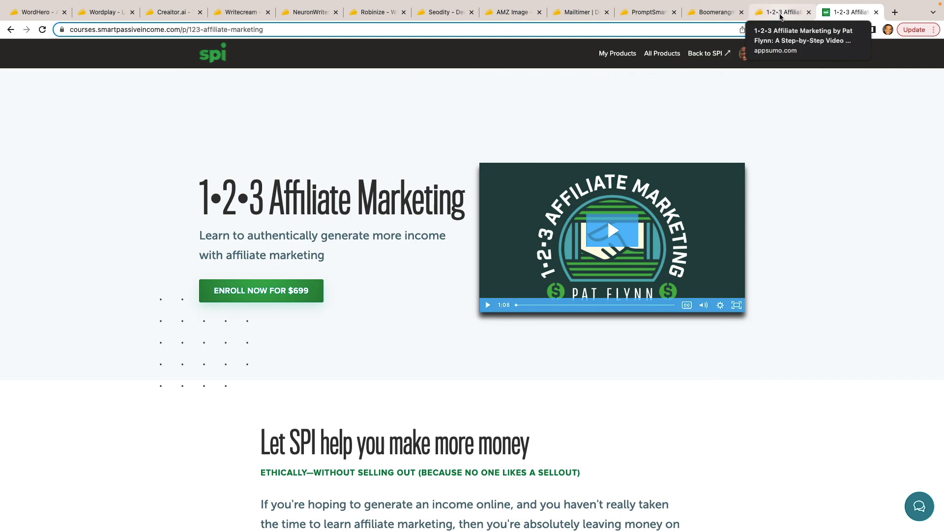
pyautogui.click(783, 12)
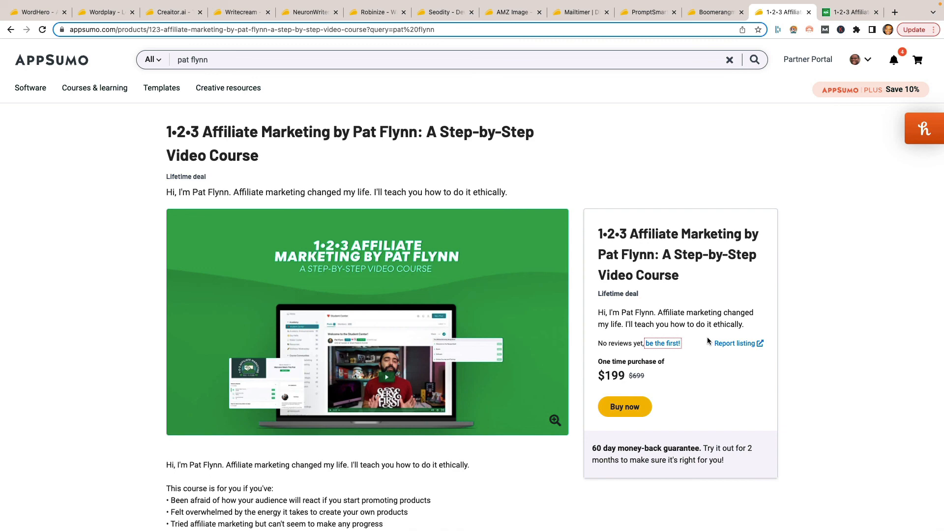
pyautogui.moveTo(627, 380)
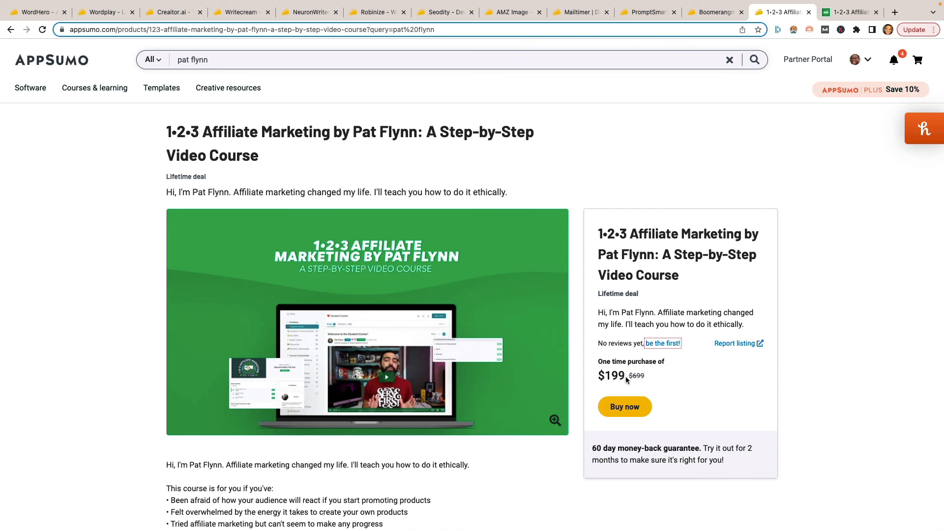
pyautogui.scroll(-3)
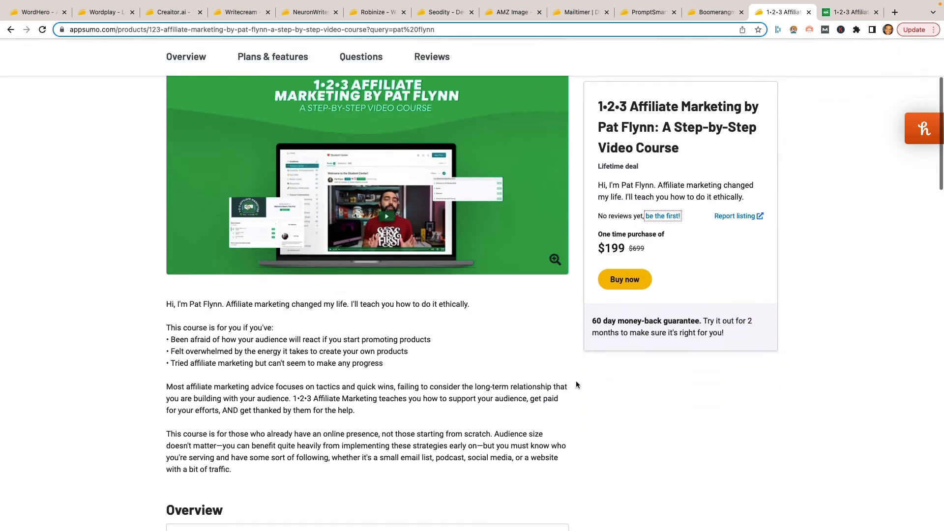
pyautogui.scroll(3)
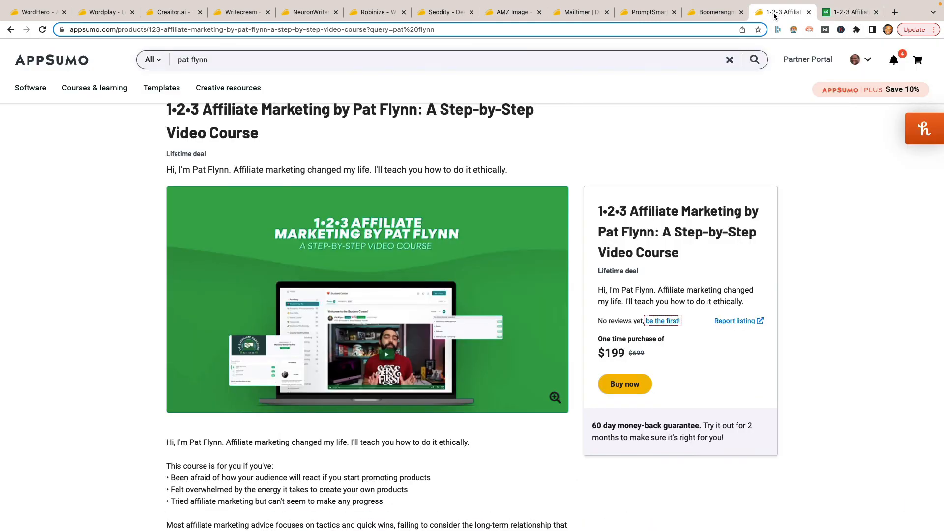
pyautogui.scroll(-3)
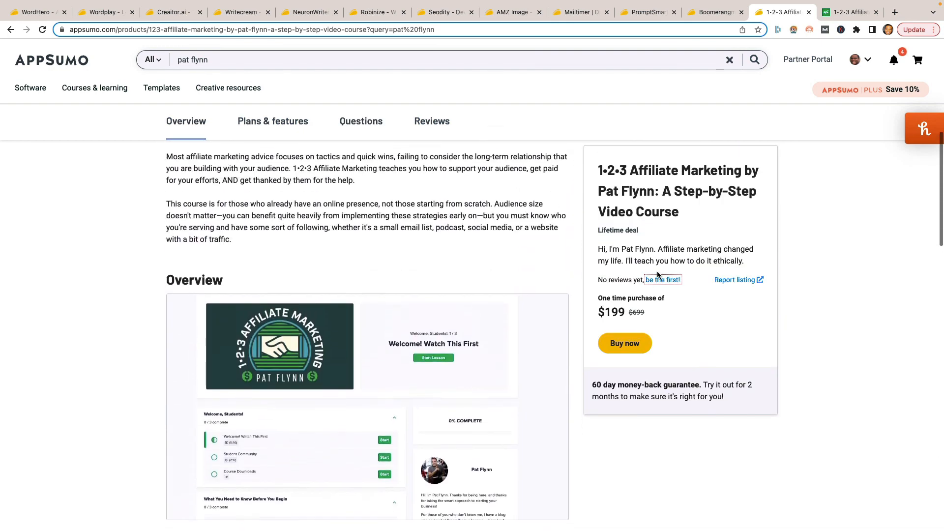
pyautogui.scroll(-3)
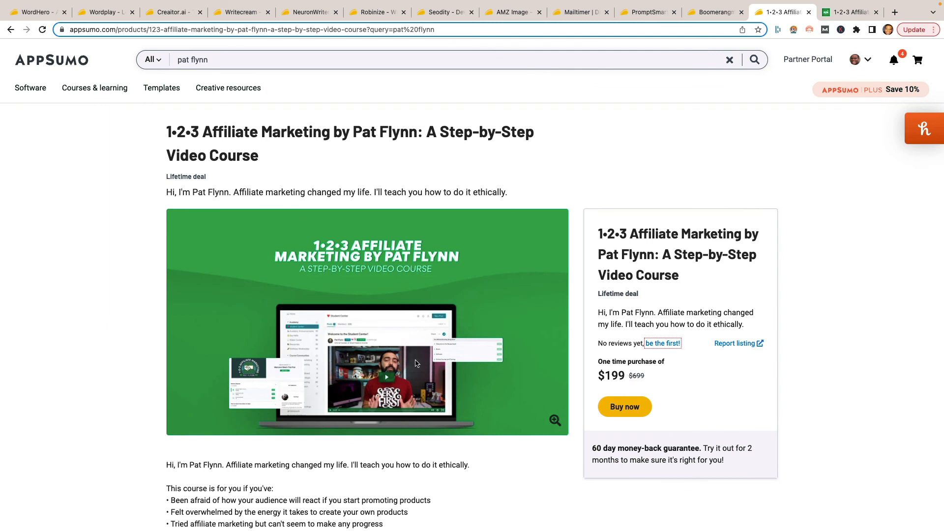
pyautogui.moveTo(455, 382)
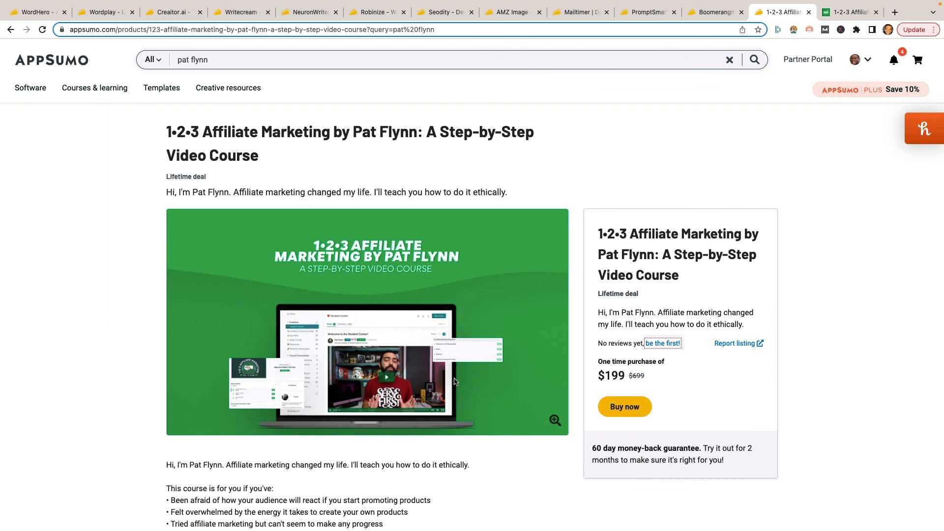
pyautogui.moveTo(508, 387)
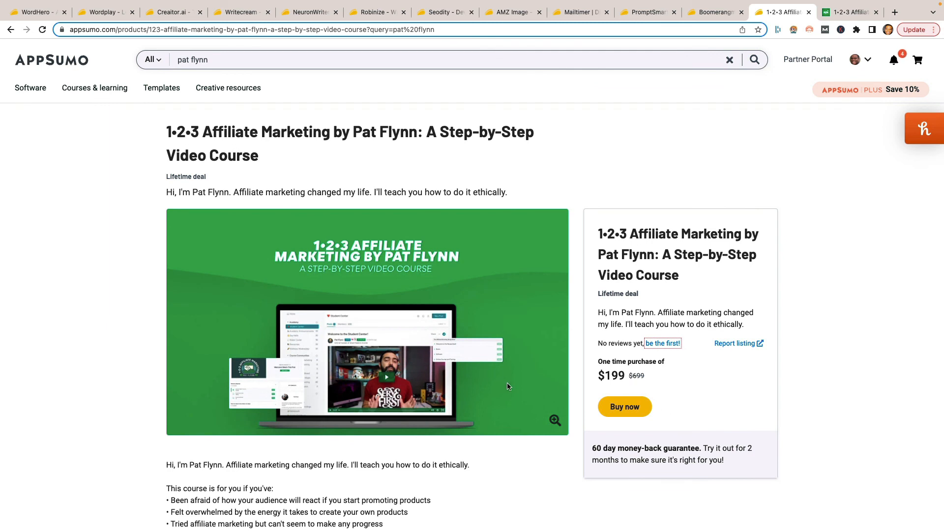
pyautogui.moveTo(589, 390)
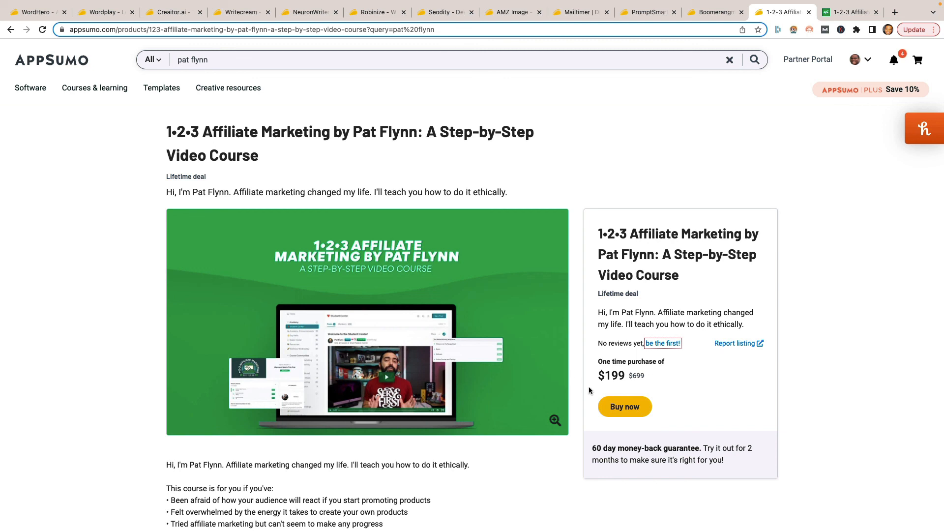